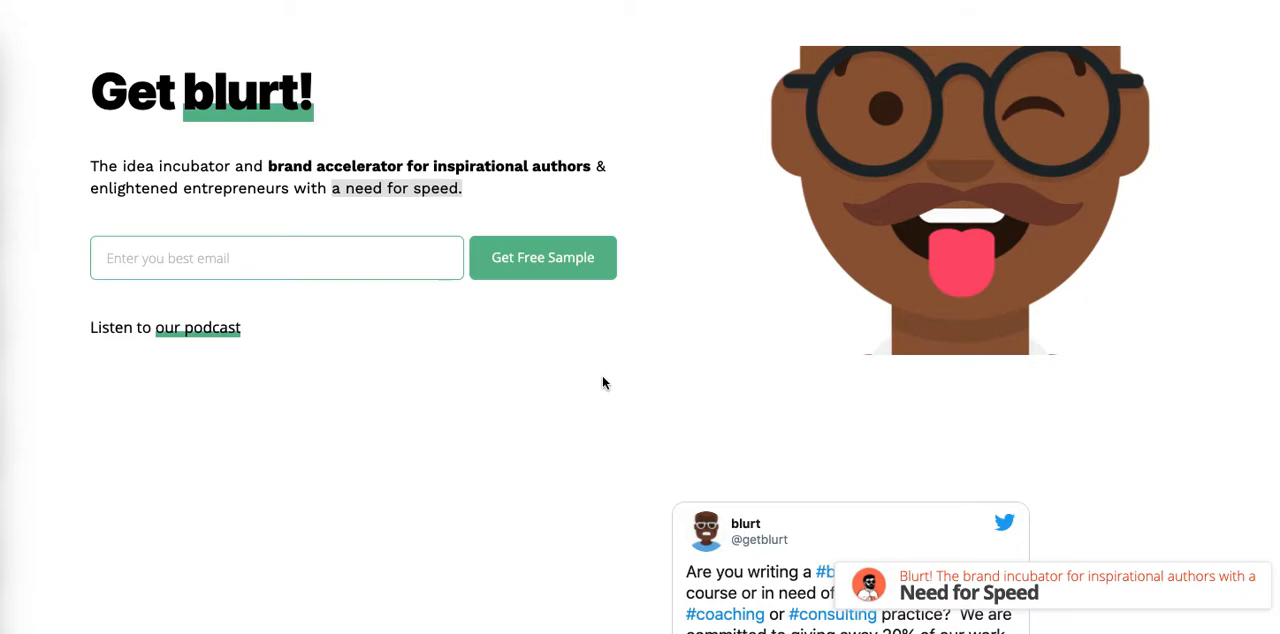
# Scroll the Carrd editor down to the two-column tweet container beneath the hero
pyautogui.scroll(-3)
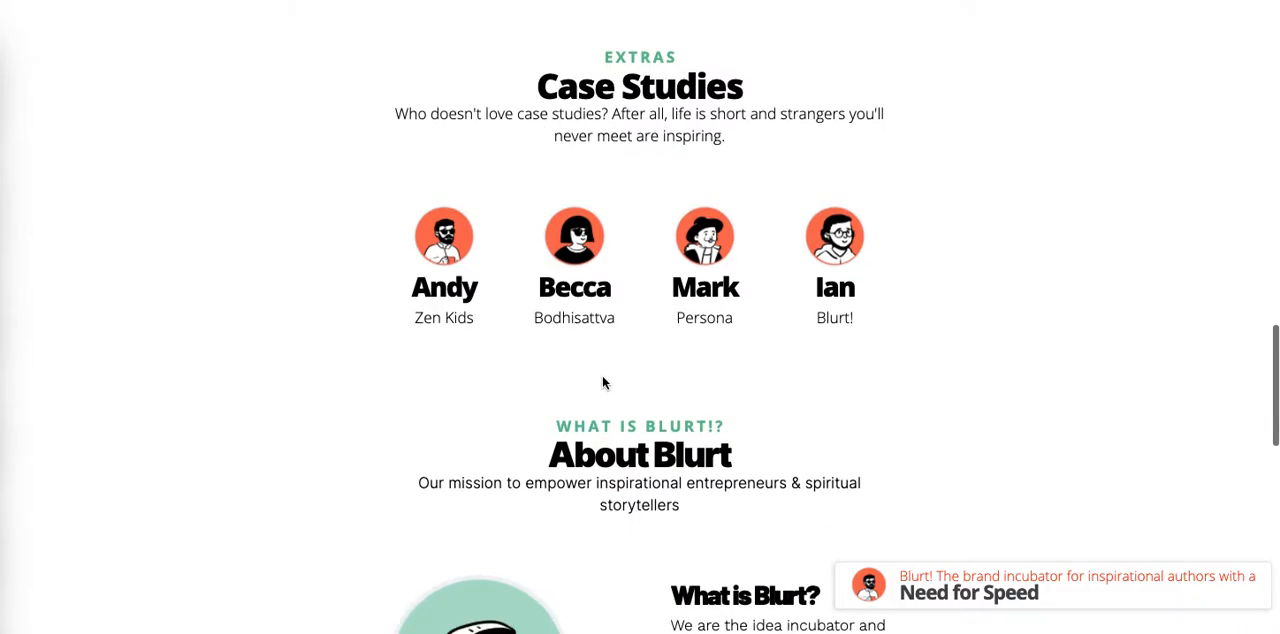
pyautogui.scroll(-3)
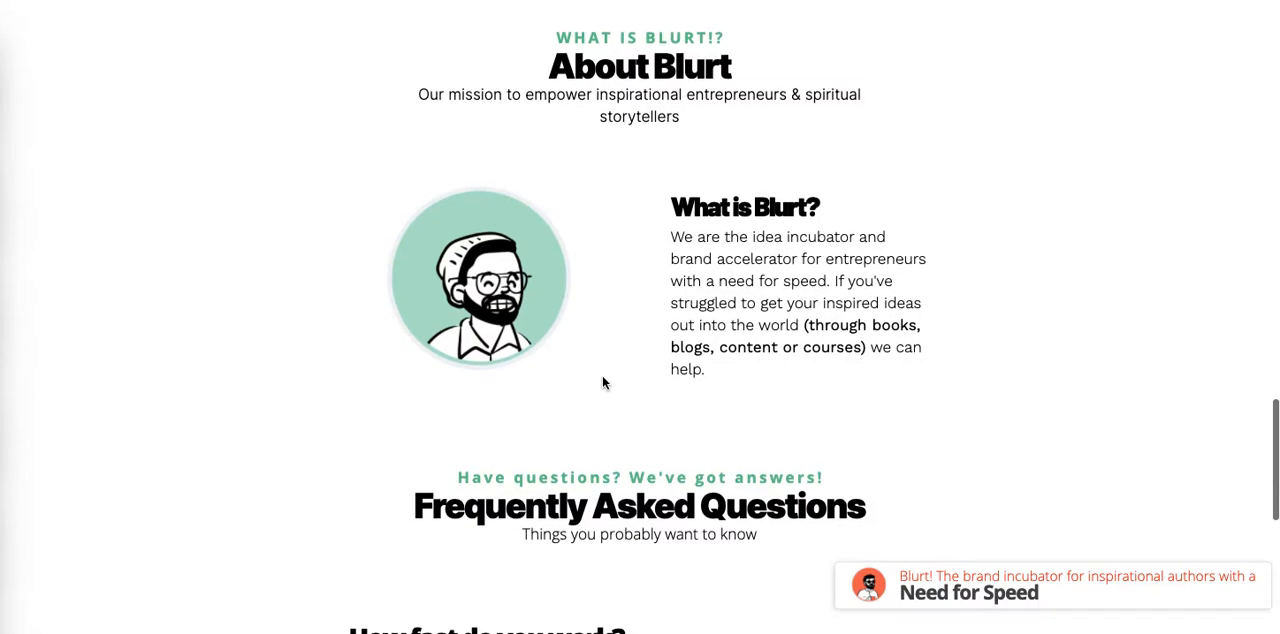
pyautogui.scroll(-3)
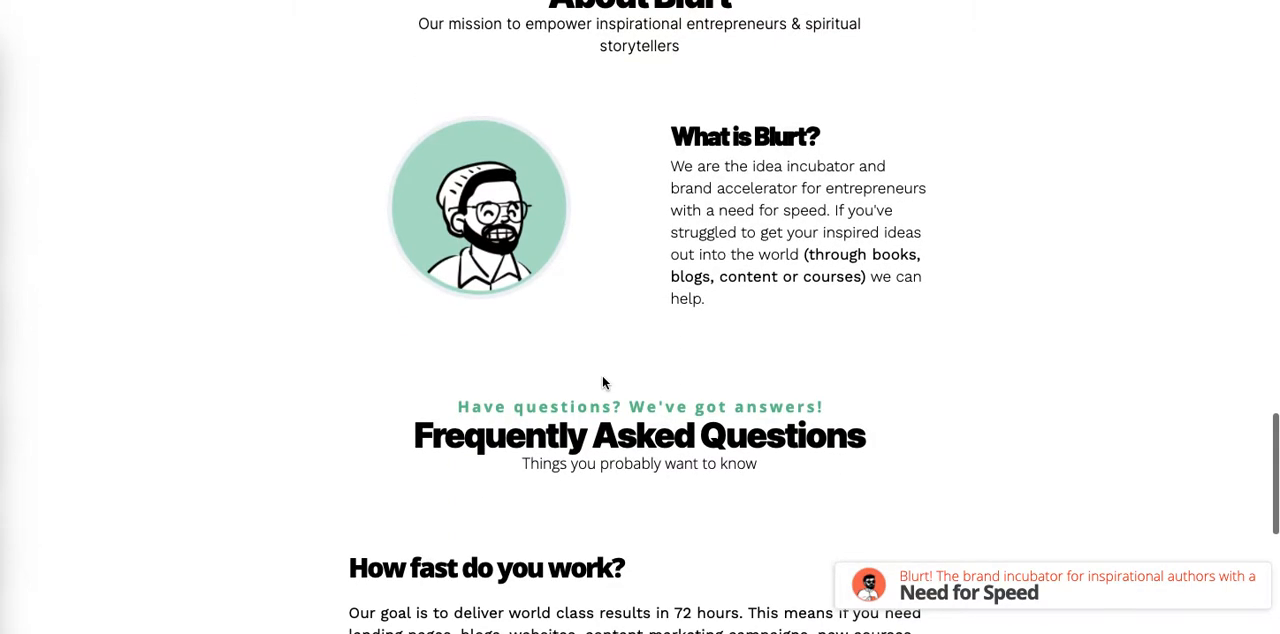
pyautogui.scroll(-3)
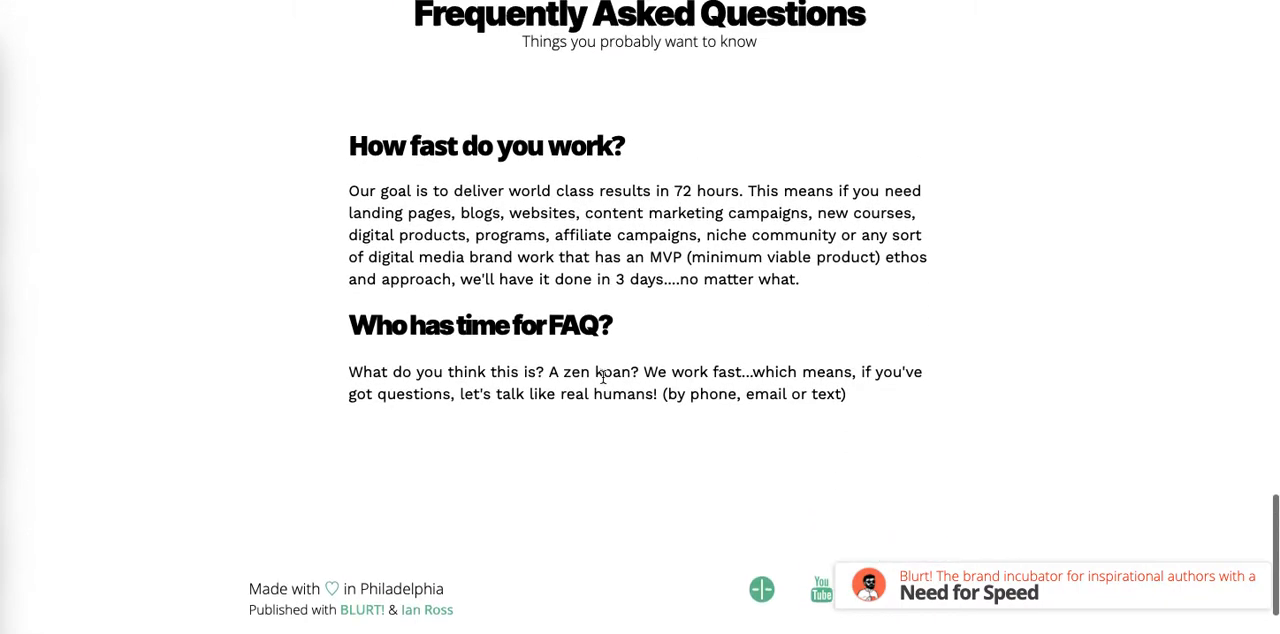
pyautogui.scroll(3)
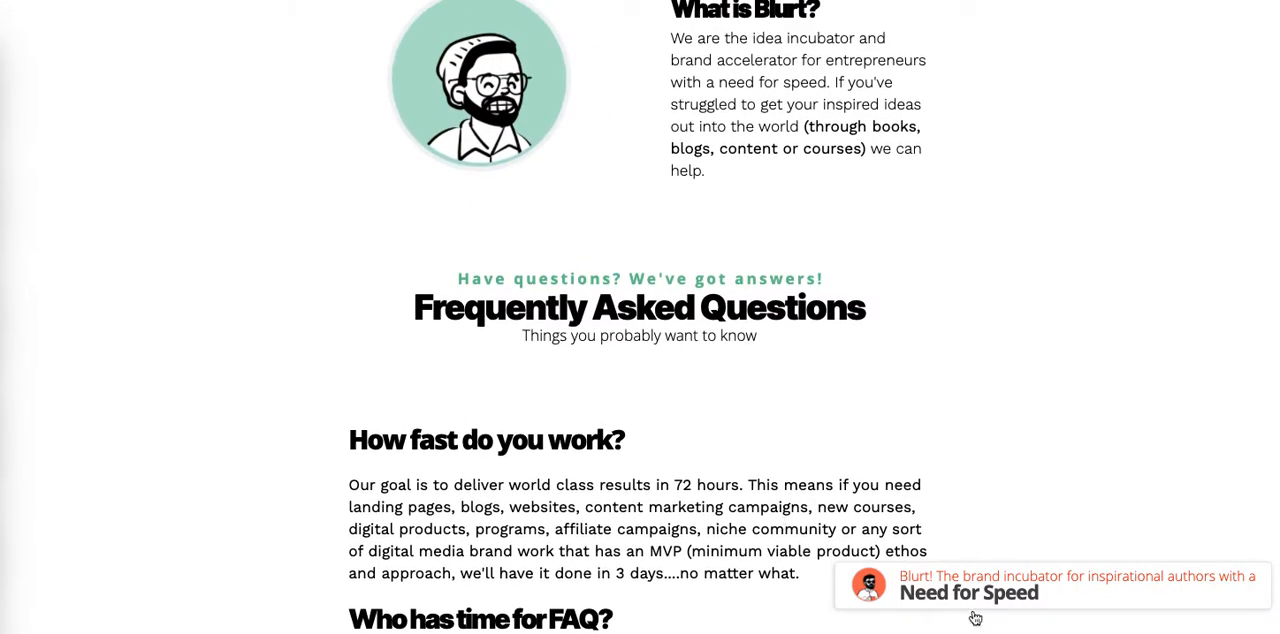
pyautogui.scroll(3)
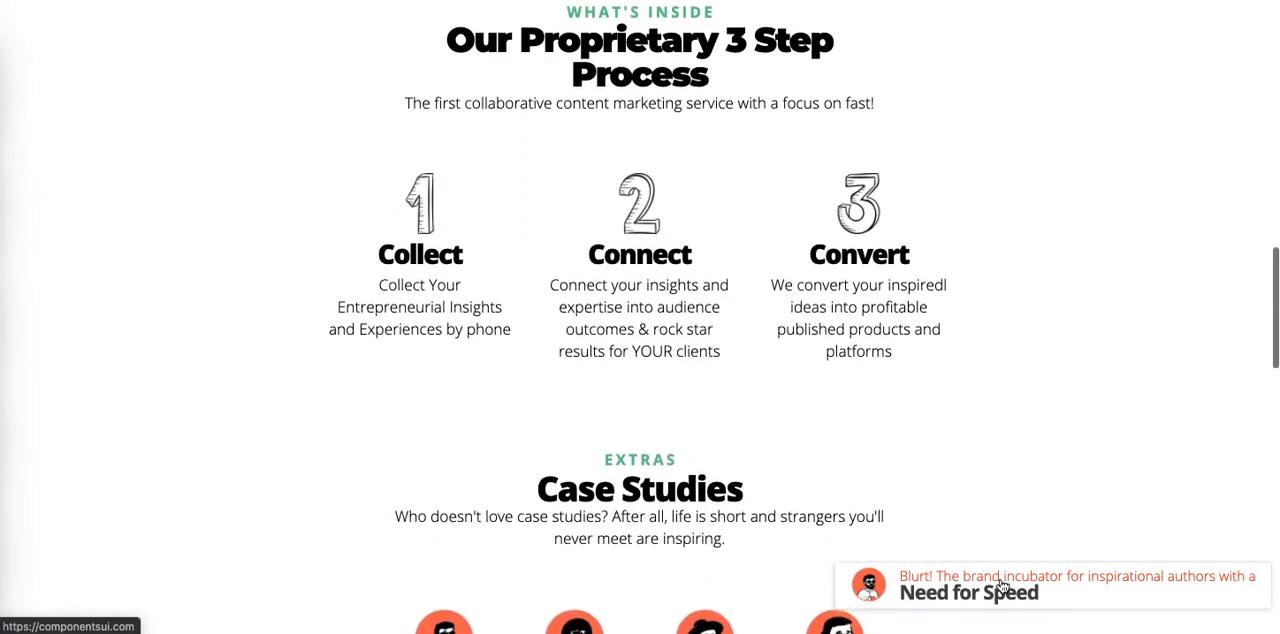
pyautogui.scroll(-3)
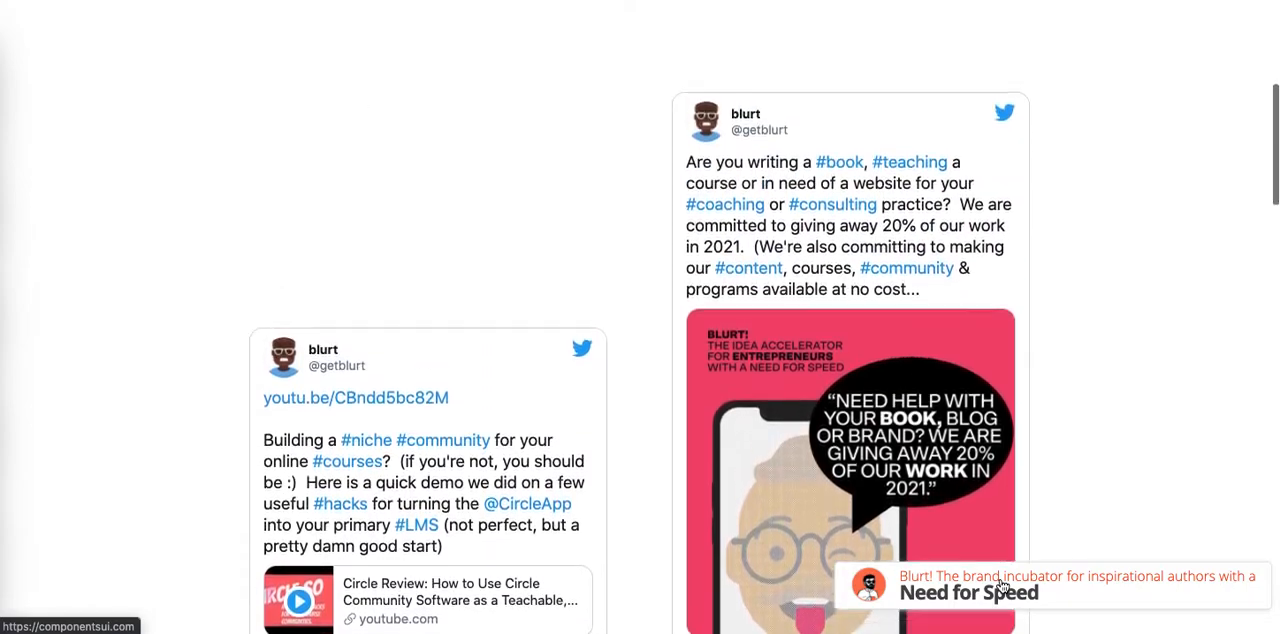
pyautogui.scroll(-3)
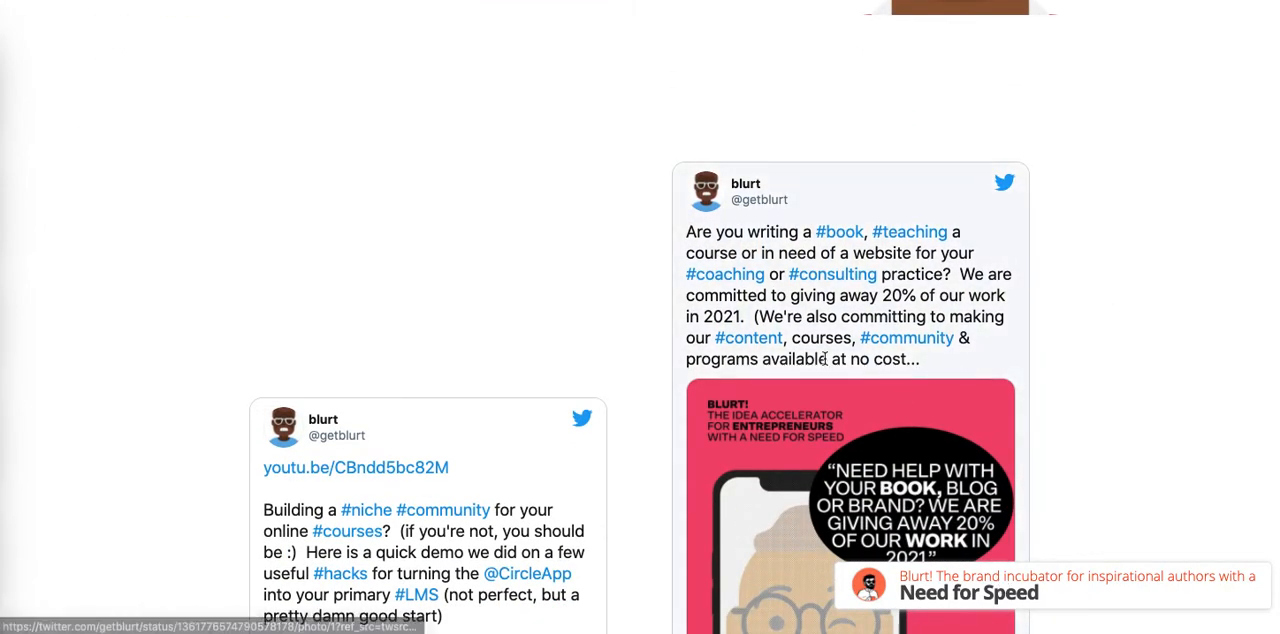
pyautogui.moveTo(629, 548)
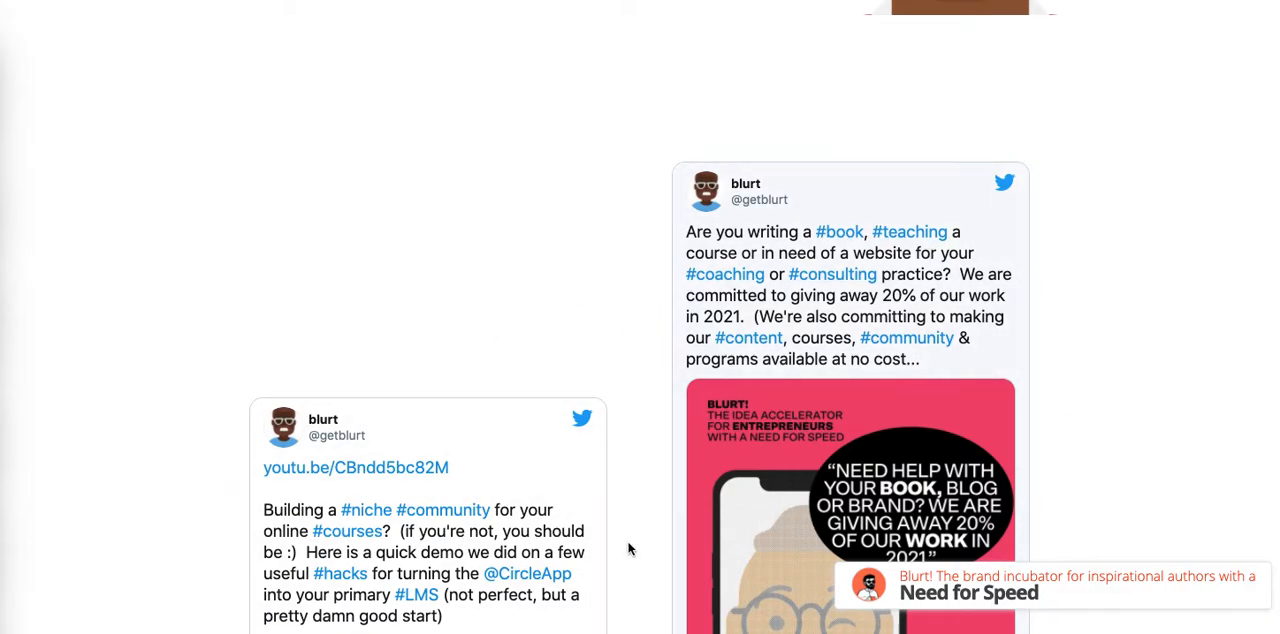
pyautogui.moveTo(657, 437)
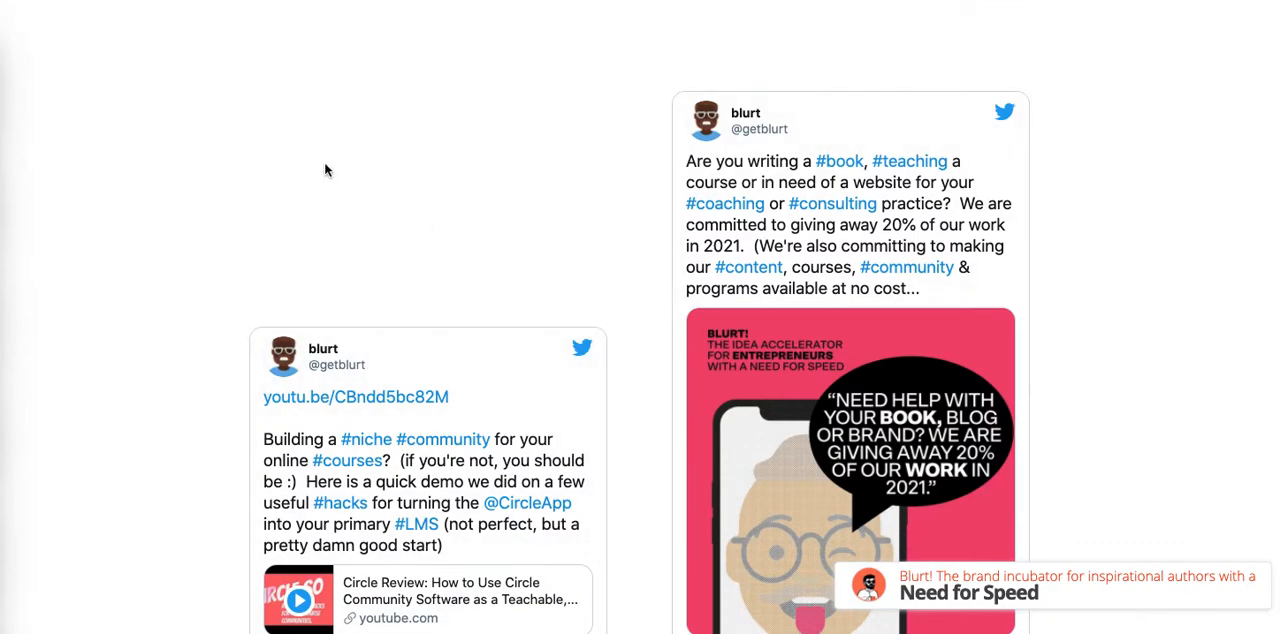
pyautogui.scroll(-3)
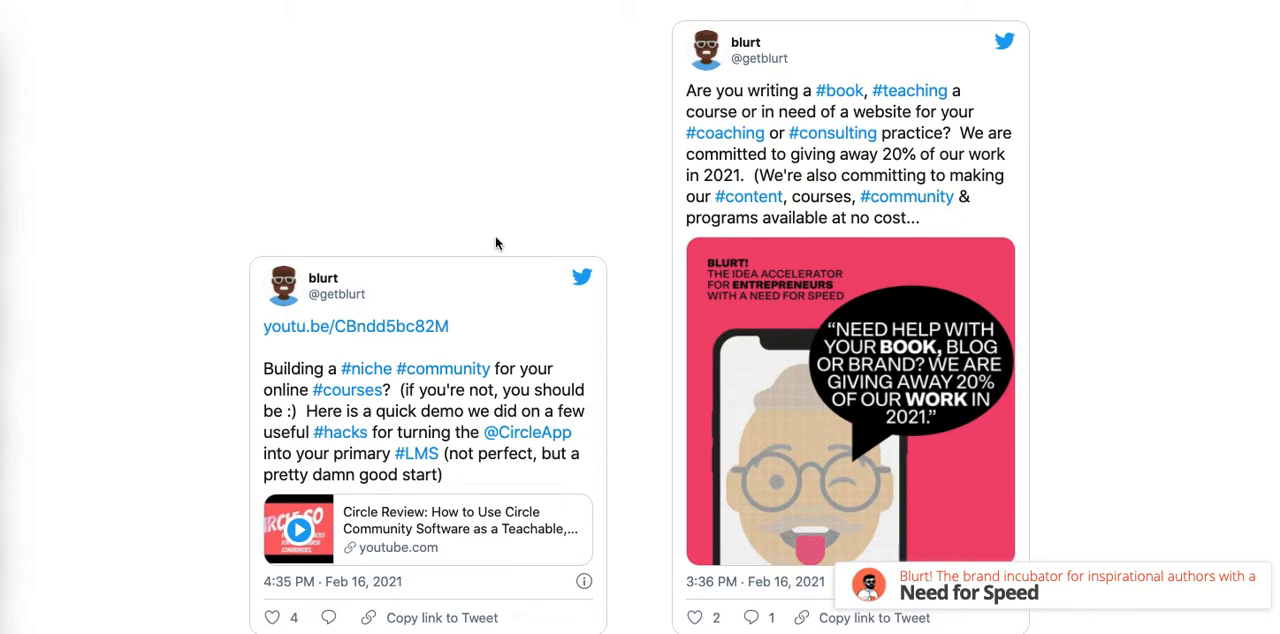
pyautogui.scroll(-3)
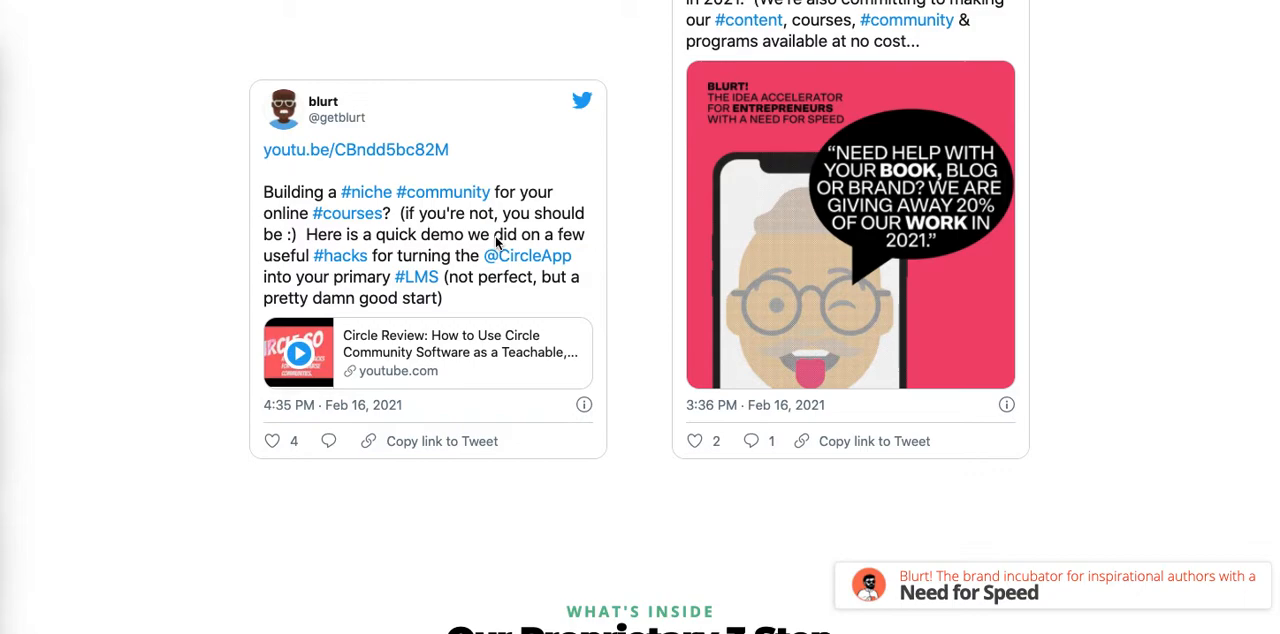
pyautogui.scroll(-3)
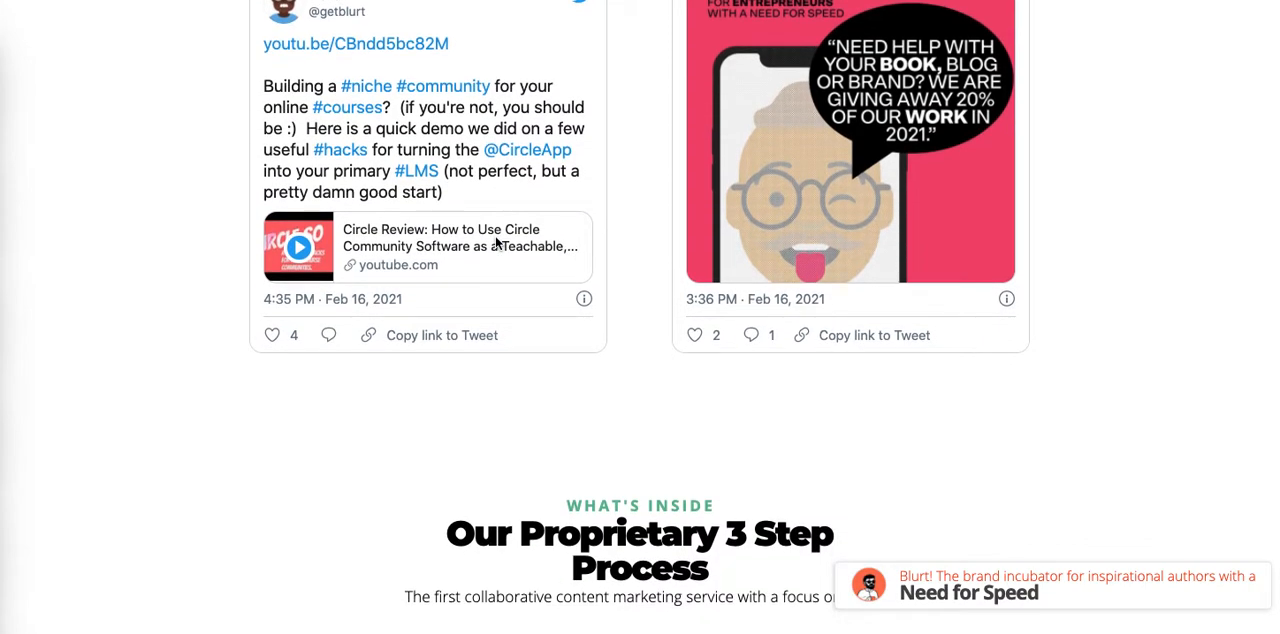
pyautogui.scroll(-3)
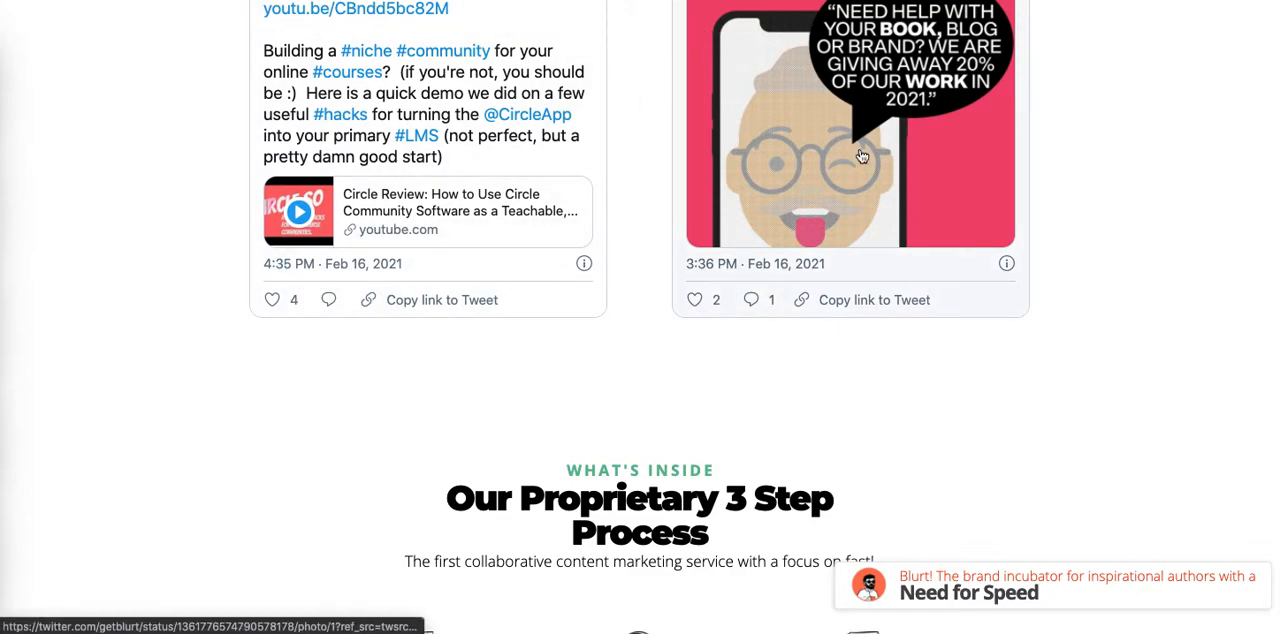
pyautogui.moveTo(1078, 281)
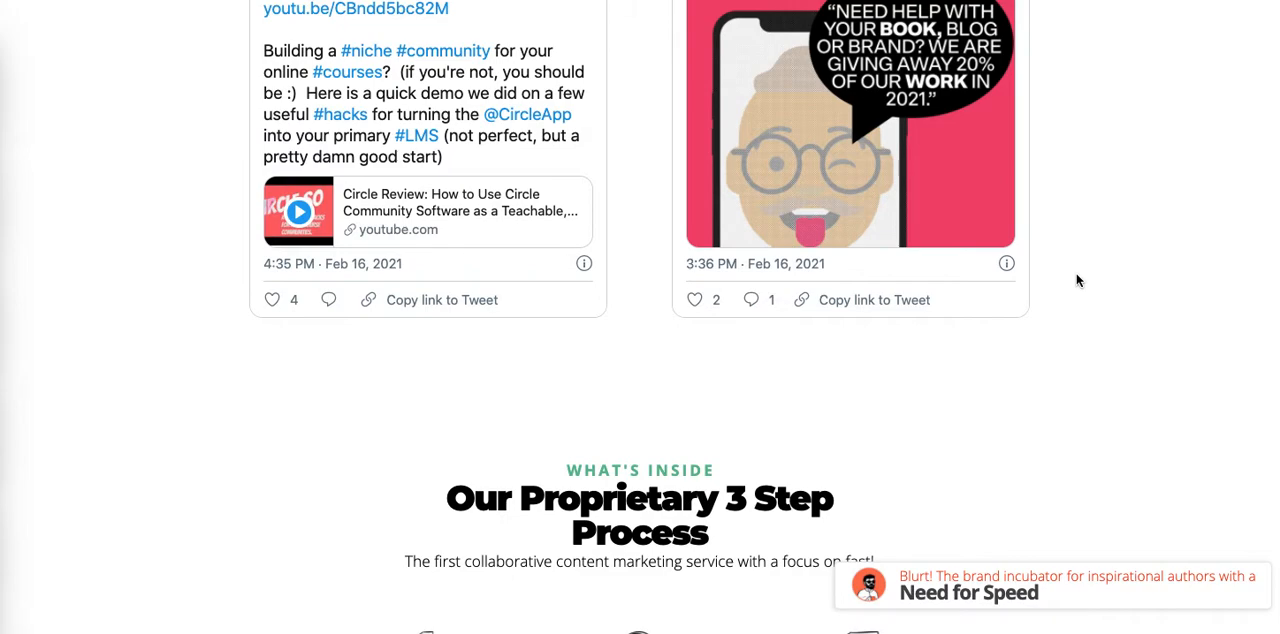
pyautogui.scroll(-3)
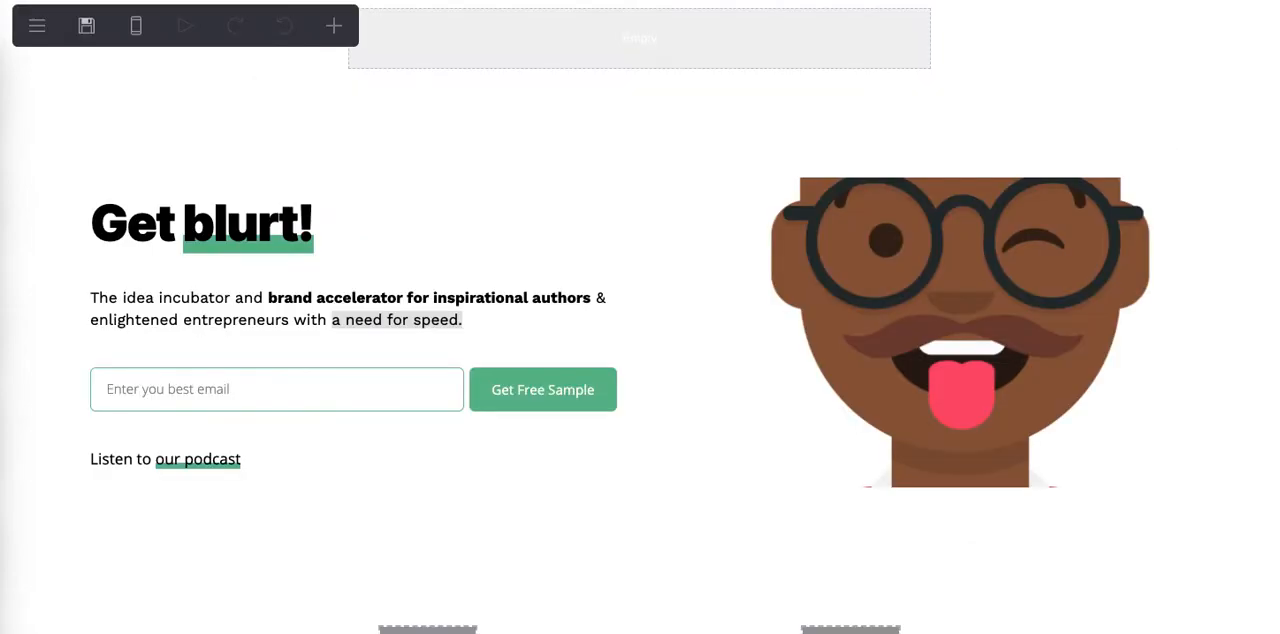
pyautogui.moveTo(851, 101)
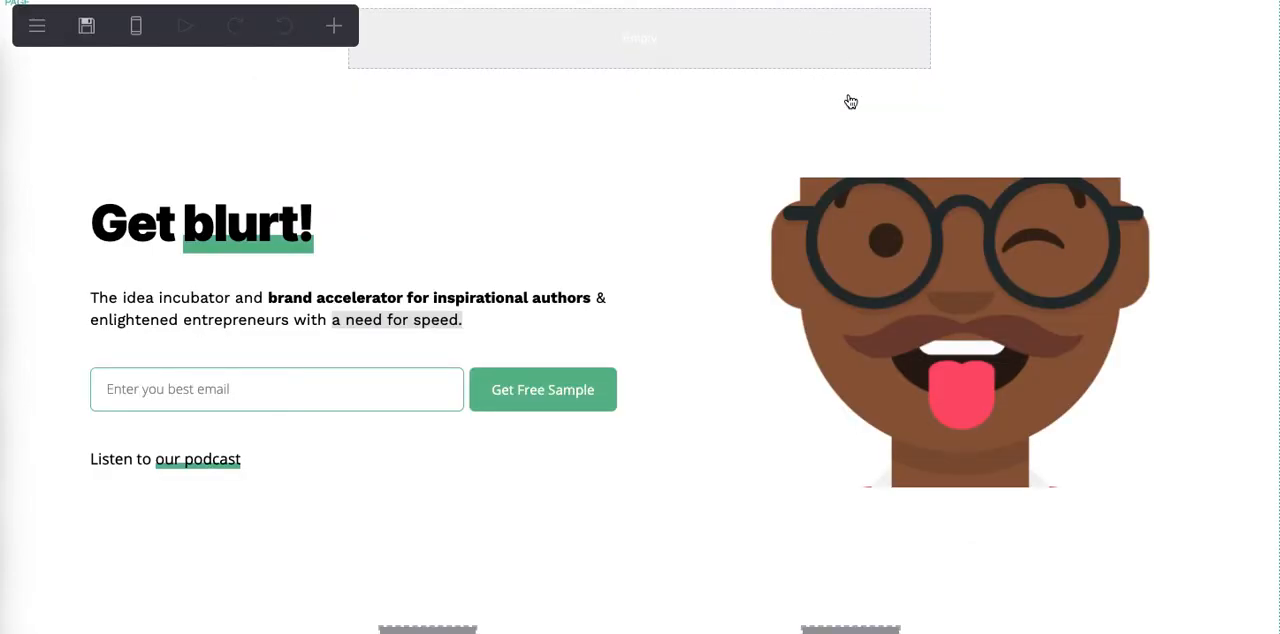
pyautogui.scroll(-3)
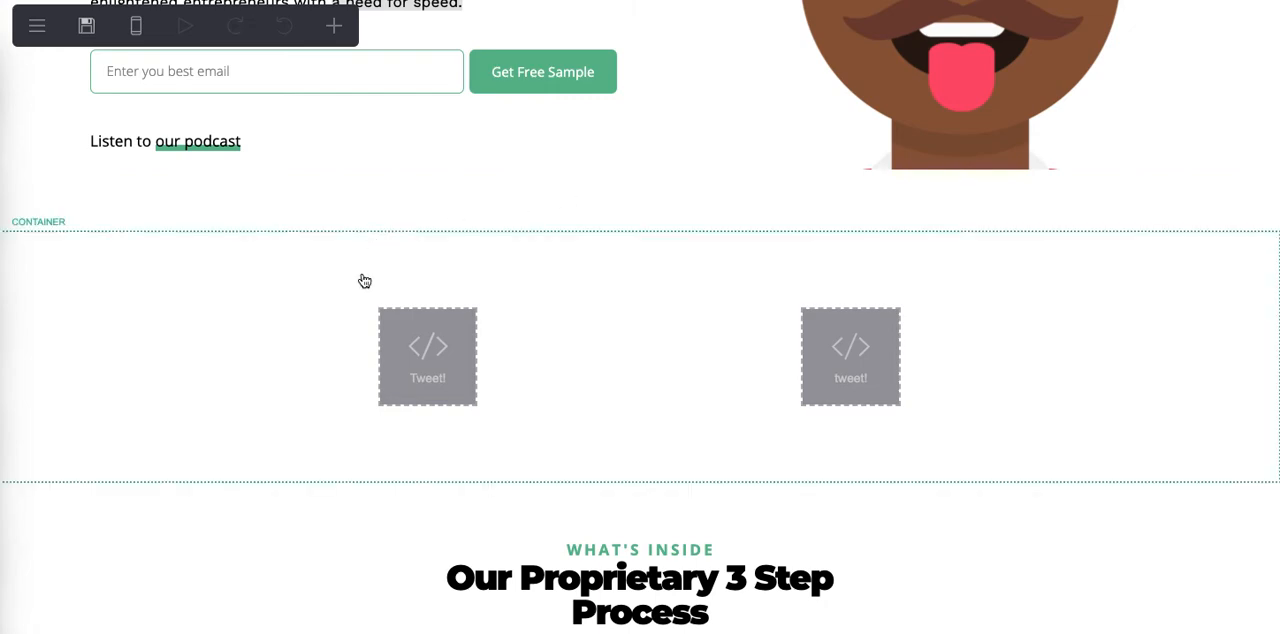
pyautogui.moveTo(600, 247)
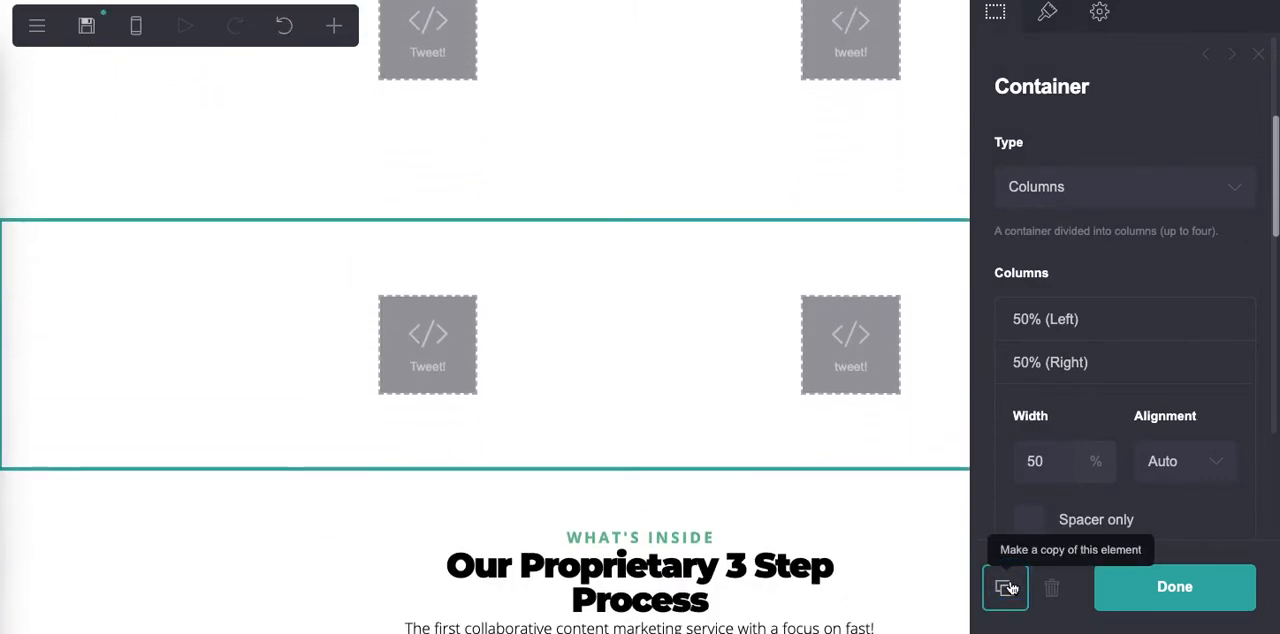
# Duplicate the tweet container so a second pair of tweet embeds sits below
pyautogui.click(1174, 587)
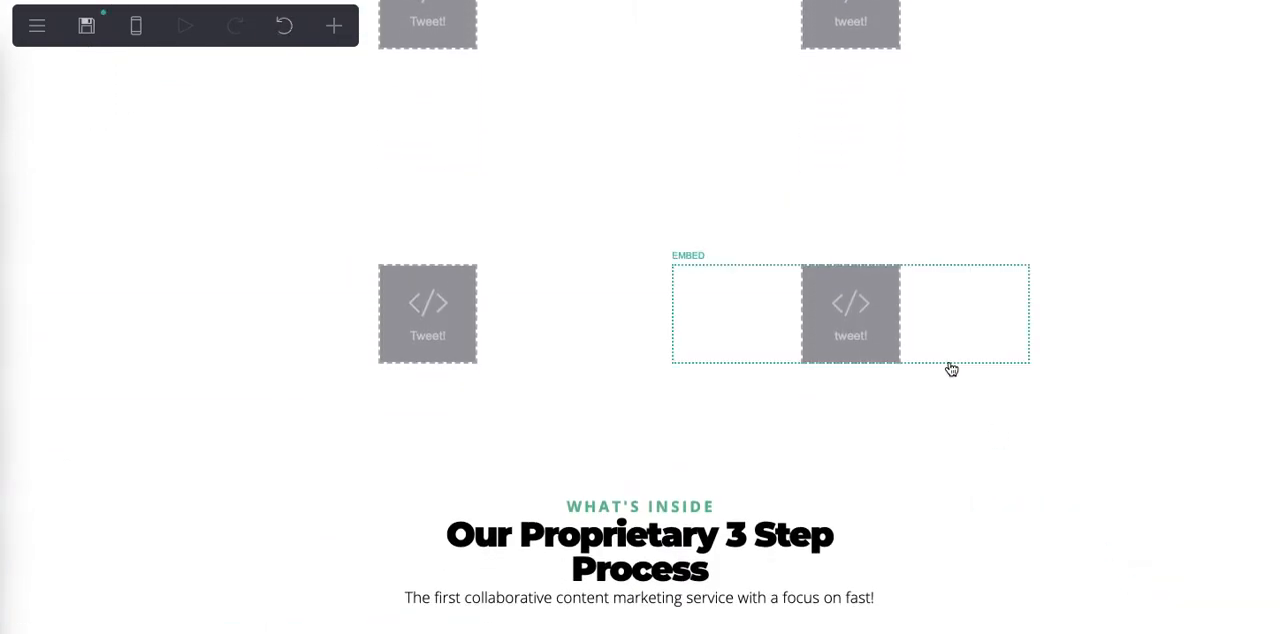
pyautogui.scroll(-3)
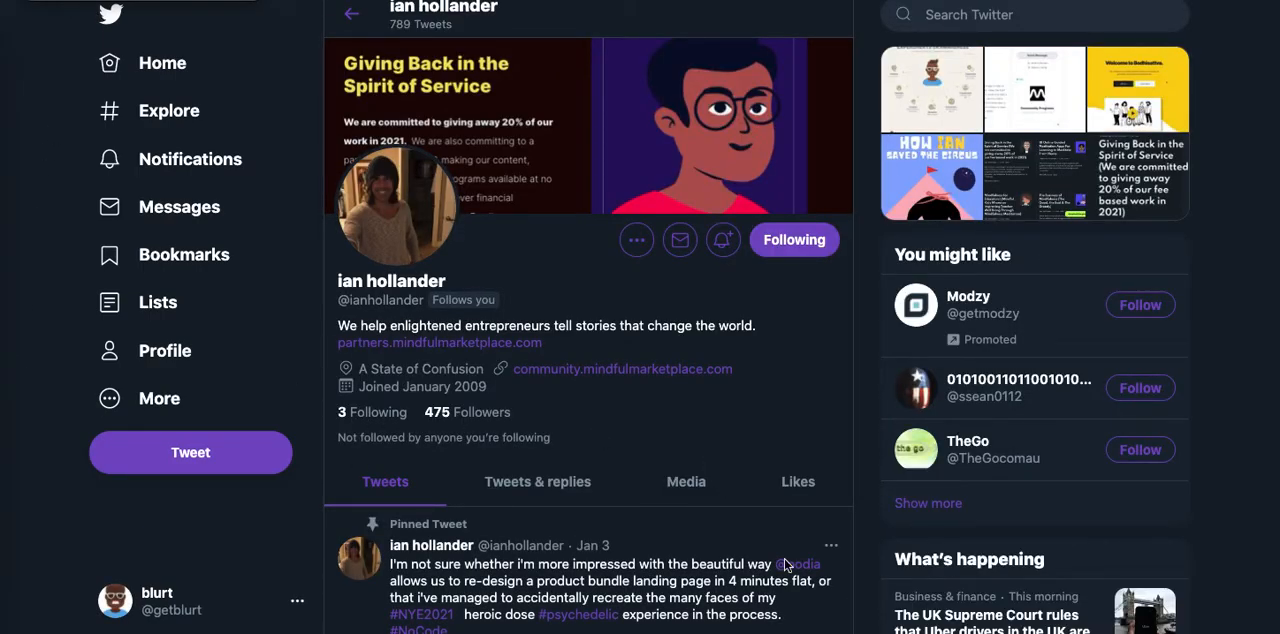
pyautogui.moveTo(740, 517)
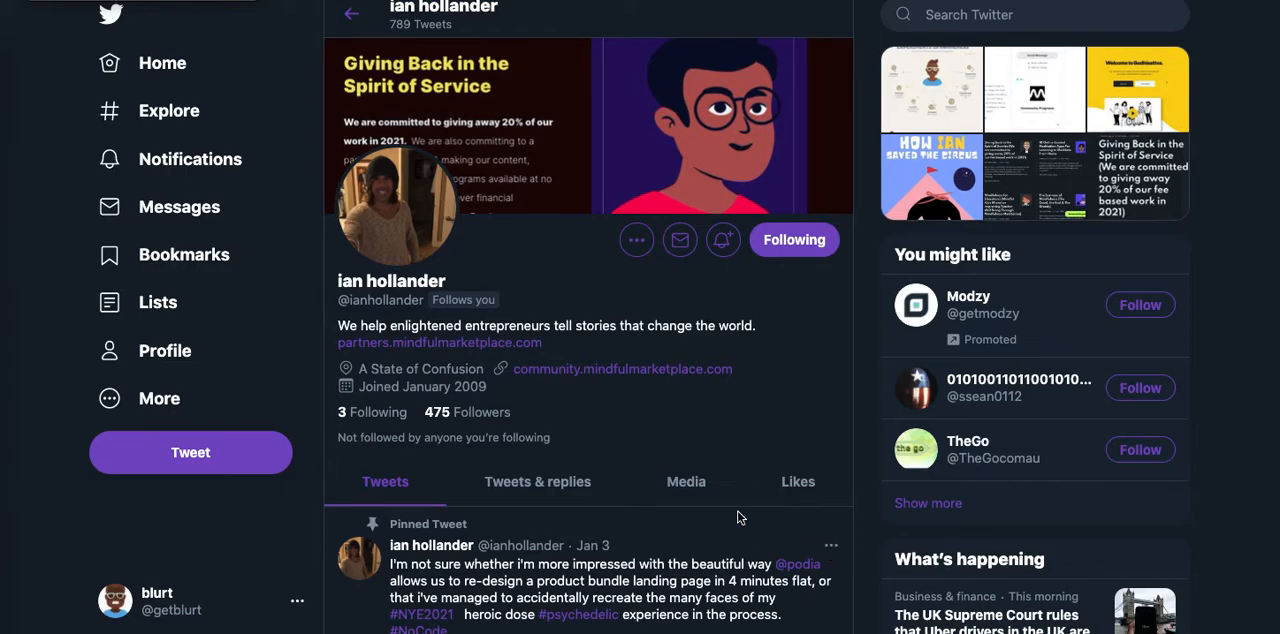
pyautogui.scroll(-3)
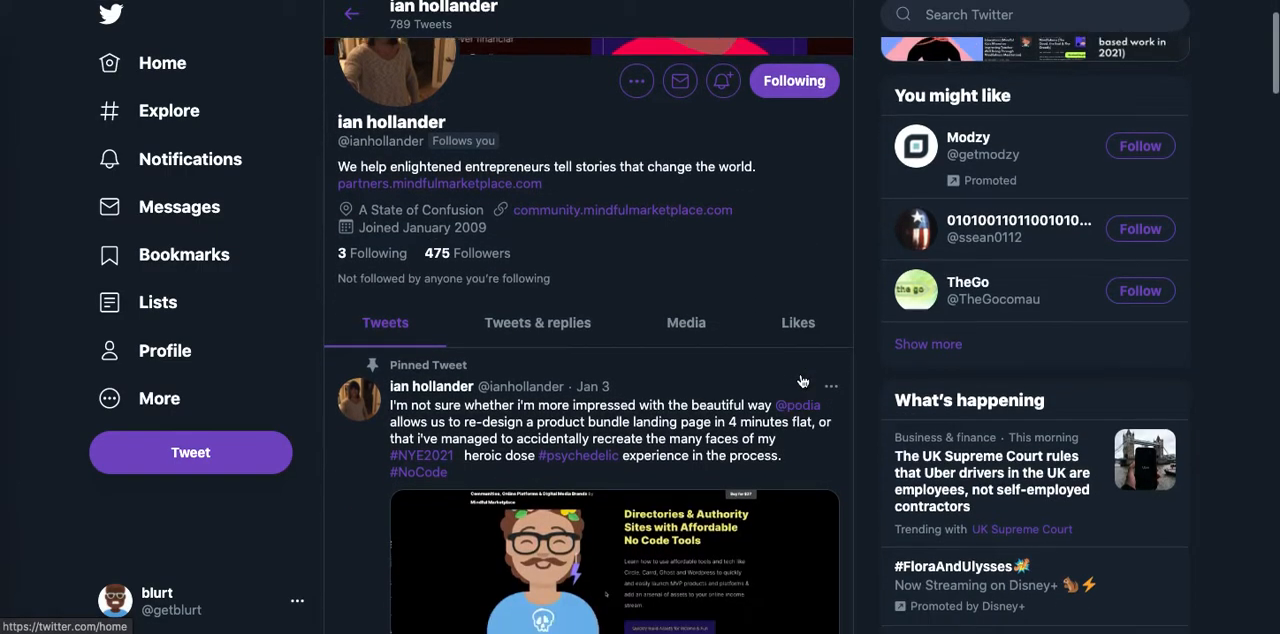
pyautogui.click(830, 385)
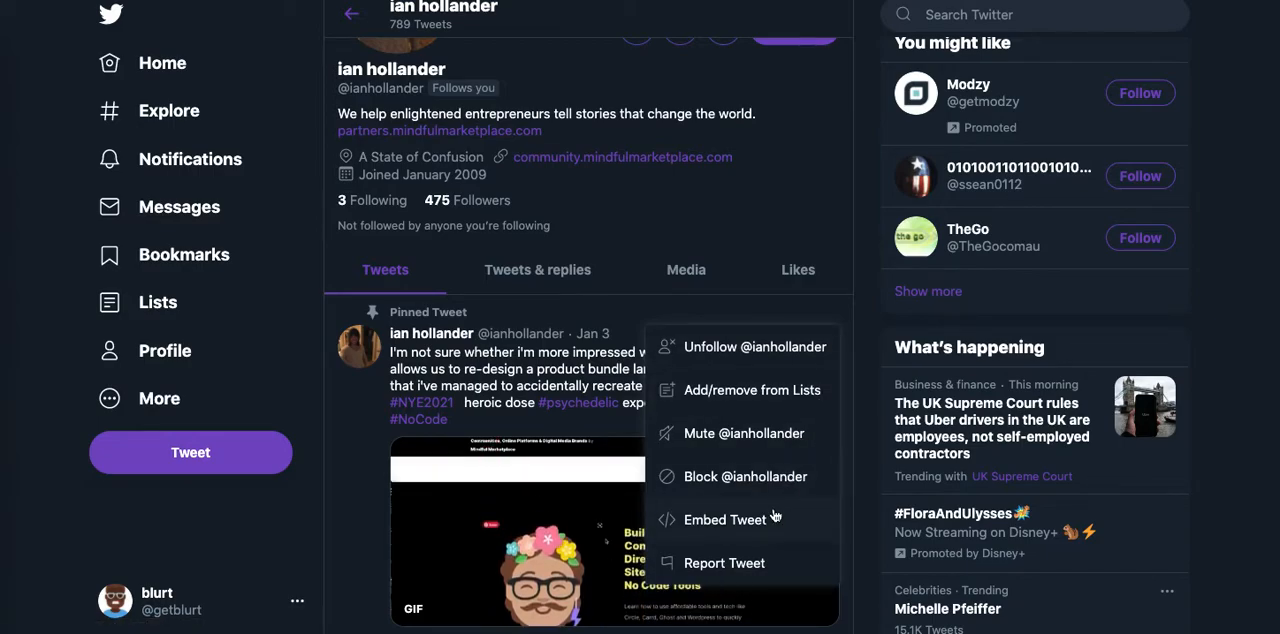
pyautogui.click(724, 519)
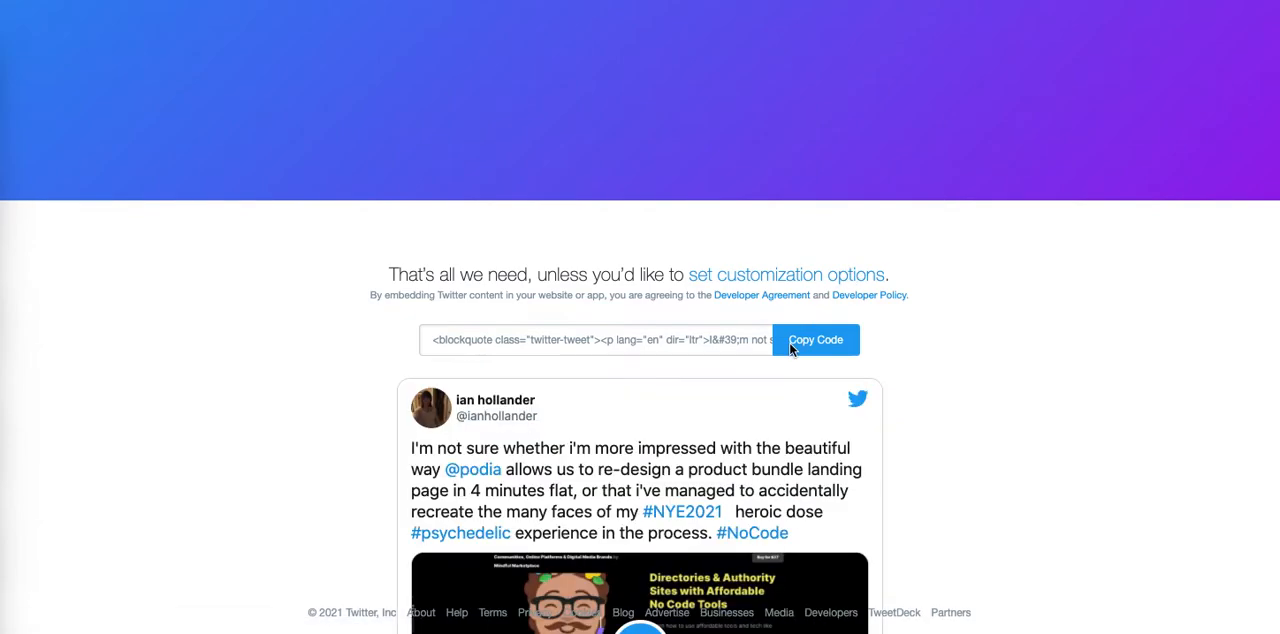
pyautogui.click(815, 340)
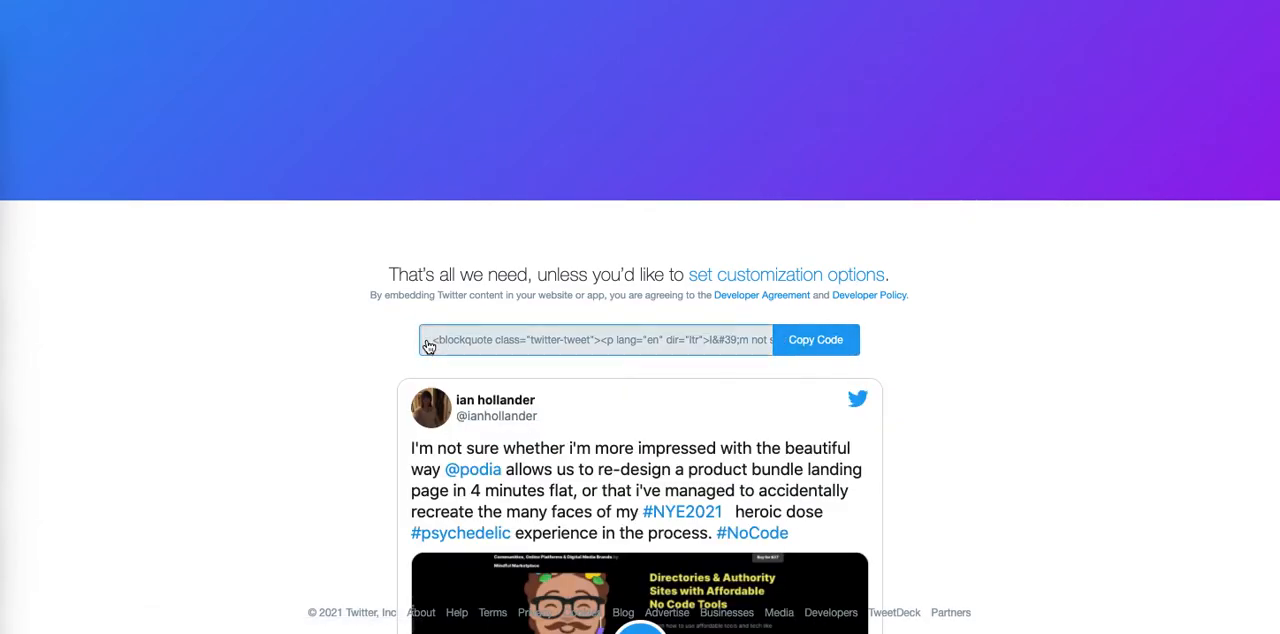
pyautogui.click(815, 339)
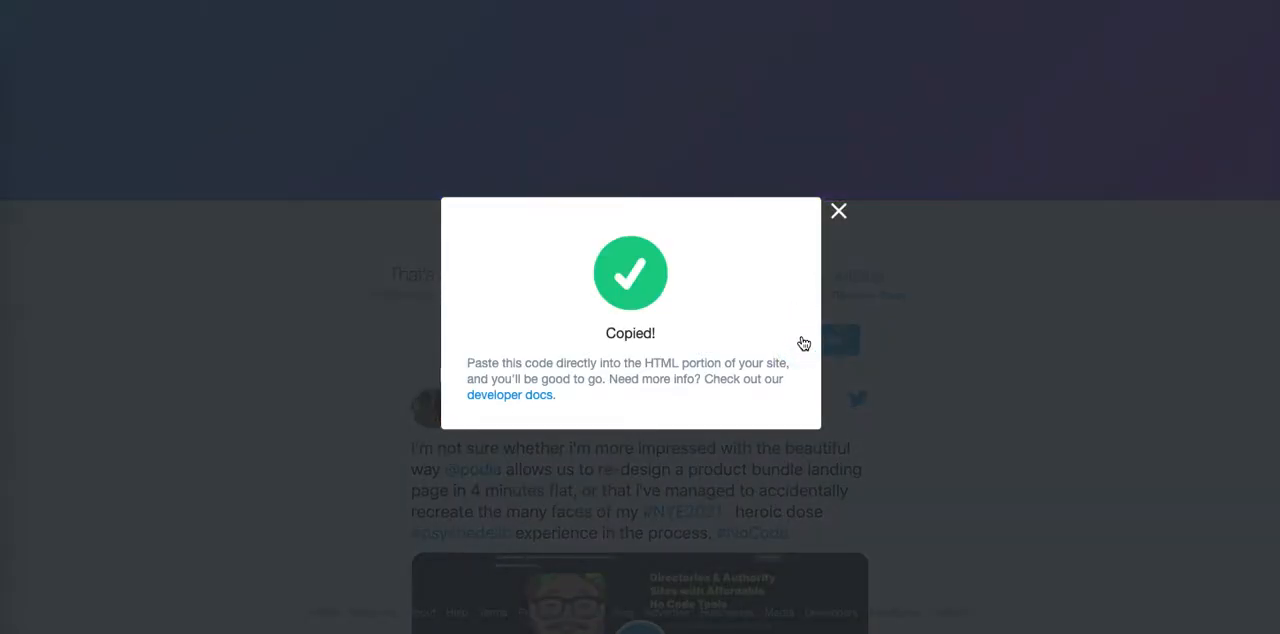
pyautogui.click(838, 211)
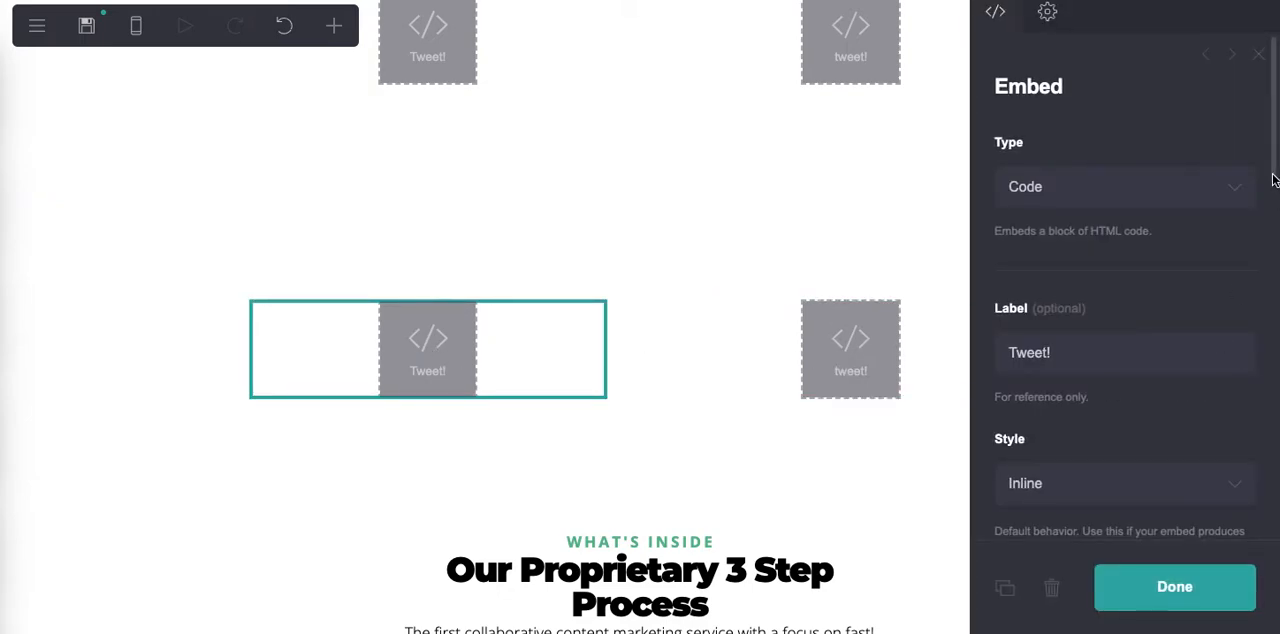
# Save the Podia tweet code in the left embed and open the right embed
pyautogui.scroll(-3)
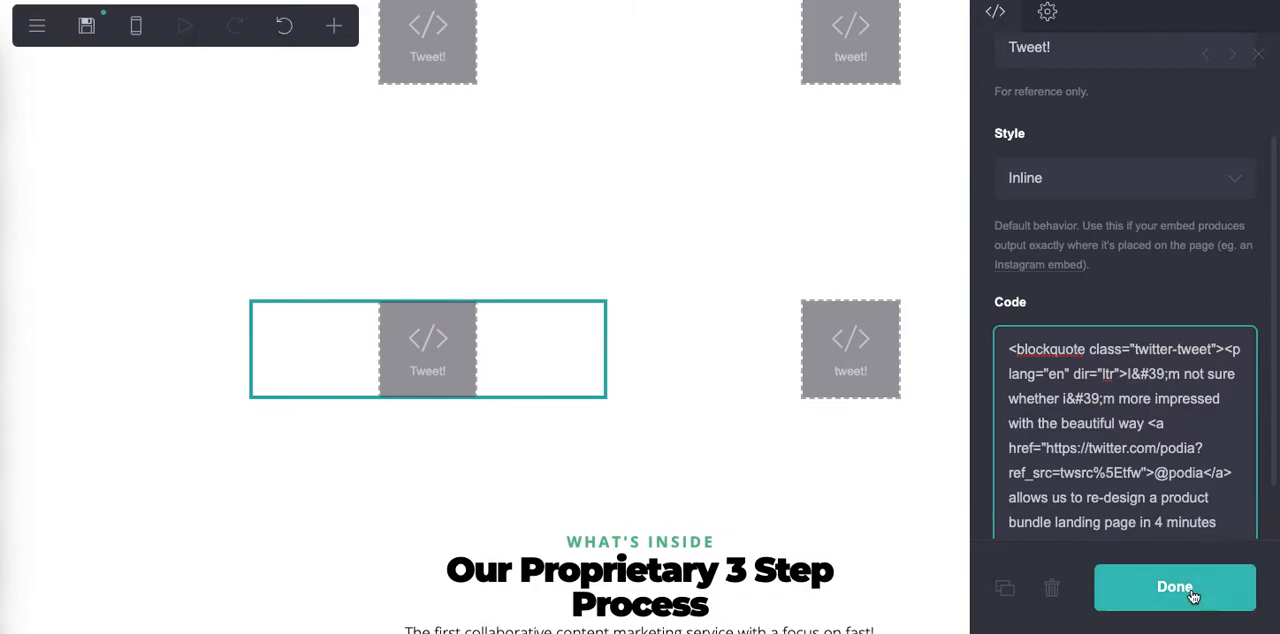
pyautogui.click(1174, 587)
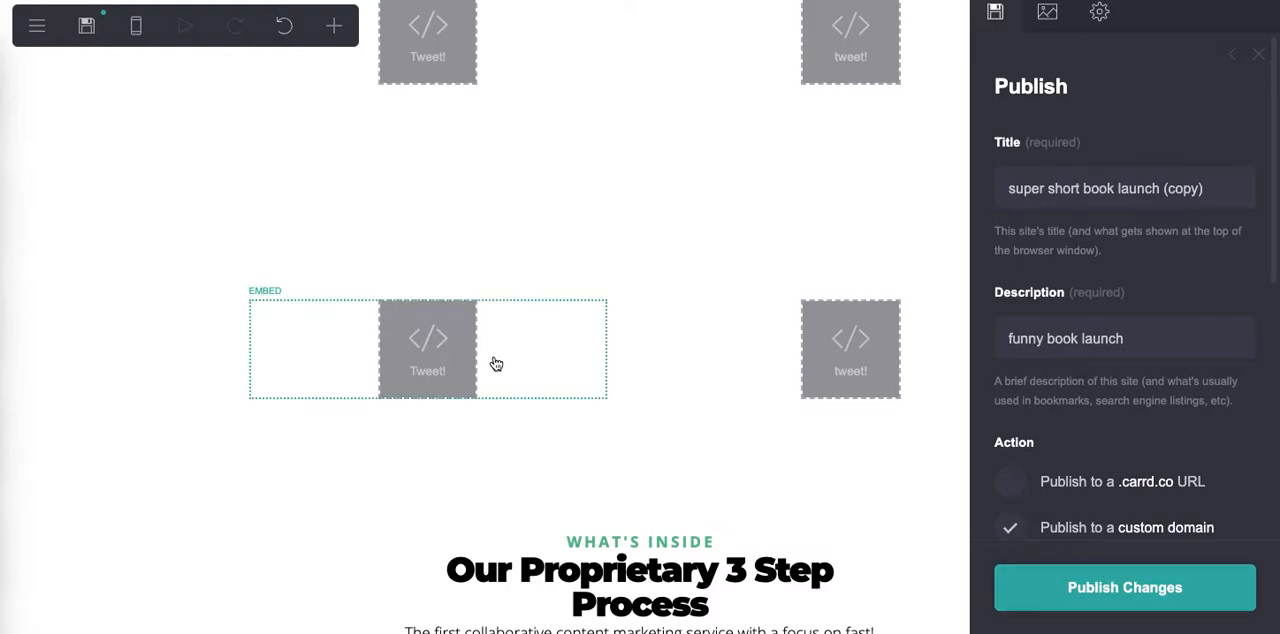
pyautogui.click(428, 349)
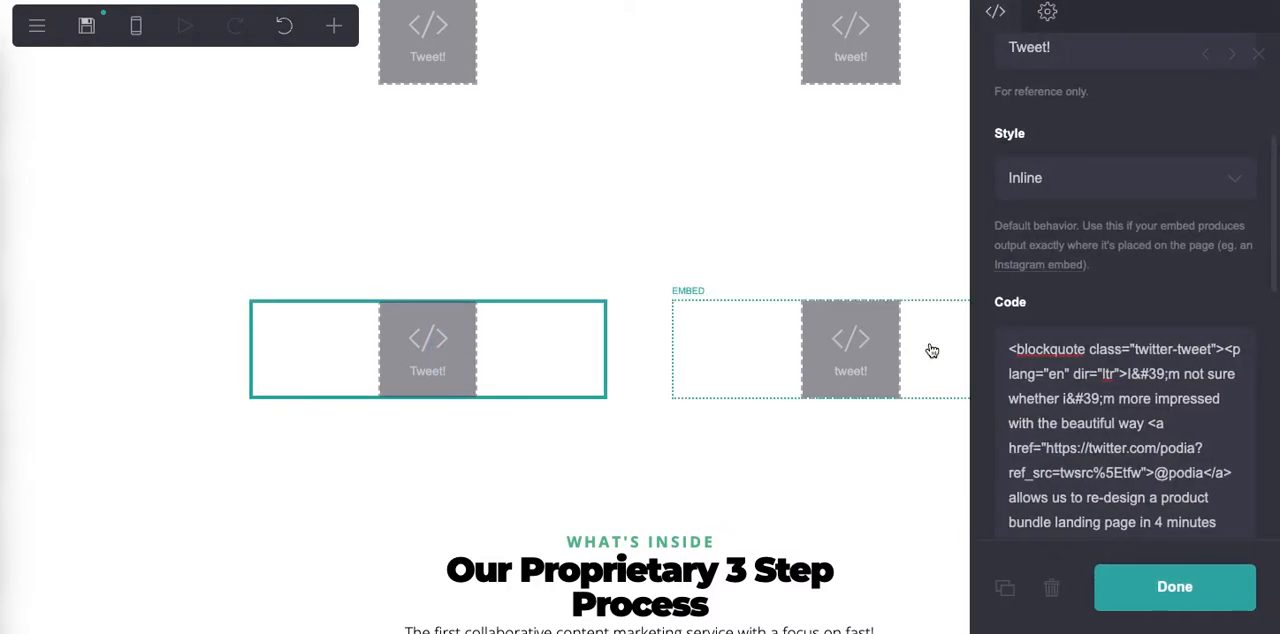
pyautogui.moveTo(855, 372)
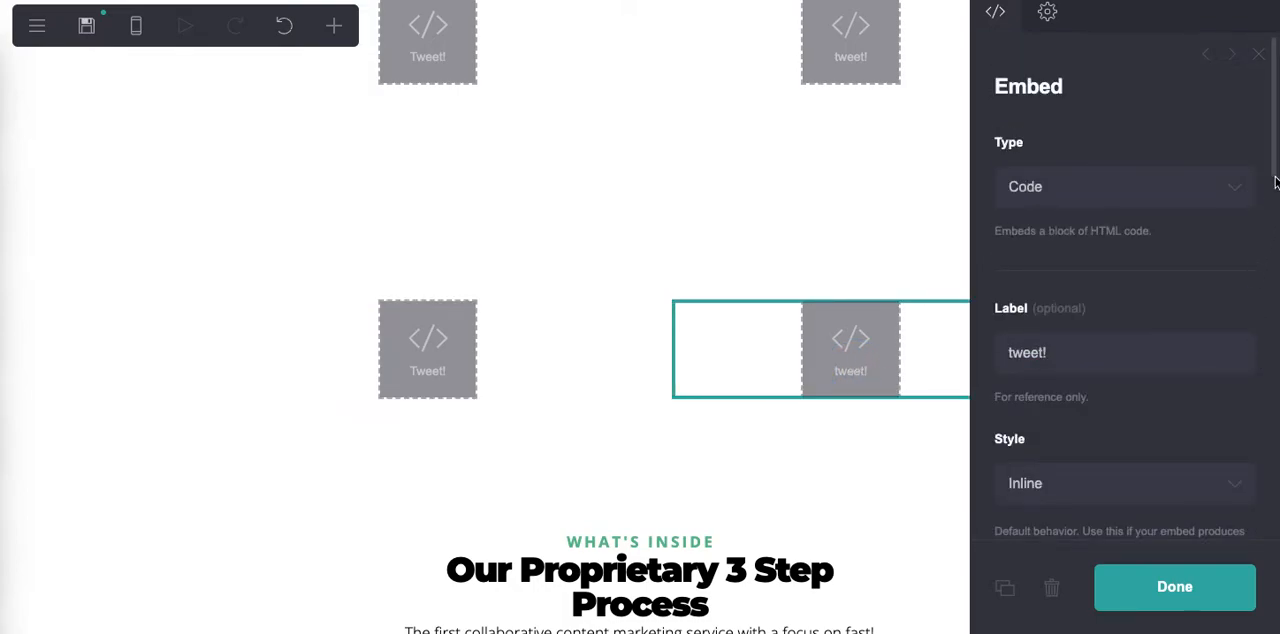
pyautogui.scroll(-3)
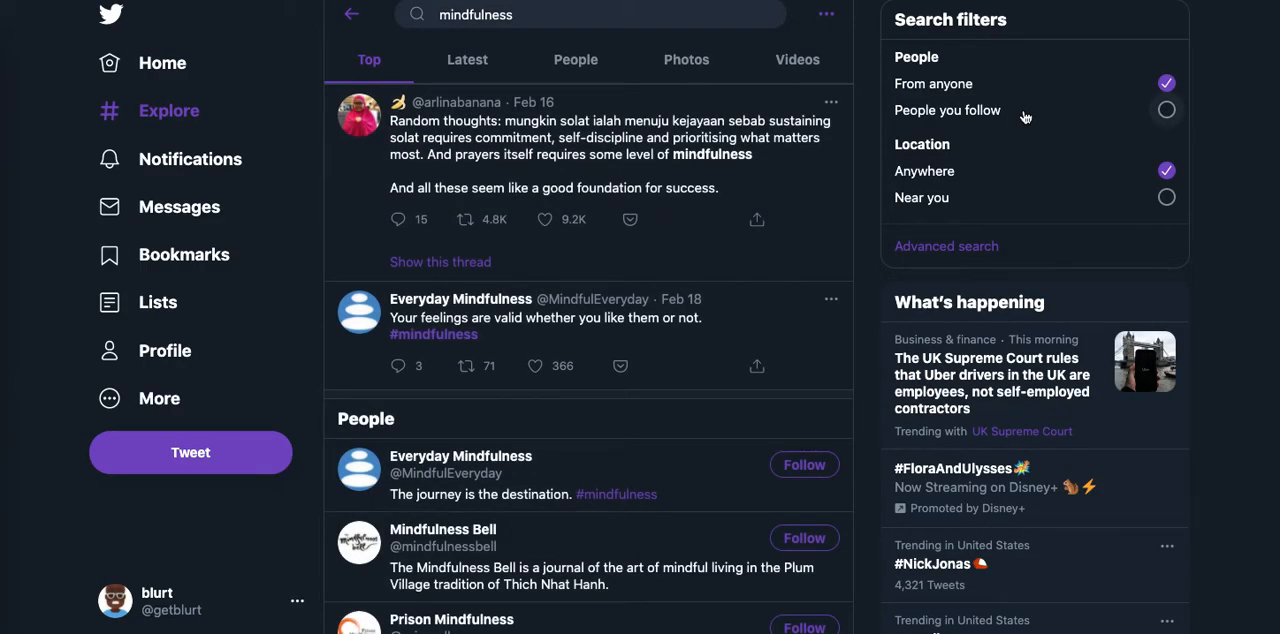
pyautogui.scroll(-3)
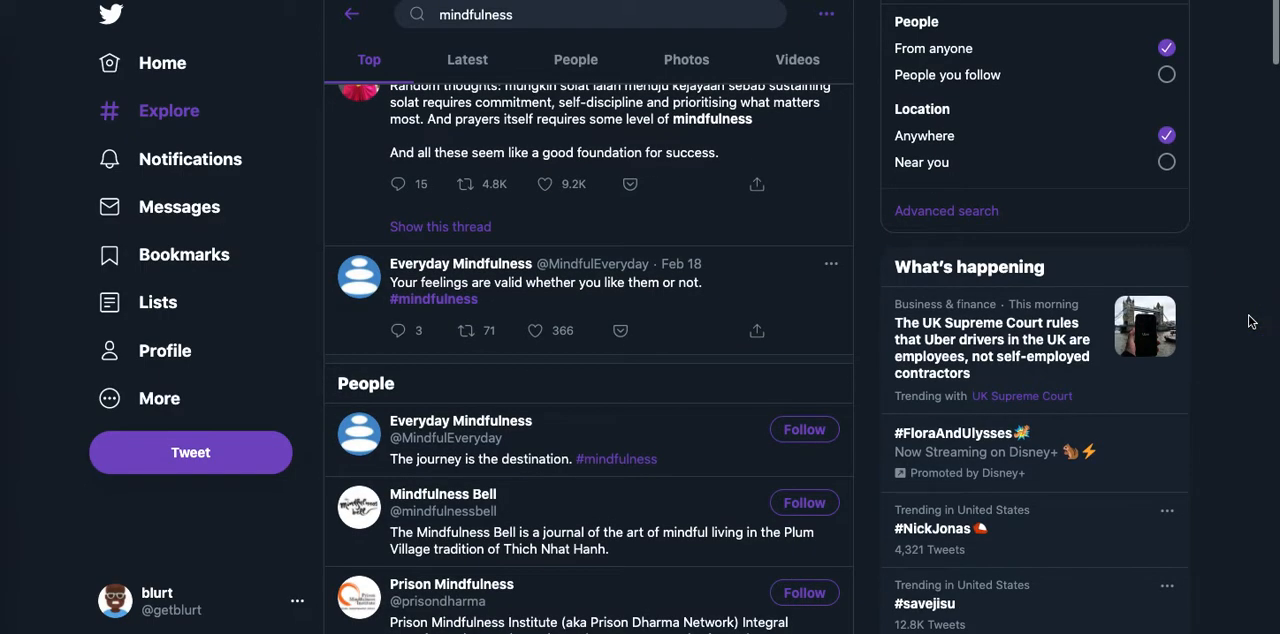
pyautogui.scroll(-3)
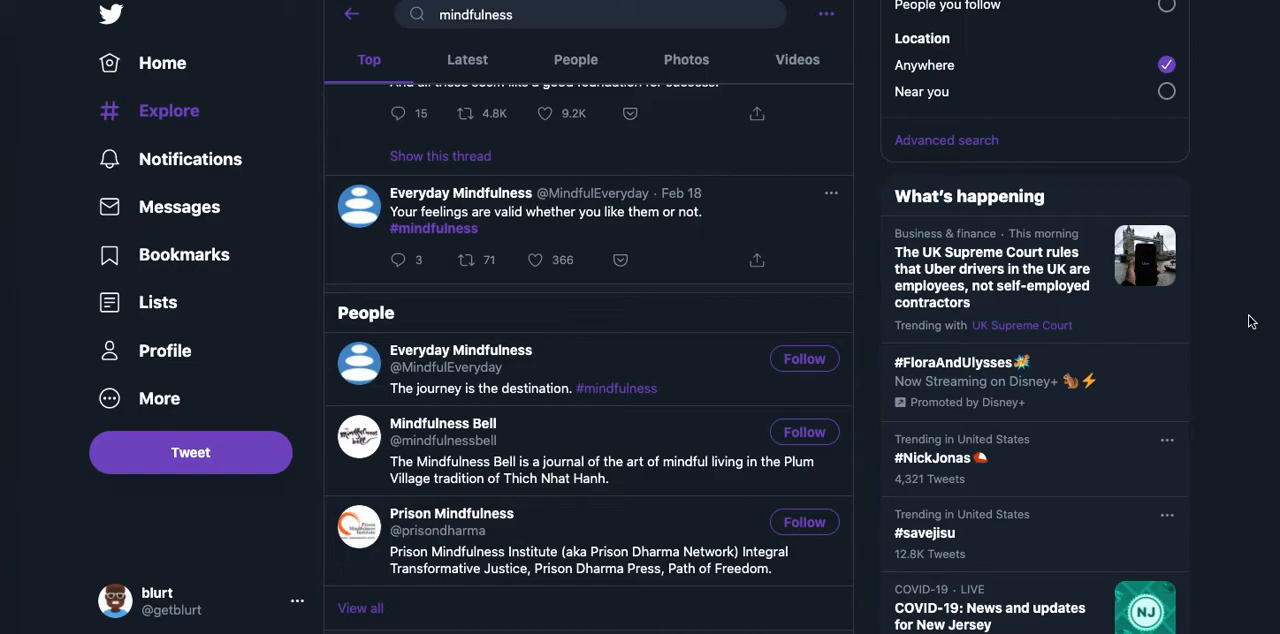
pyautogui.scroll(-3)
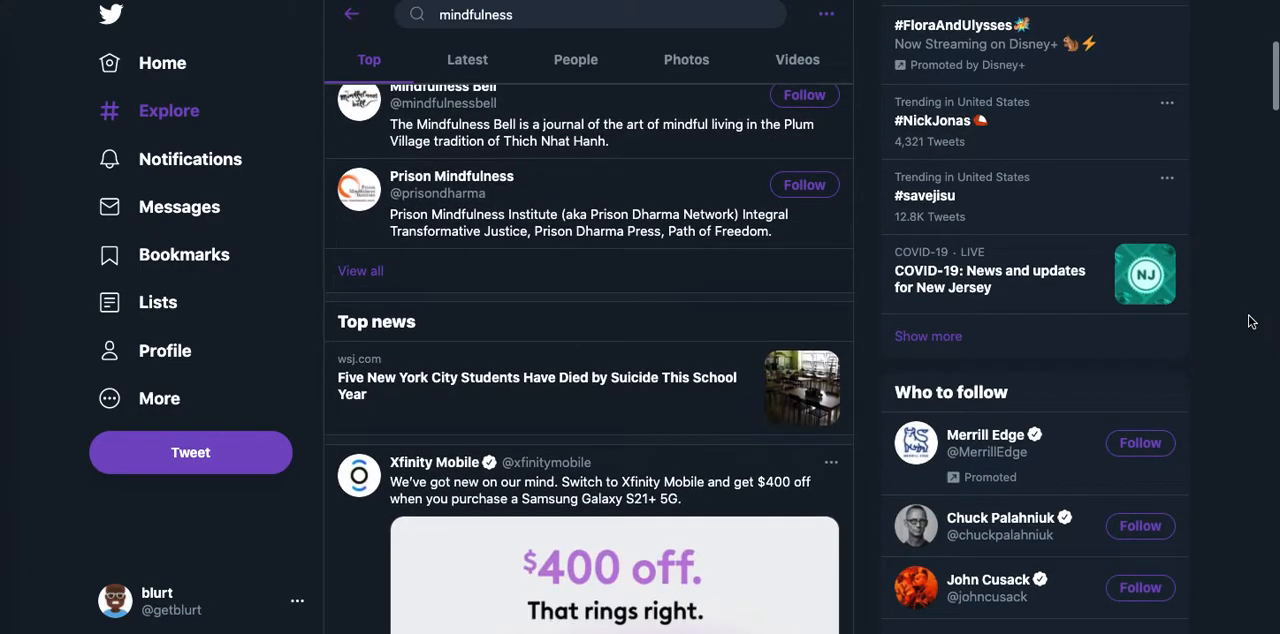
pyautogui.scroll(-3)
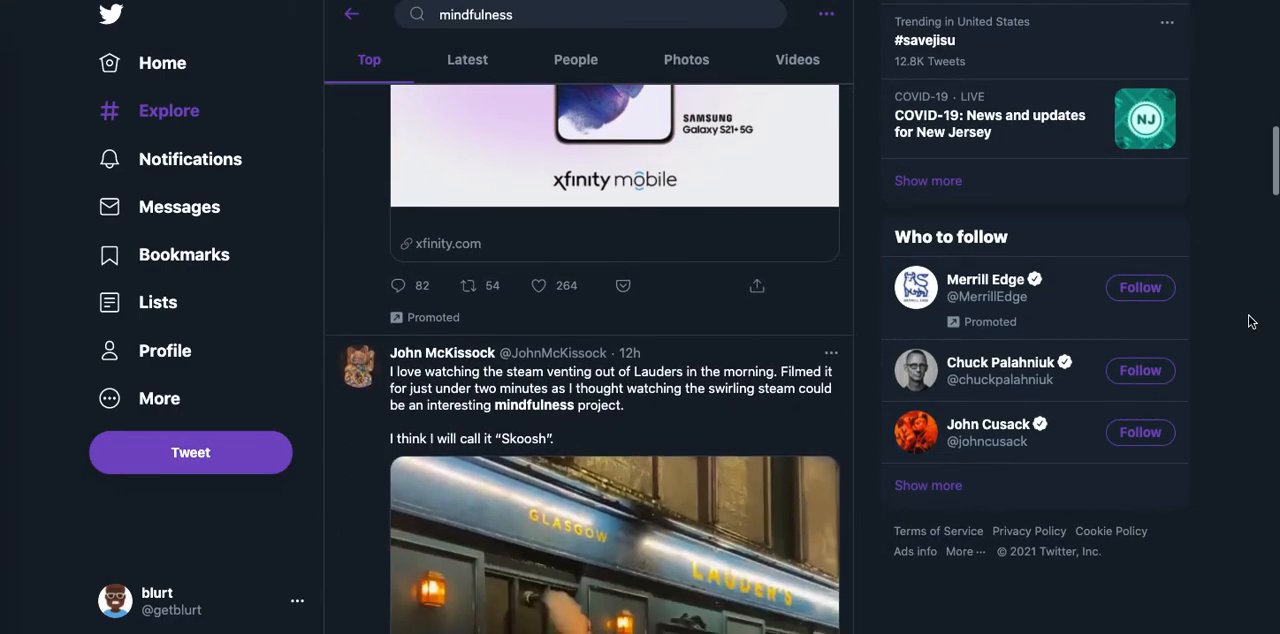
pyautogui.scroll(-3)
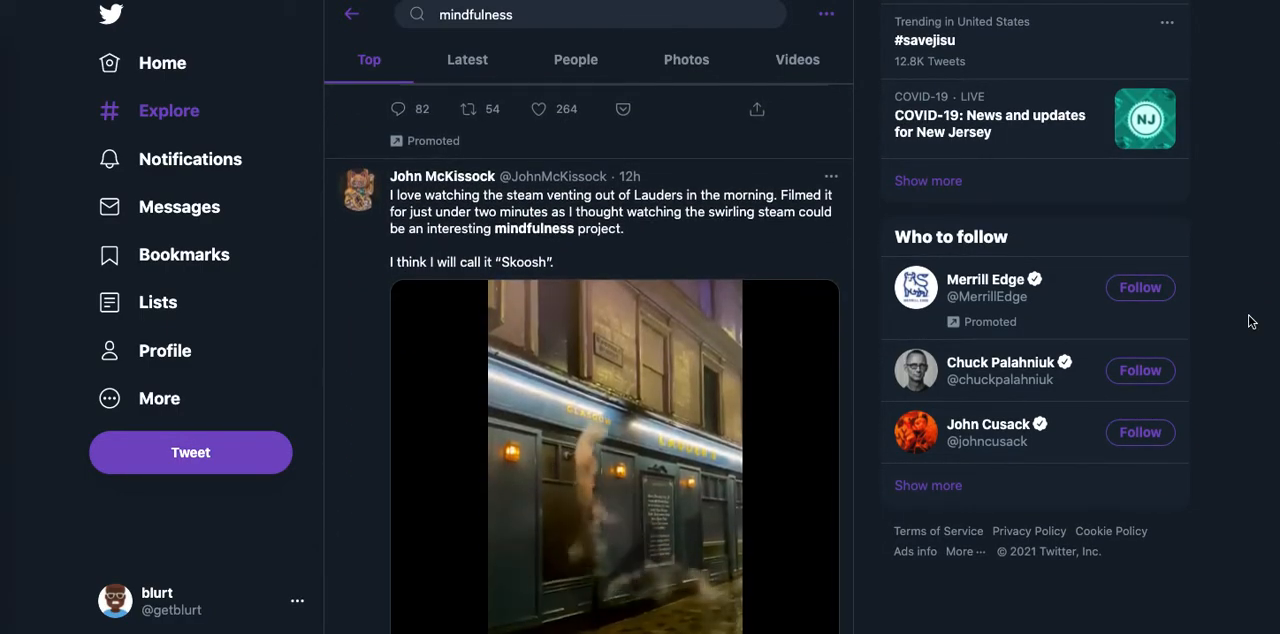
pyautogui.scroll(-3)
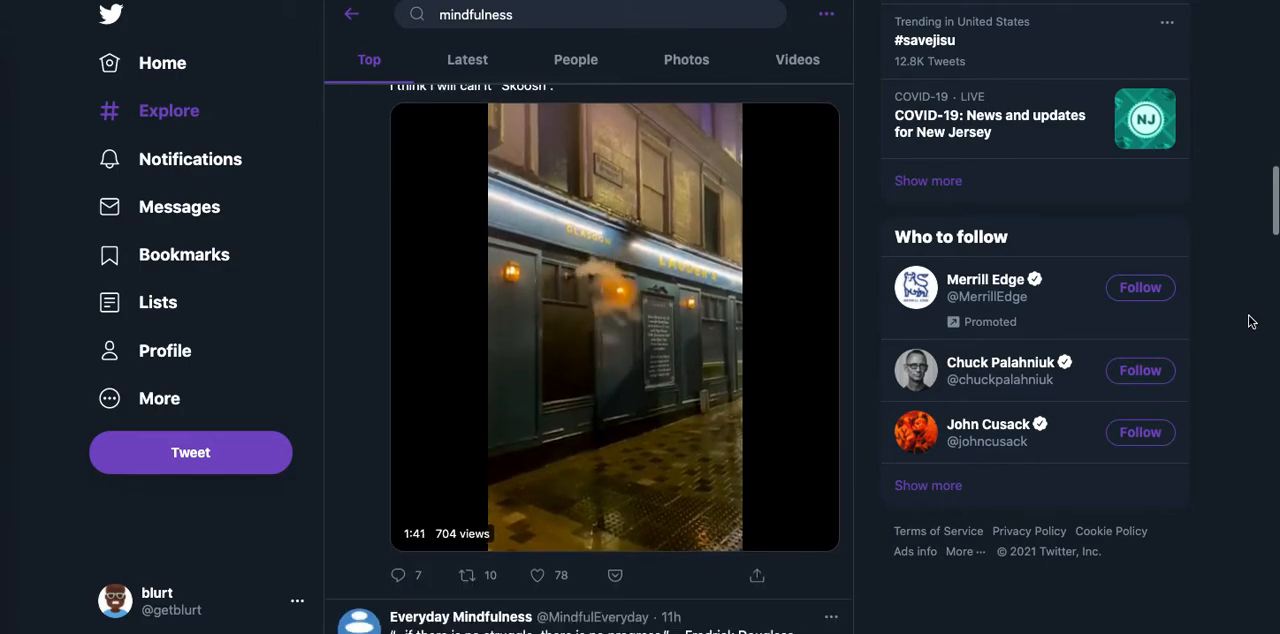
pyautogui.scroll(-3)
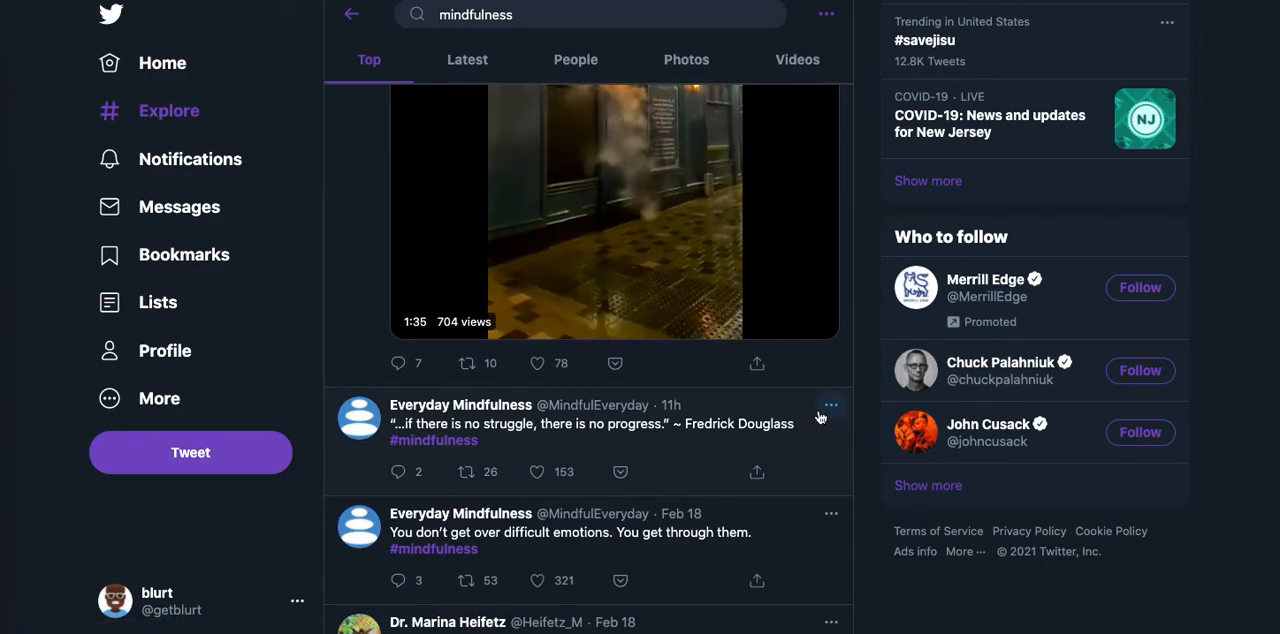
pyautogui.click(830, 406)
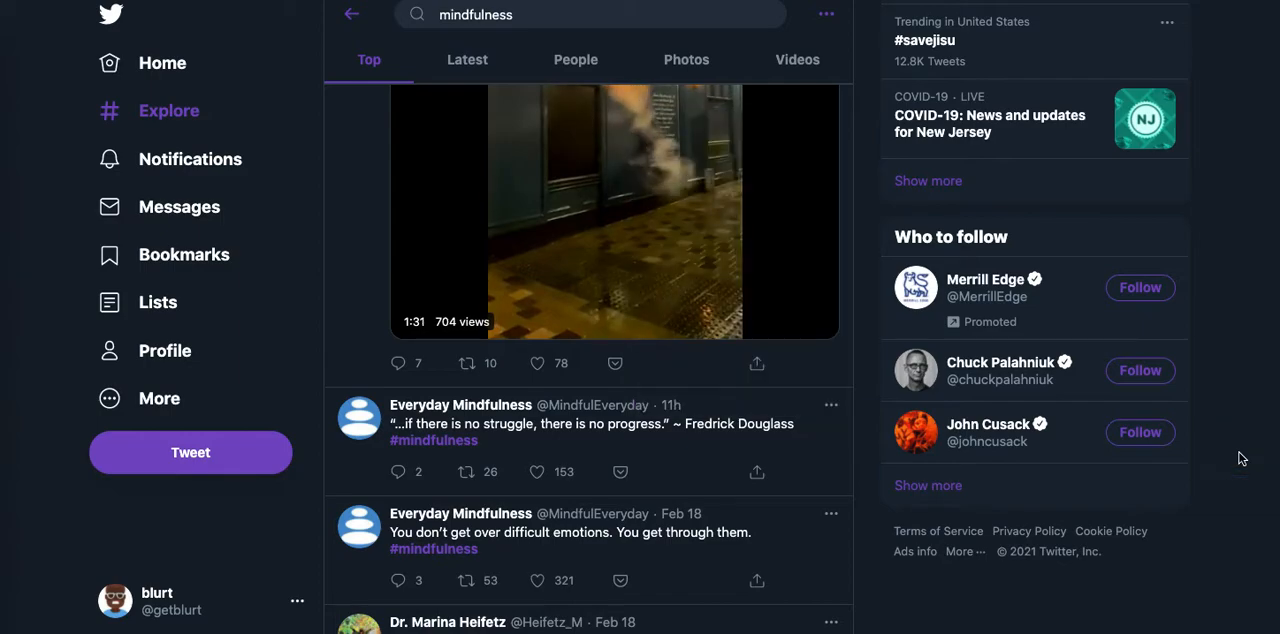
pyautogui.scroll(-3)
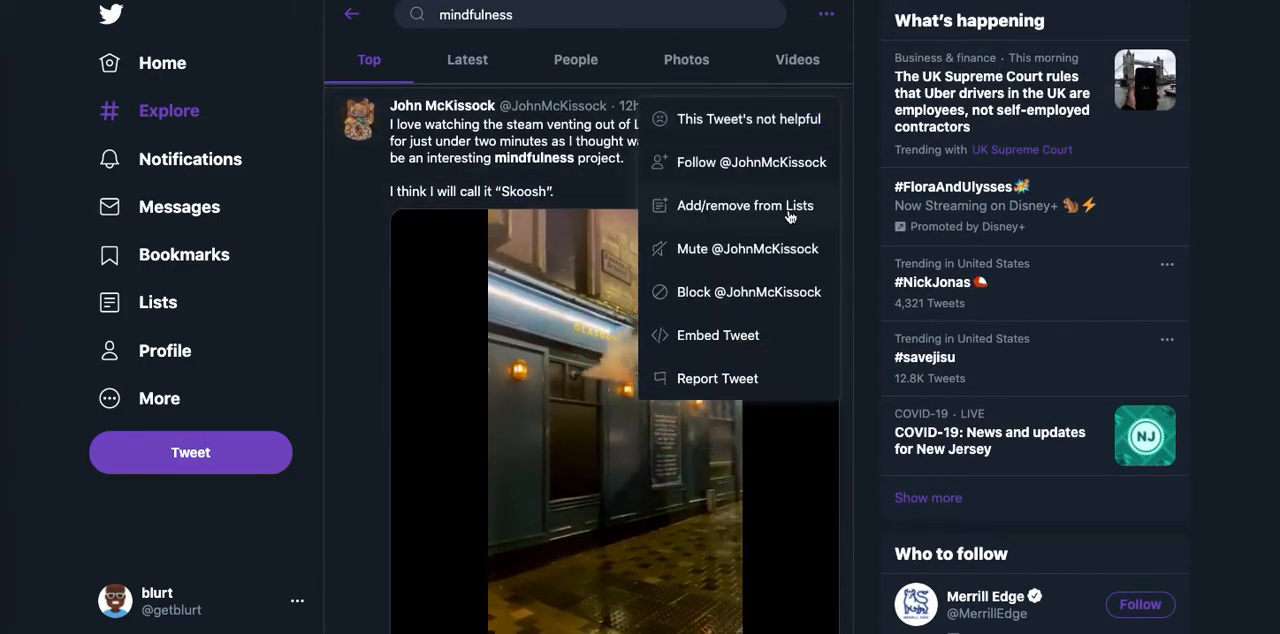
pyautogui.click(718, 335)
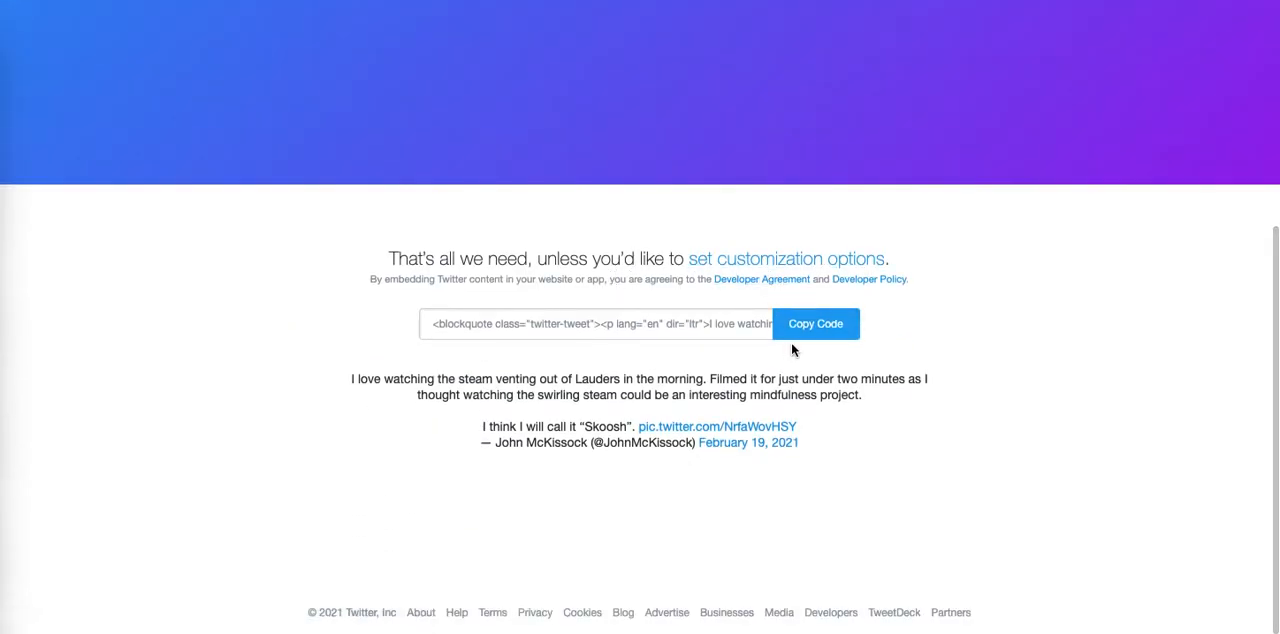
pyautogui.click(815, 323)
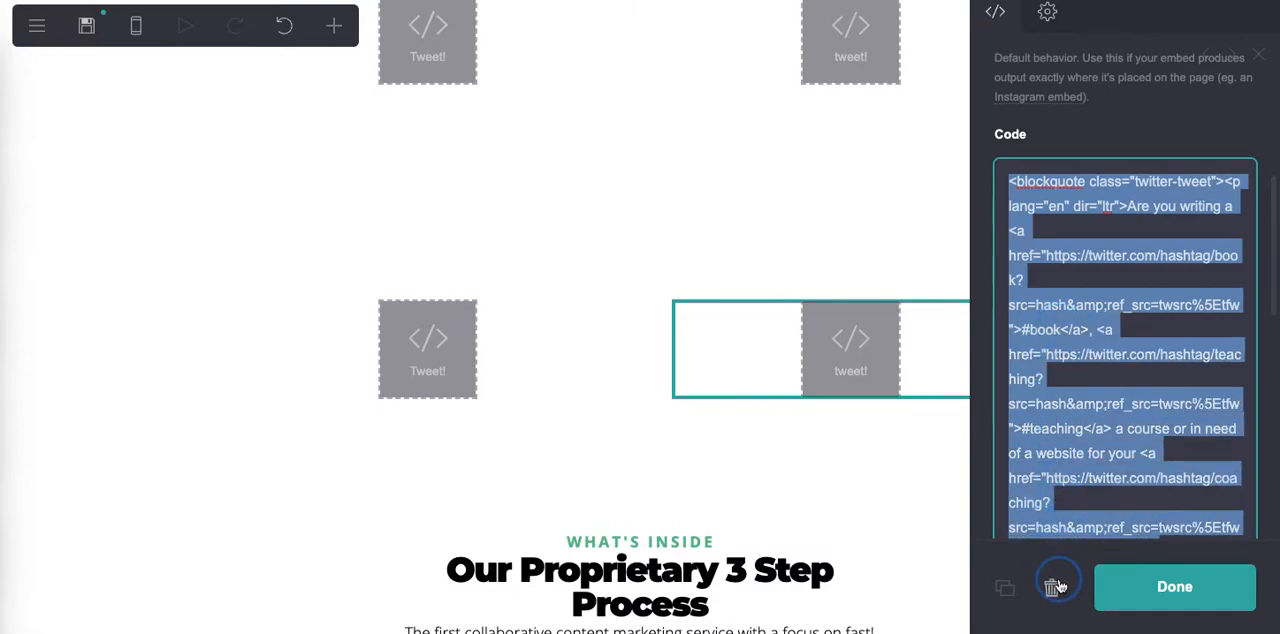
# Replace the right Carrd embed's old code with the steam-video tweet code
pyautogui.click(1170, 440)
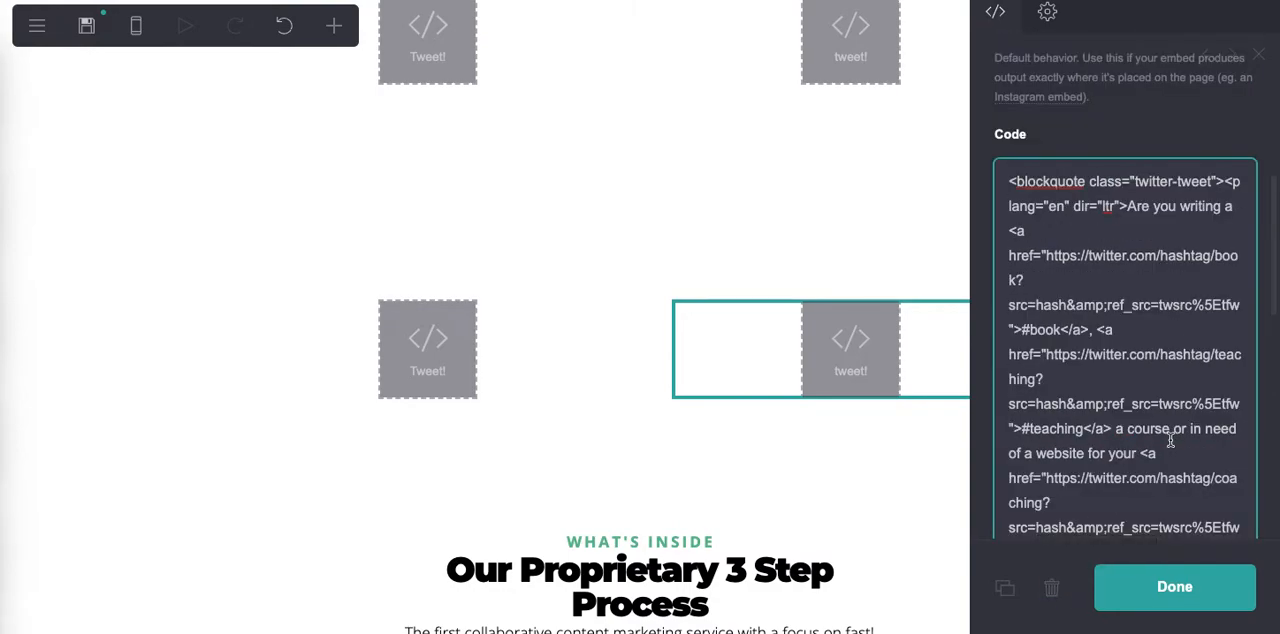
pyautogui.moveTo(1010, 181); pyautogui.dragTo(1100, 372)
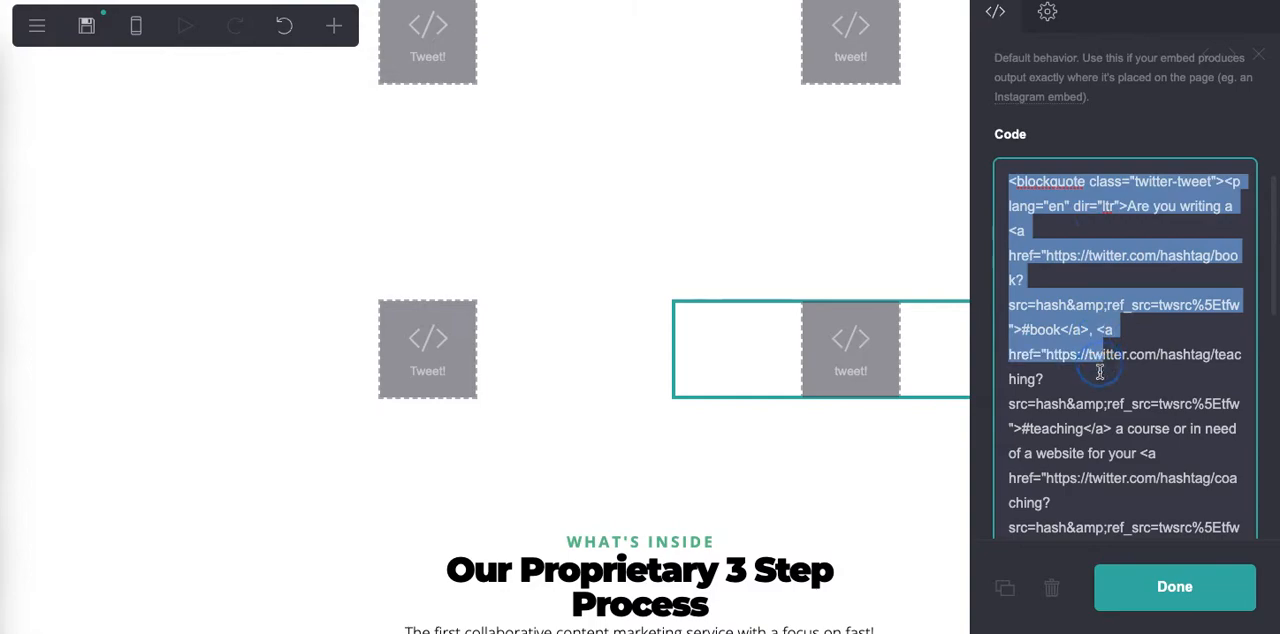
pyautogui.scroll(-3)
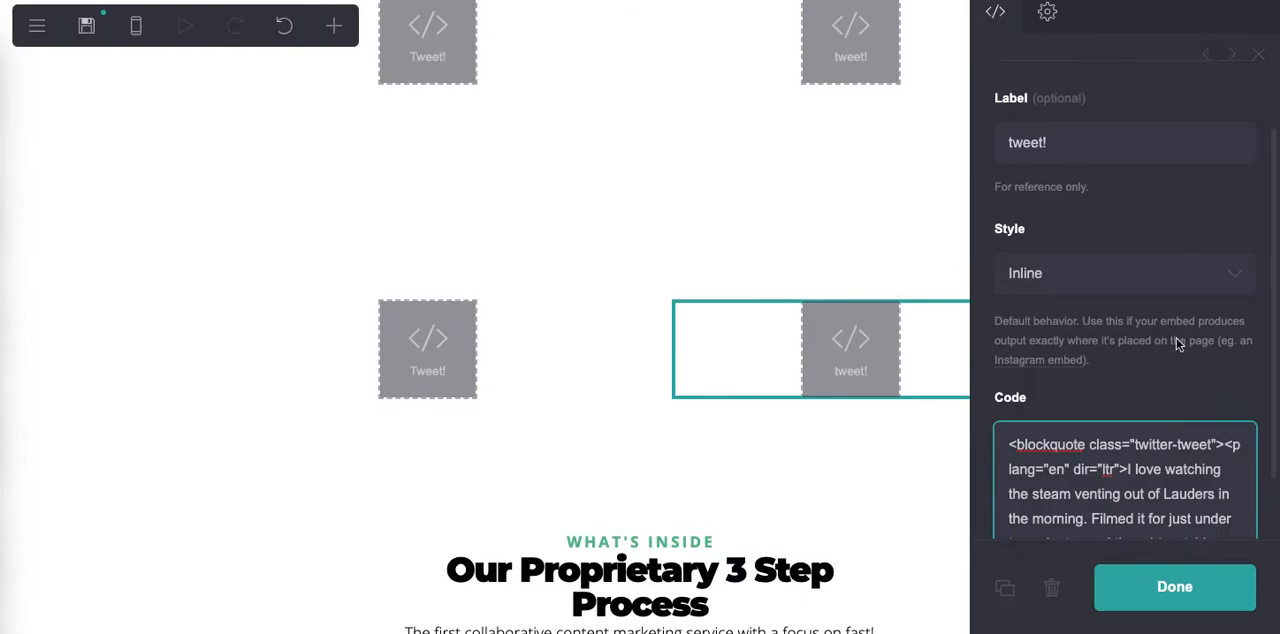
pyautogui.click(1174, 586)
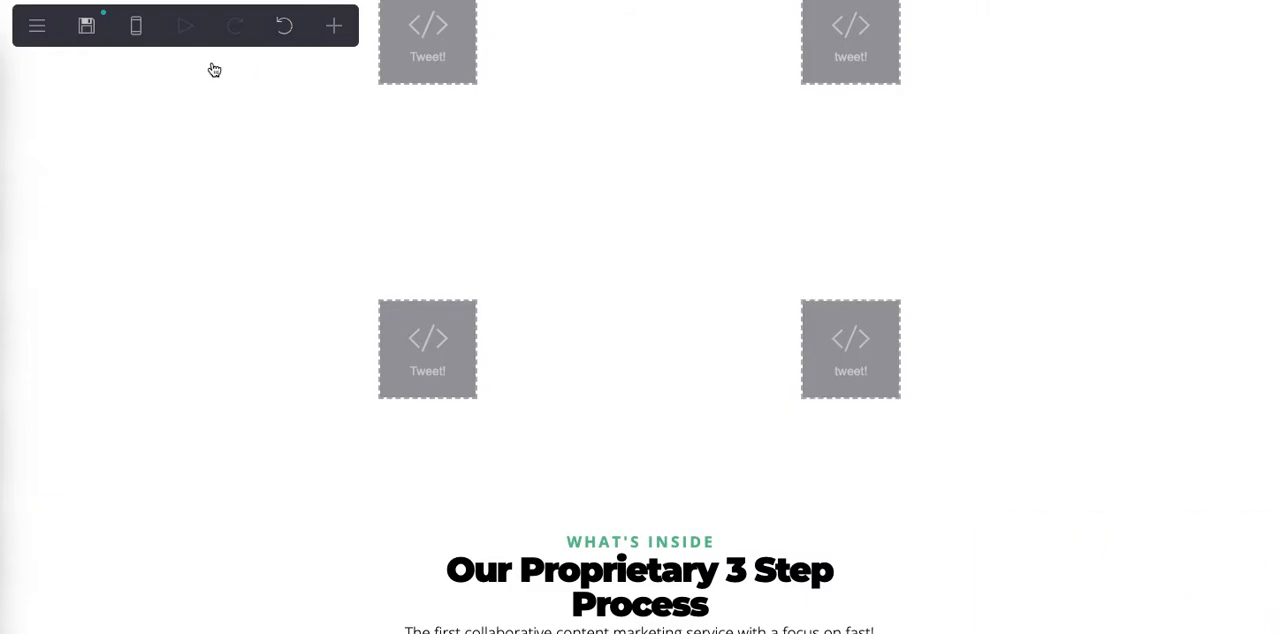
pyautogui.moveTo(86, 26)
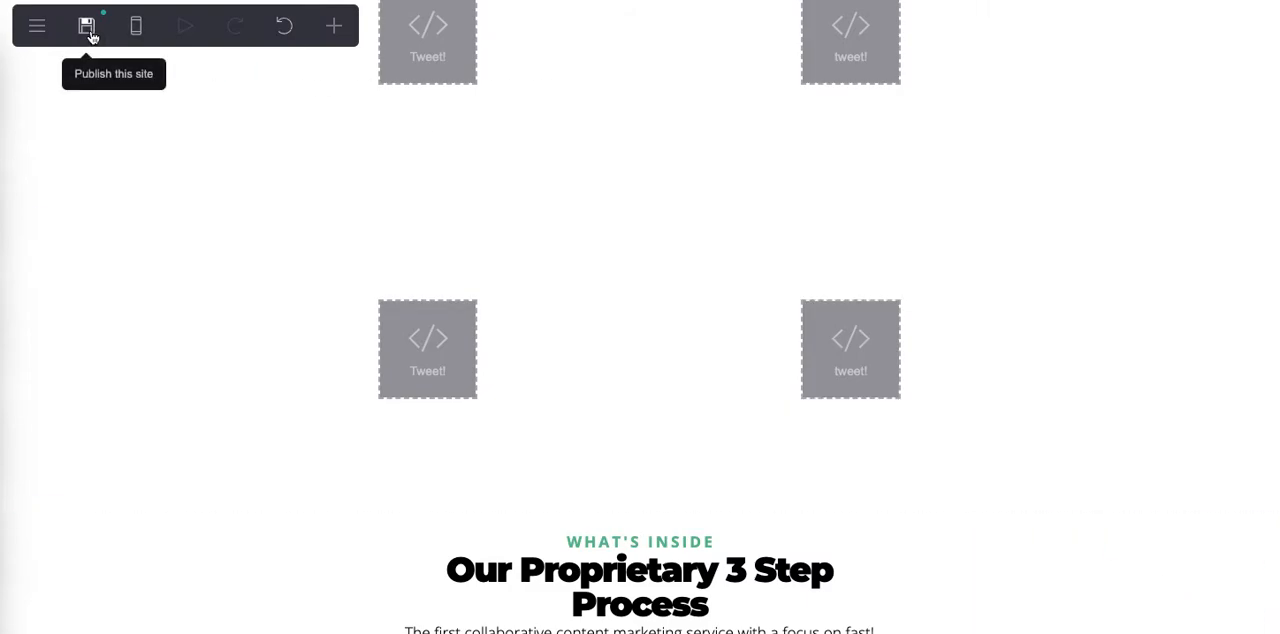
# Publish the updated site to getblurt.com and view the live page
pyautogui.click(86, 25)
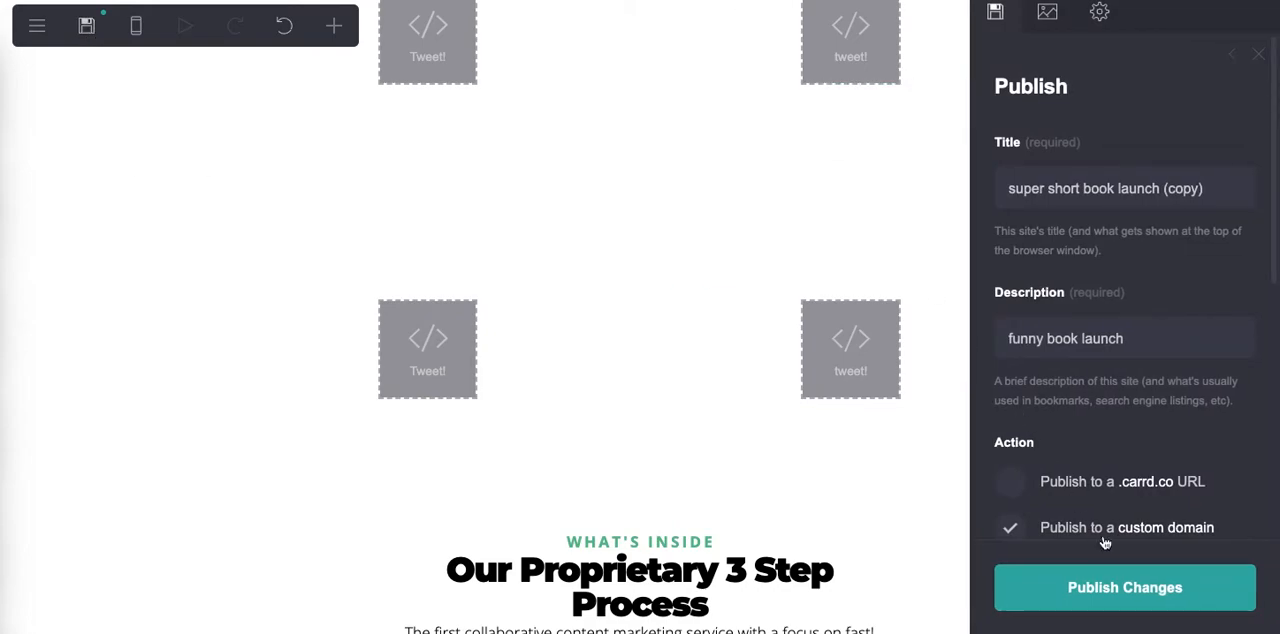
pyautogui.click(1124, 587)
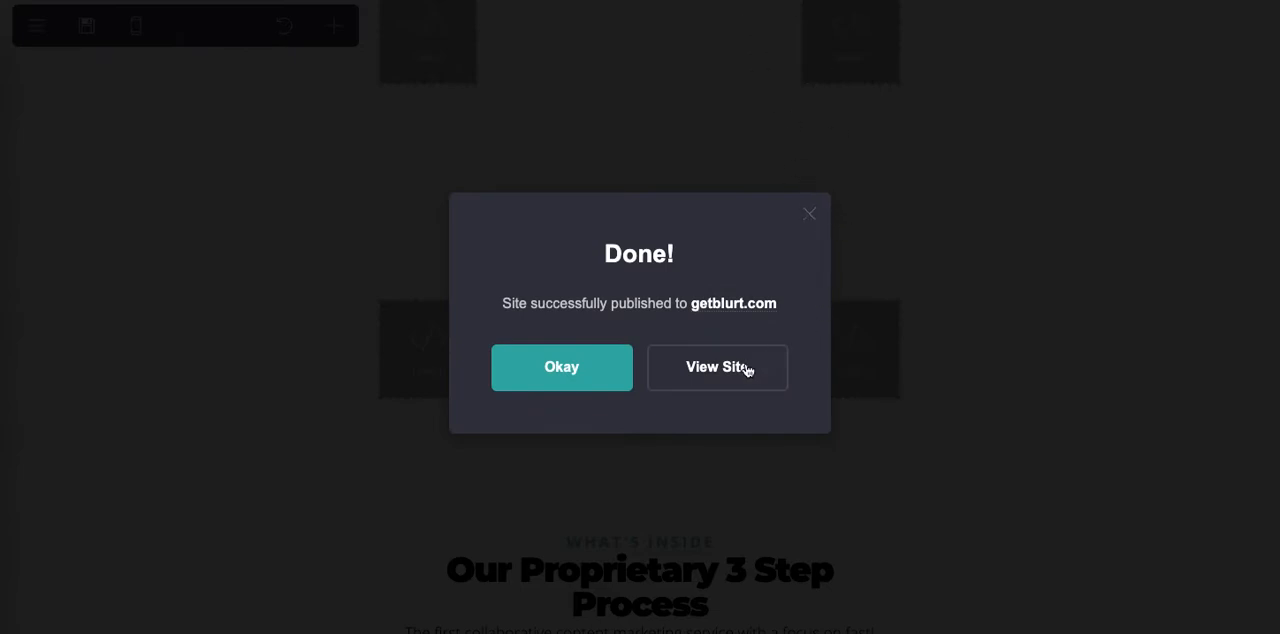
pyautogui.click(716, 367)
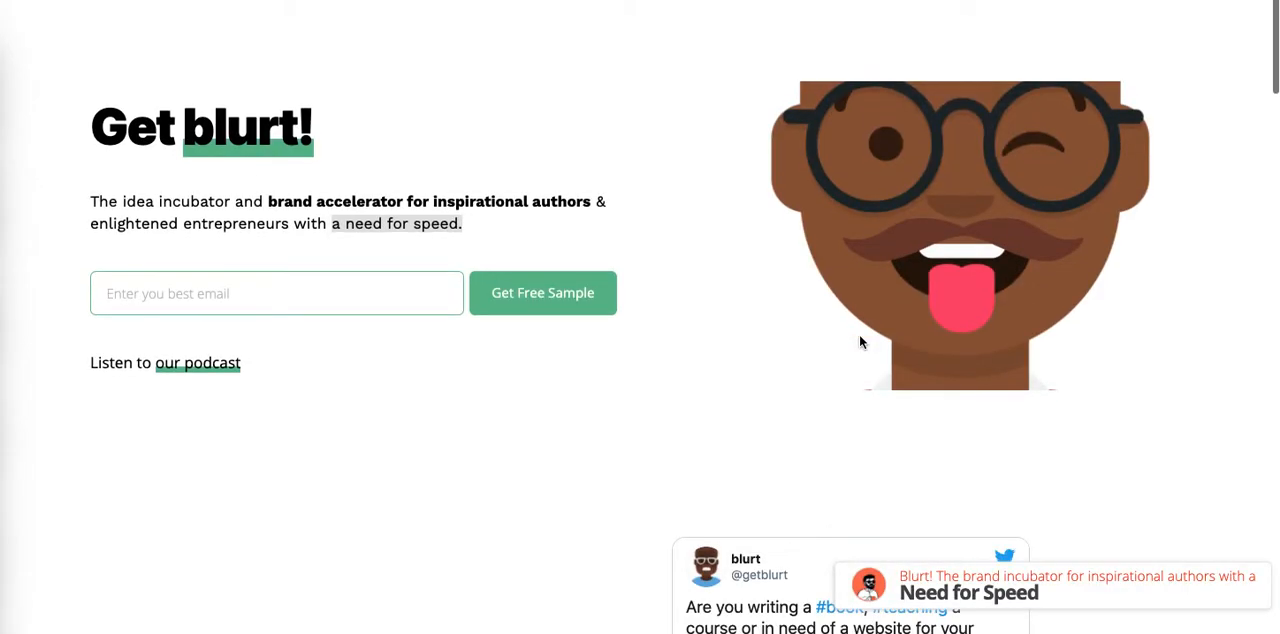
pyautogui.scroll(-3)
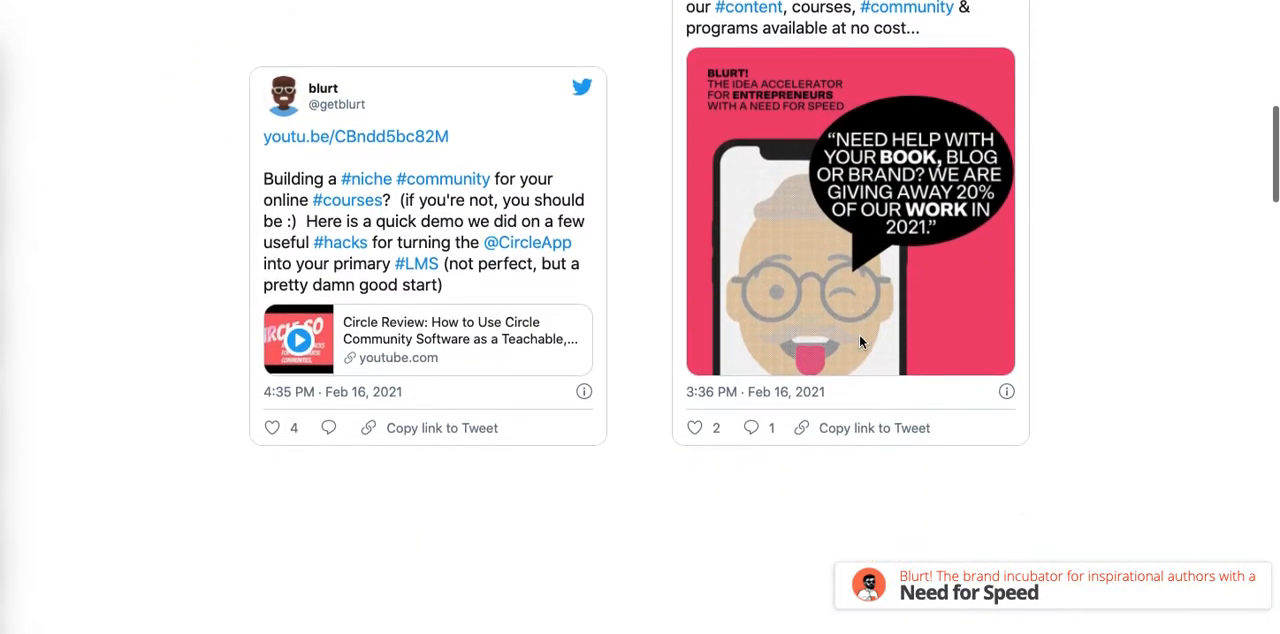
pyautogui.scroll(-3)
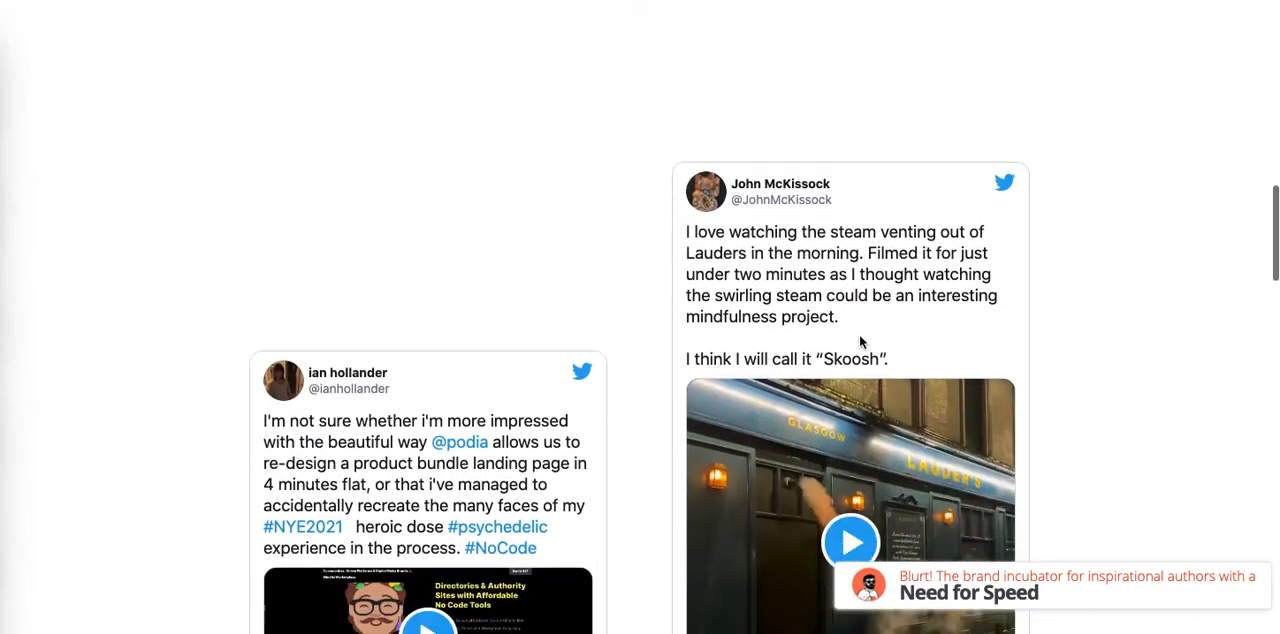
pyautogui.scroll(-3)
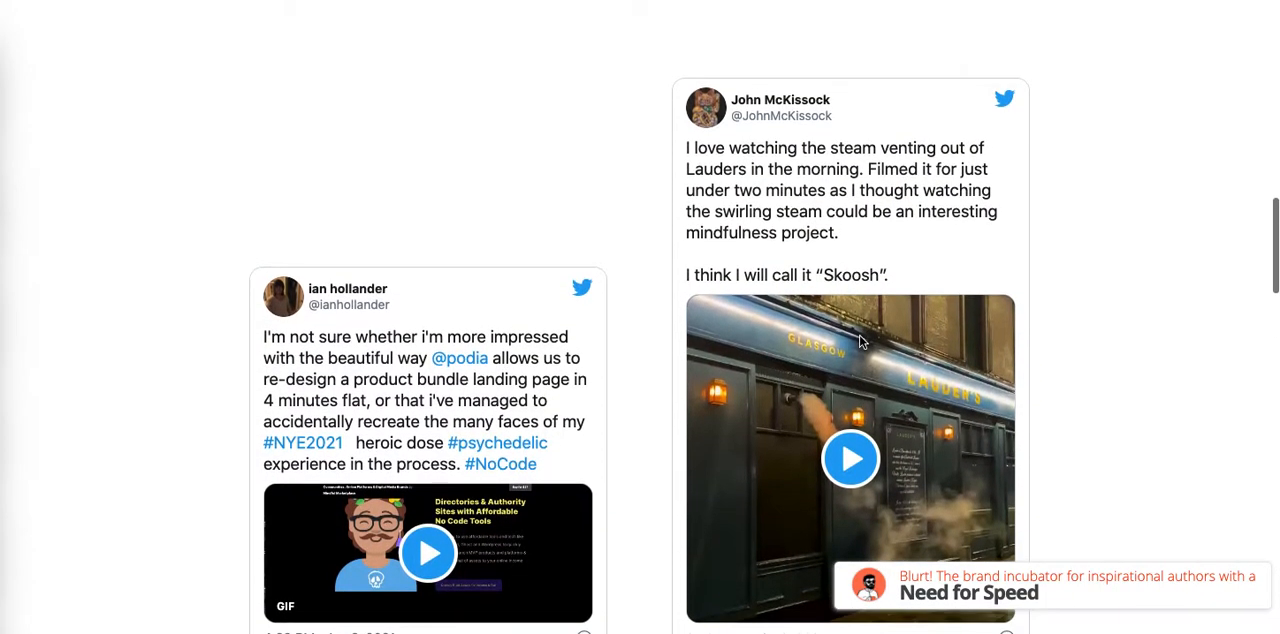
pyautogui.scroll(-3)
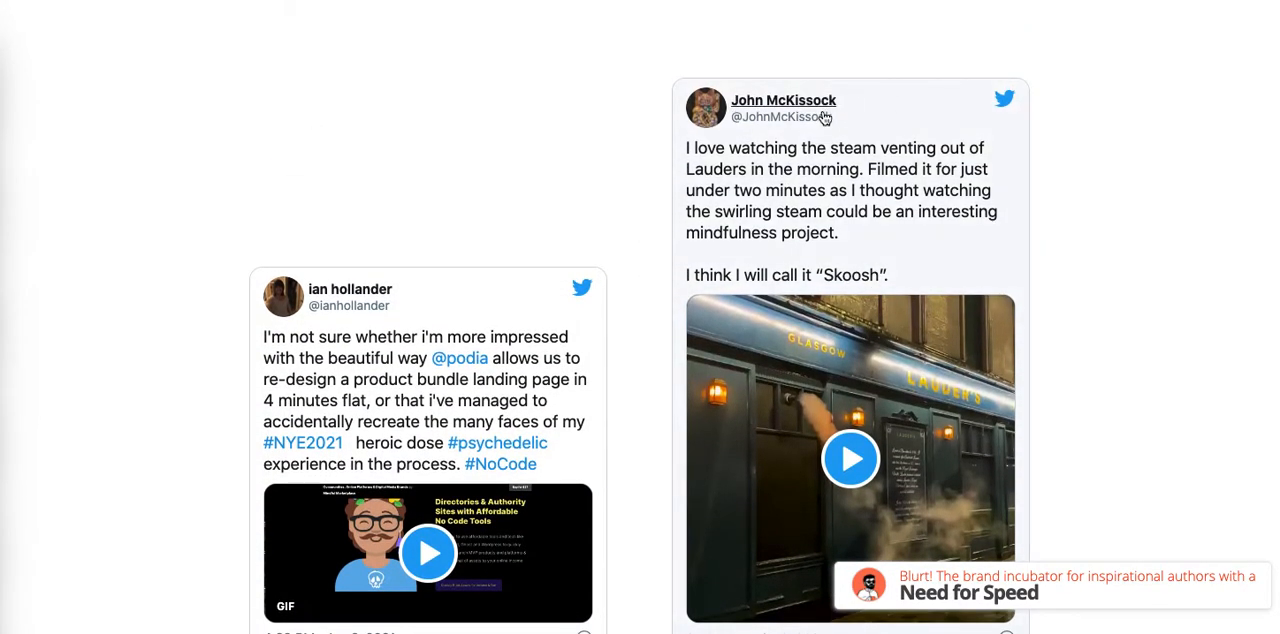
pyautogui.scroll(-3)
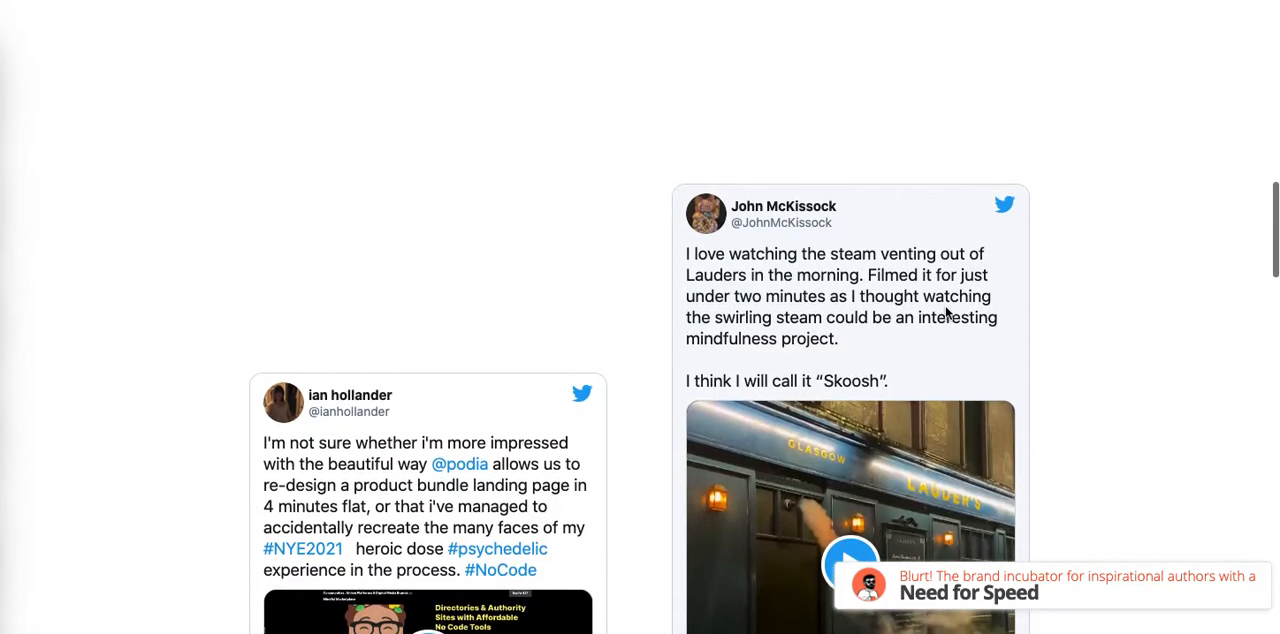
pyautogui.moveTo(839, 292)
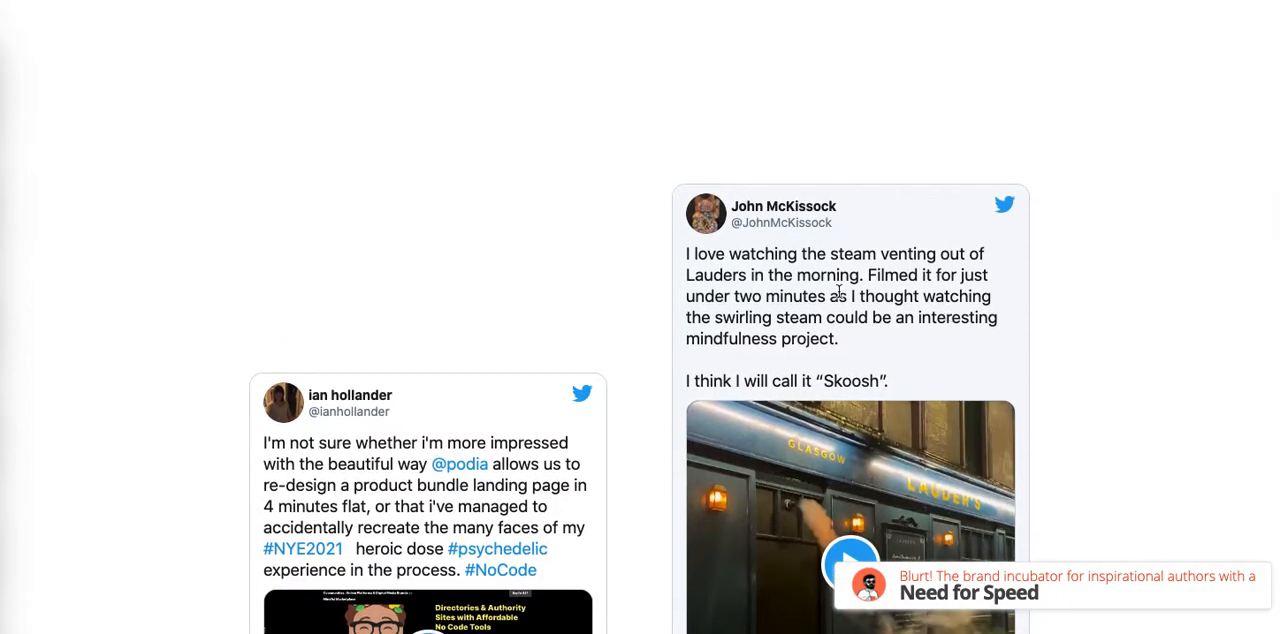
pyautogui.scroll(-3)
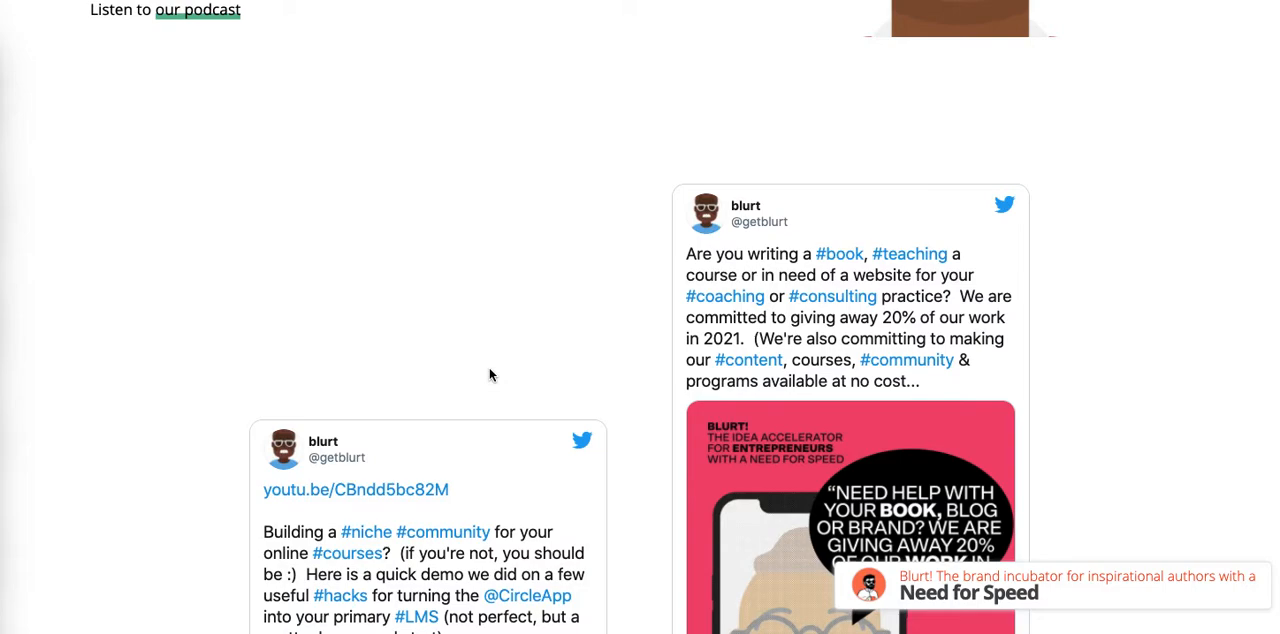
pyautogui.scroll(-3)
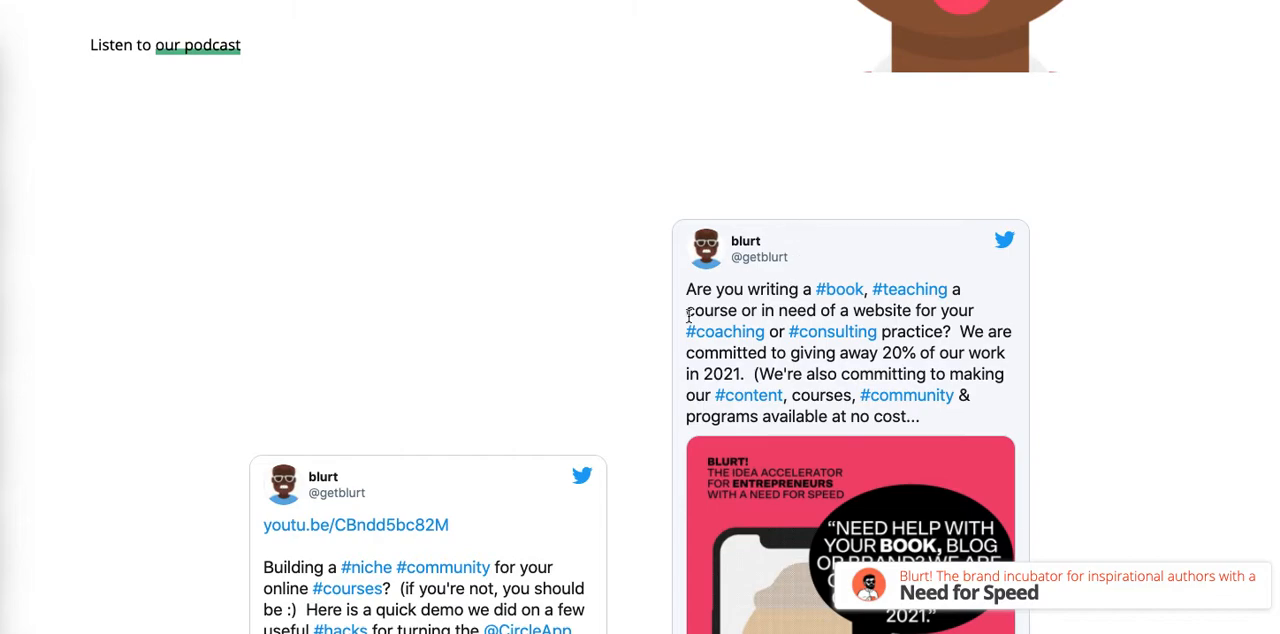
pyautogui.scroll(-3)
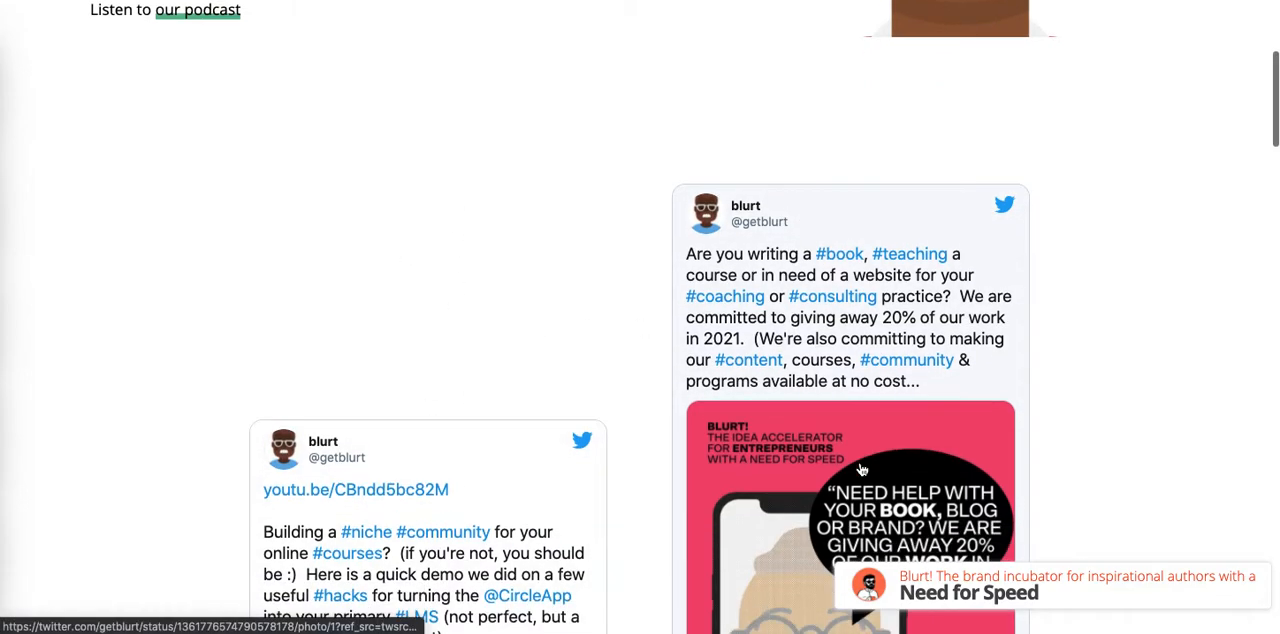
pyautogui.scroll(-3)
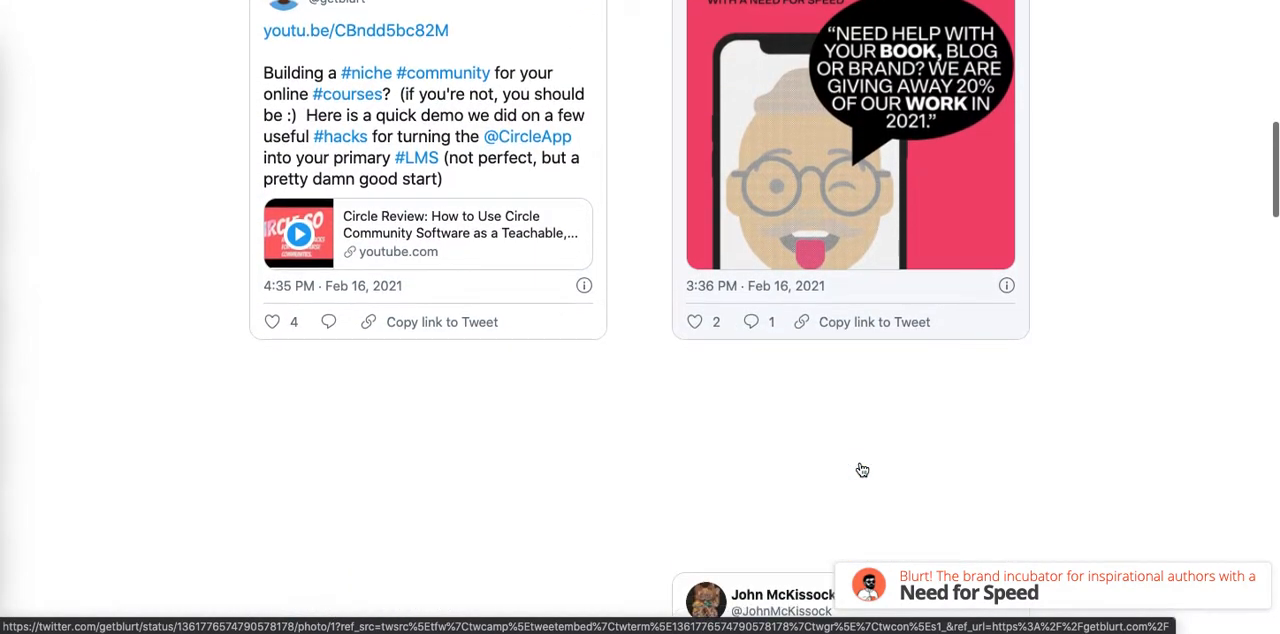
pyautogui.scroll(-3)
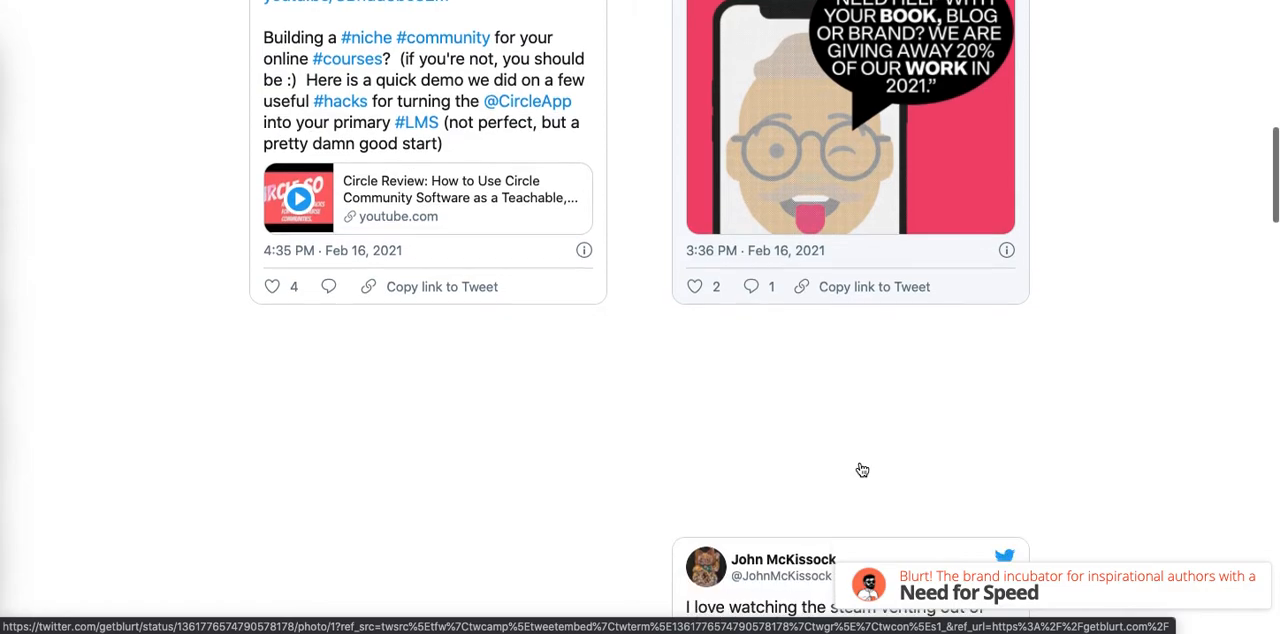
pyautogui.scroll(-3)
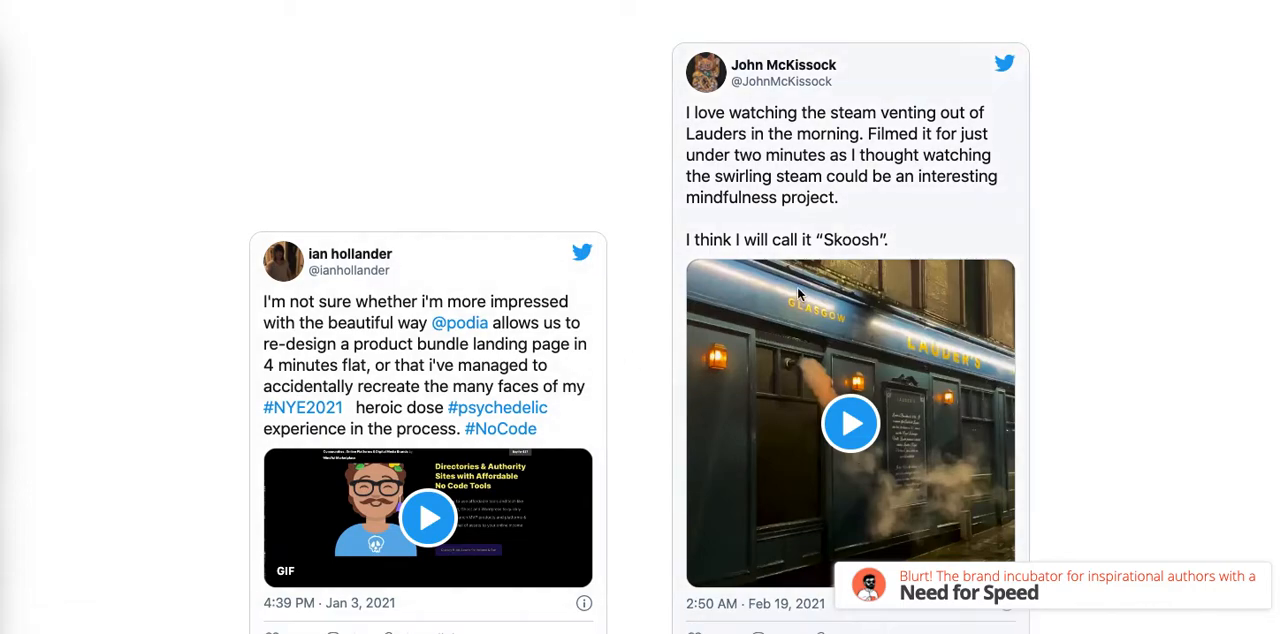
pyautogui.moveTo(507, 190)
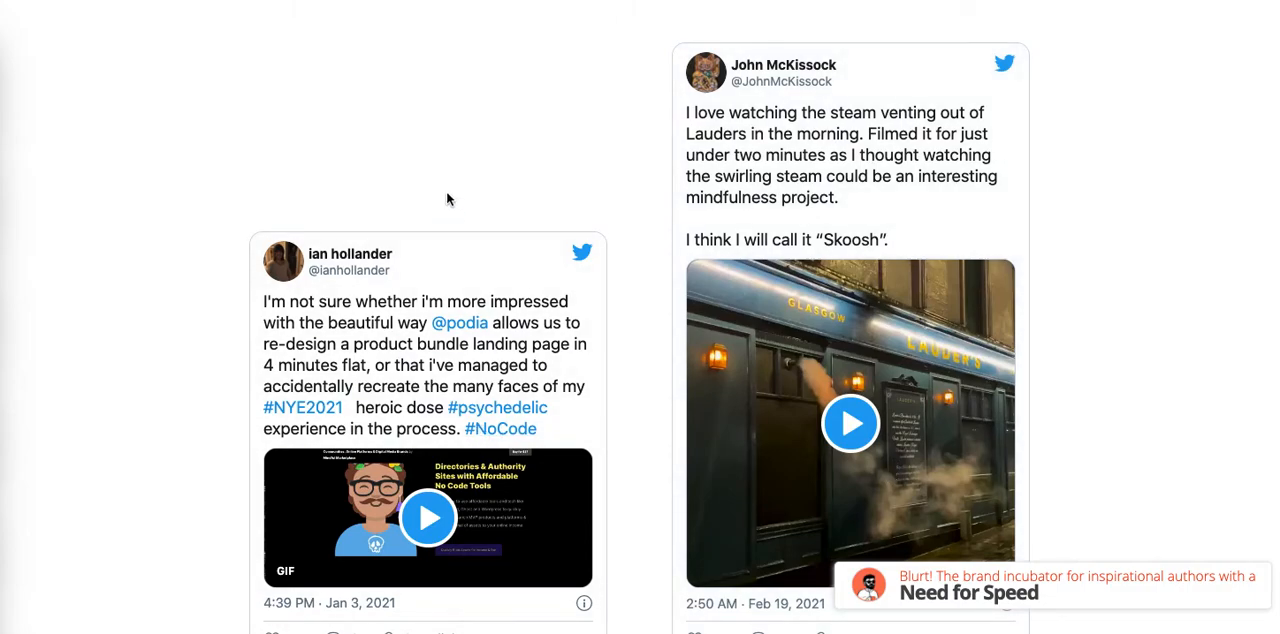
pyautogui.scroll(-3)
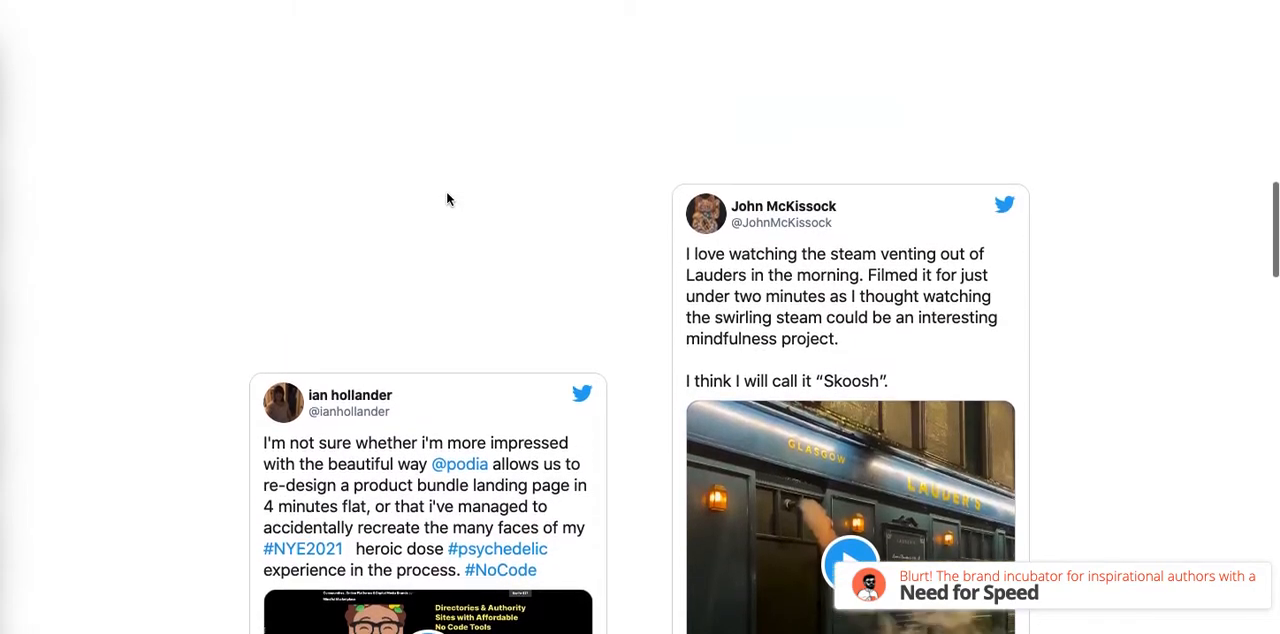
pyautogui.scroll(-3)
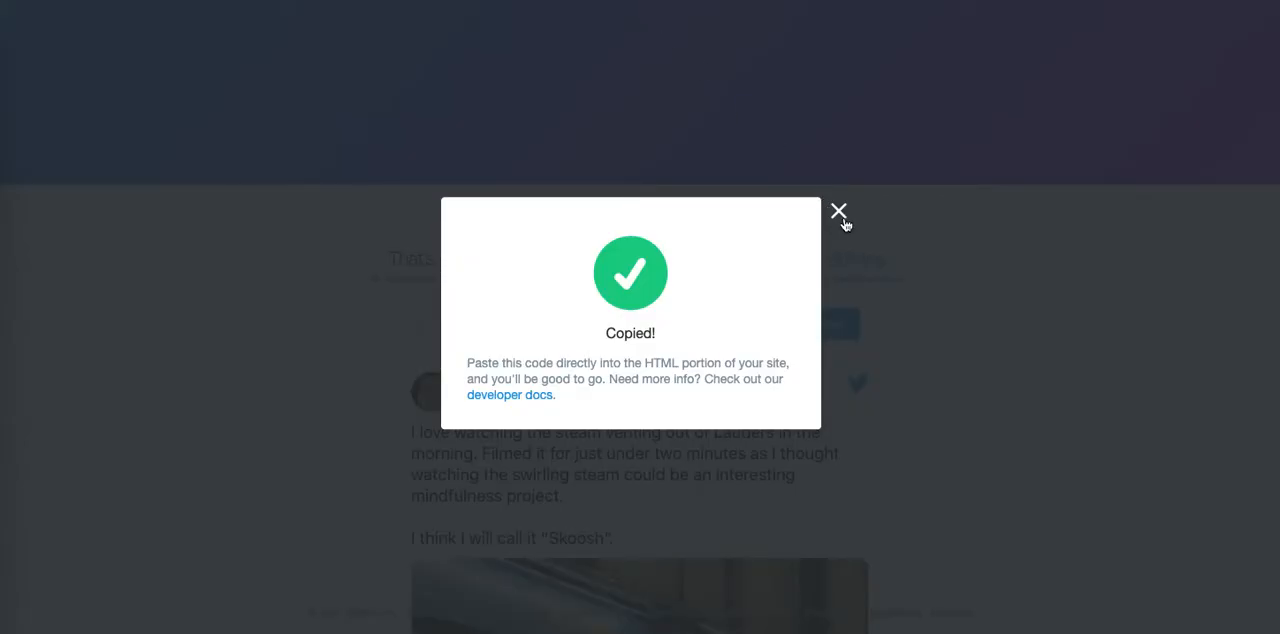
# Close the Copied! confirmation on the McKissock steam tweet's embed page
pyautogui.click(838, 211)
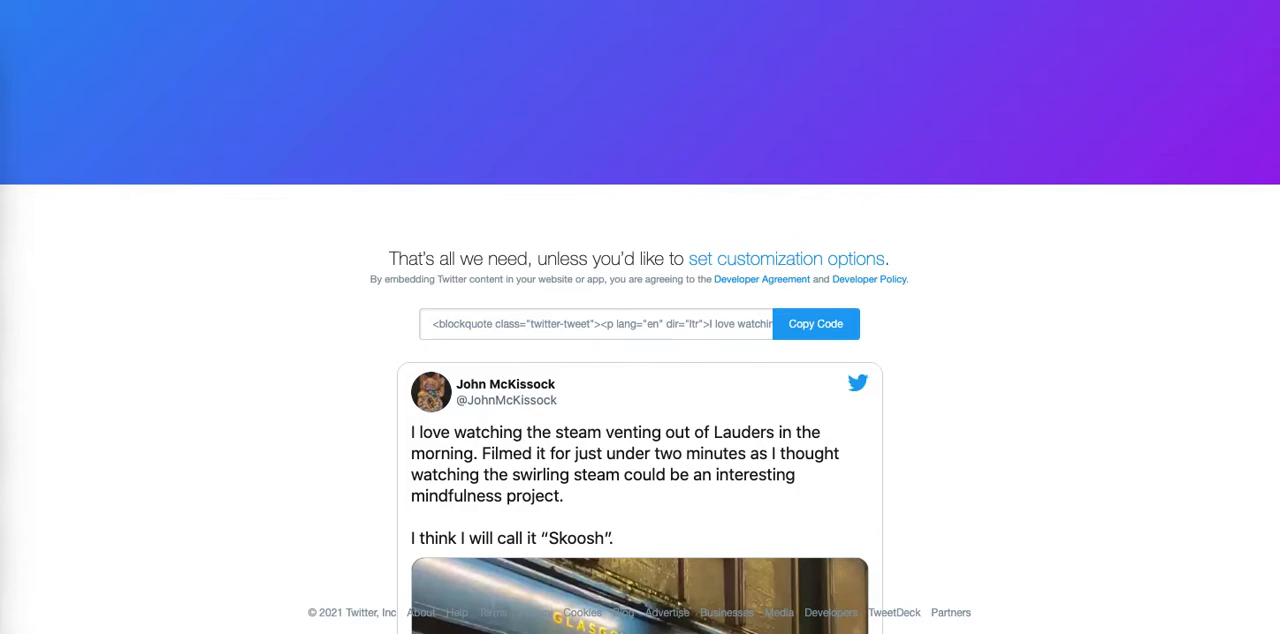
pyautogui.moveTo(718, 89)
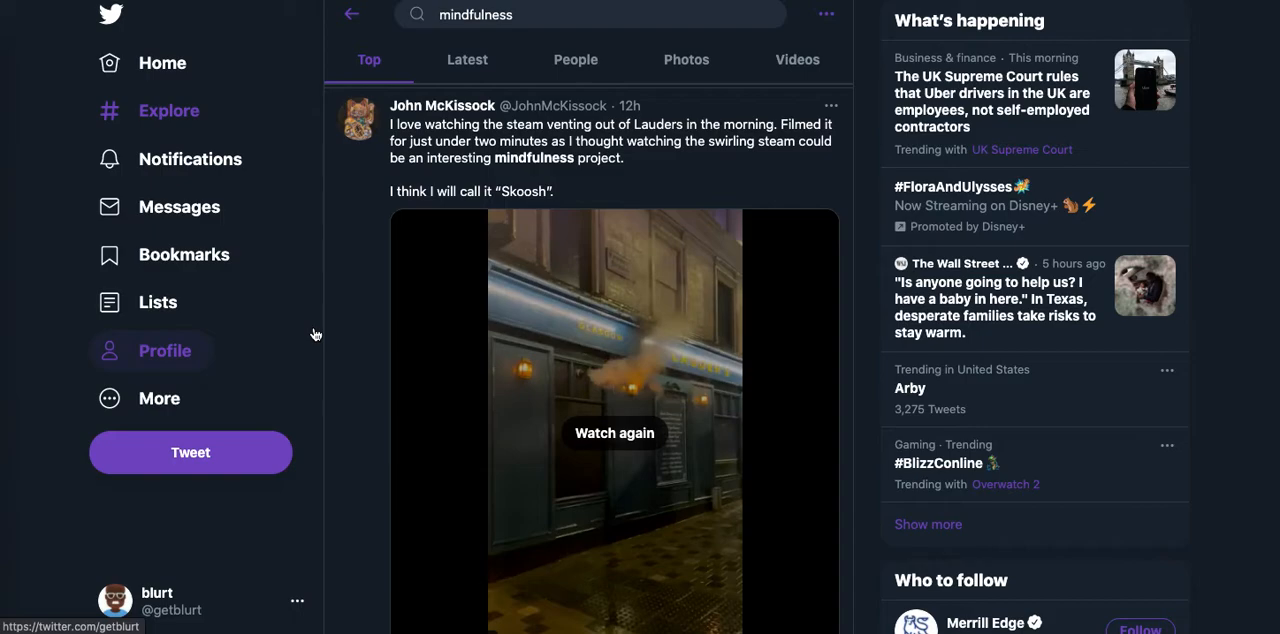
pyautogui.moveTo(590, 268)
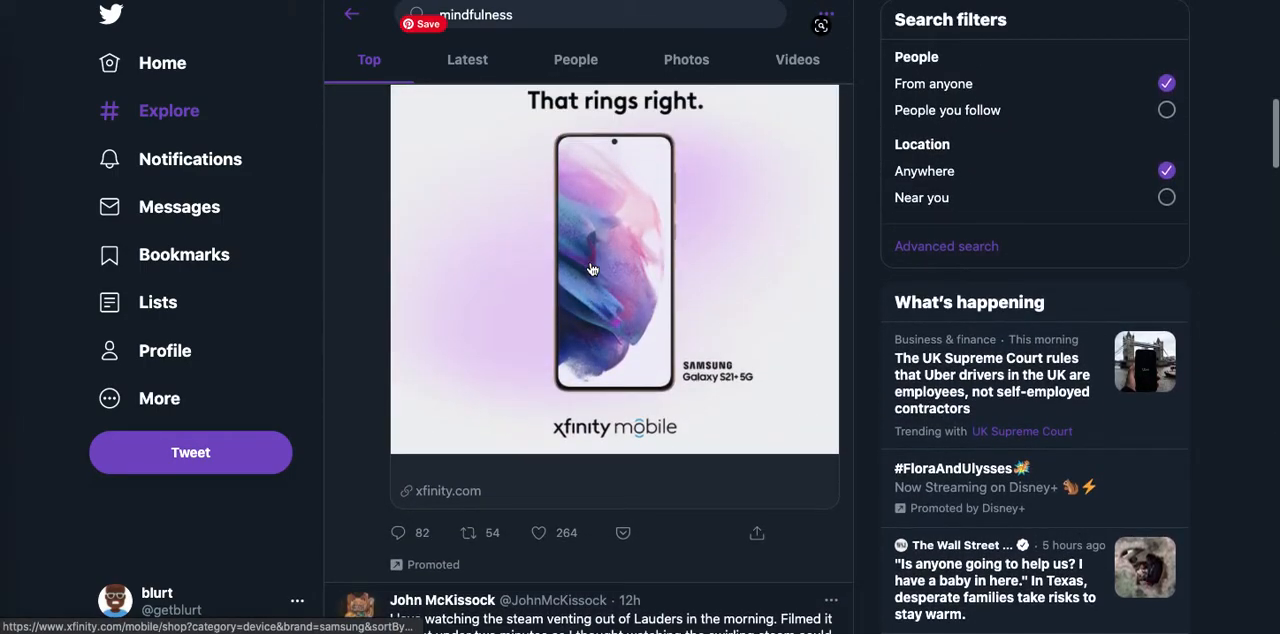
pyautogui.click(590, 14)
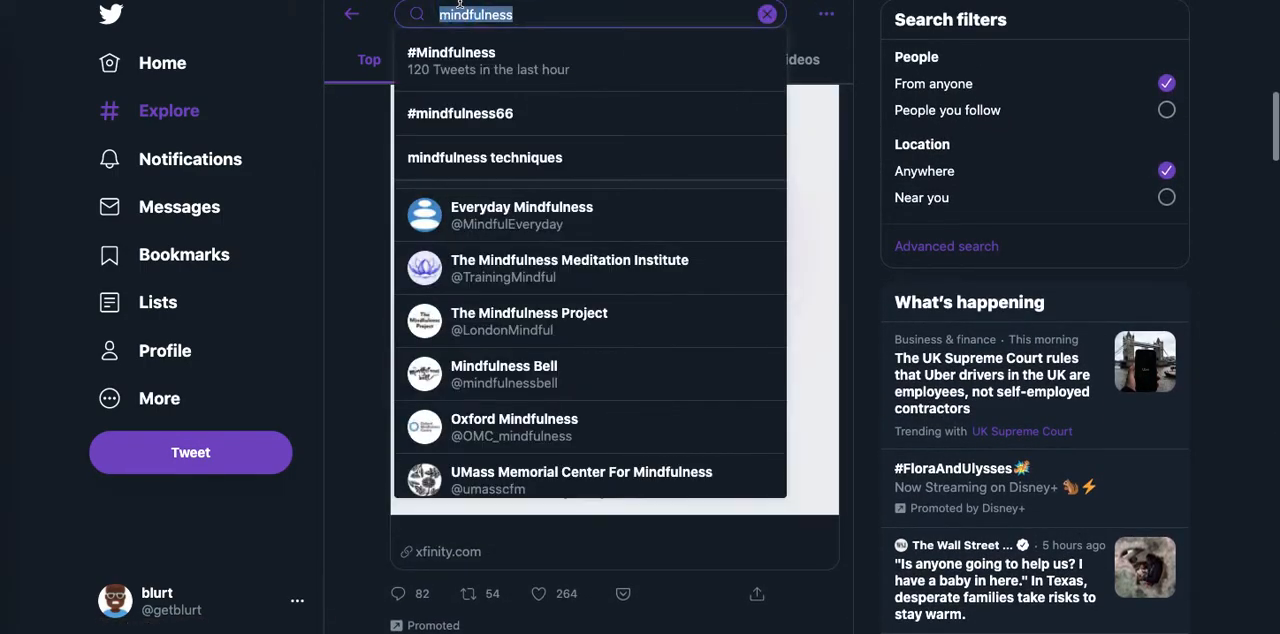
pyautogui.write('eckhart tolle')
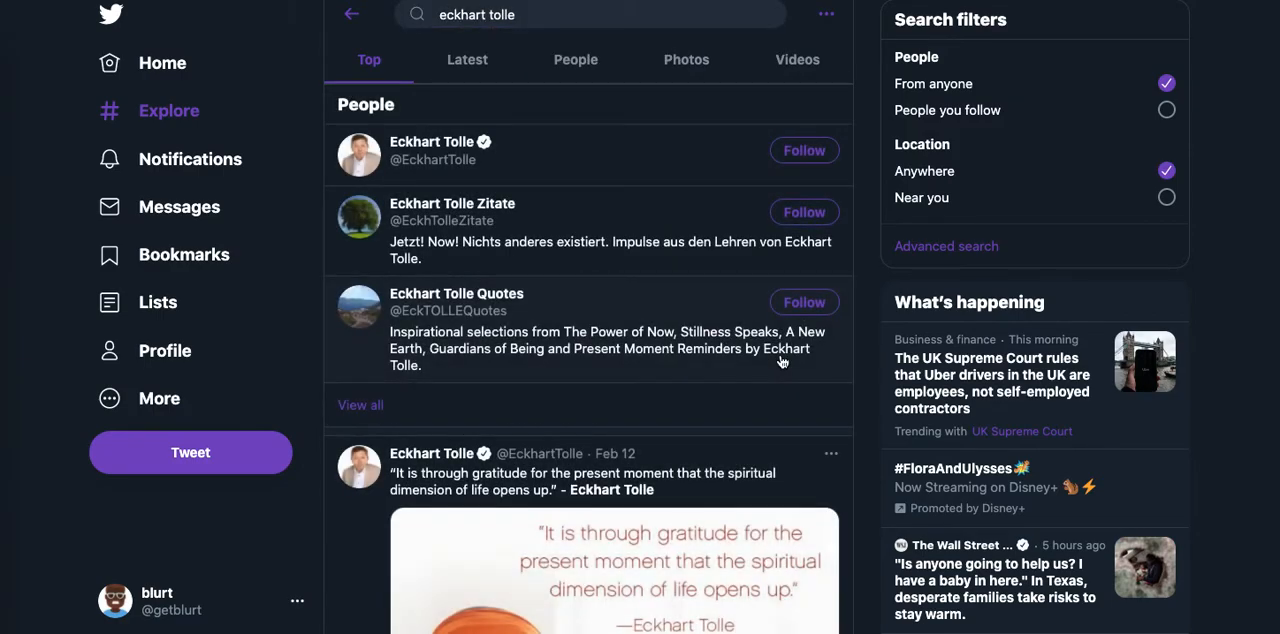
pyautogui.scroll(-3)
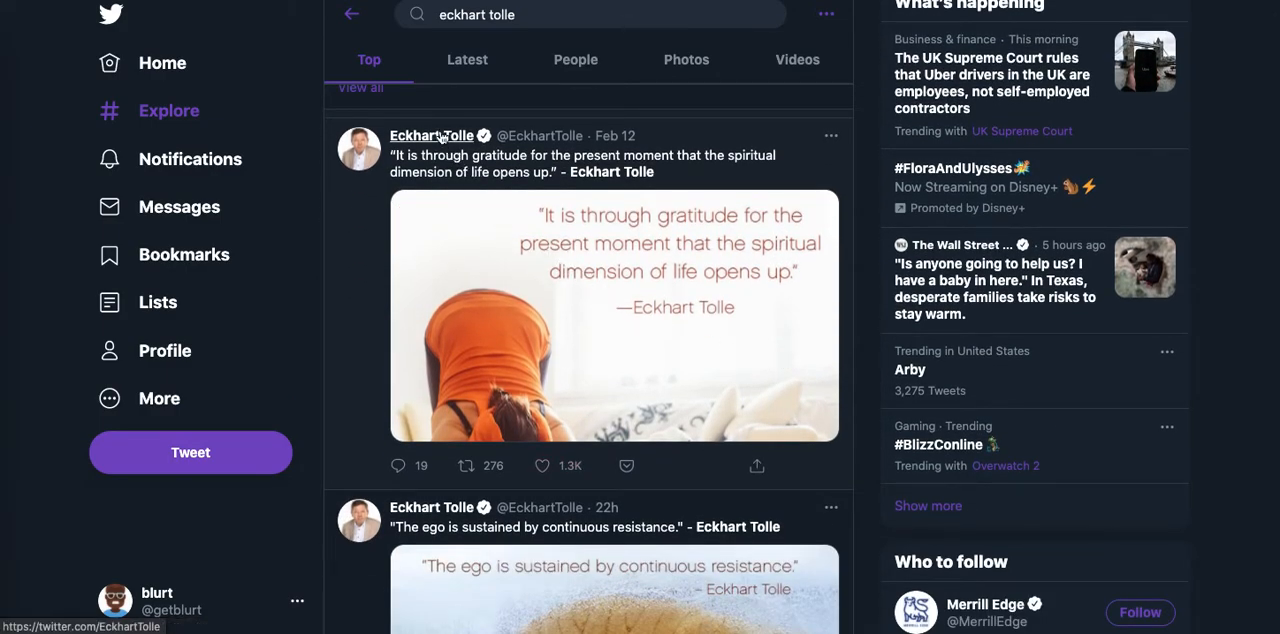
pyautogui.click(432, 135)
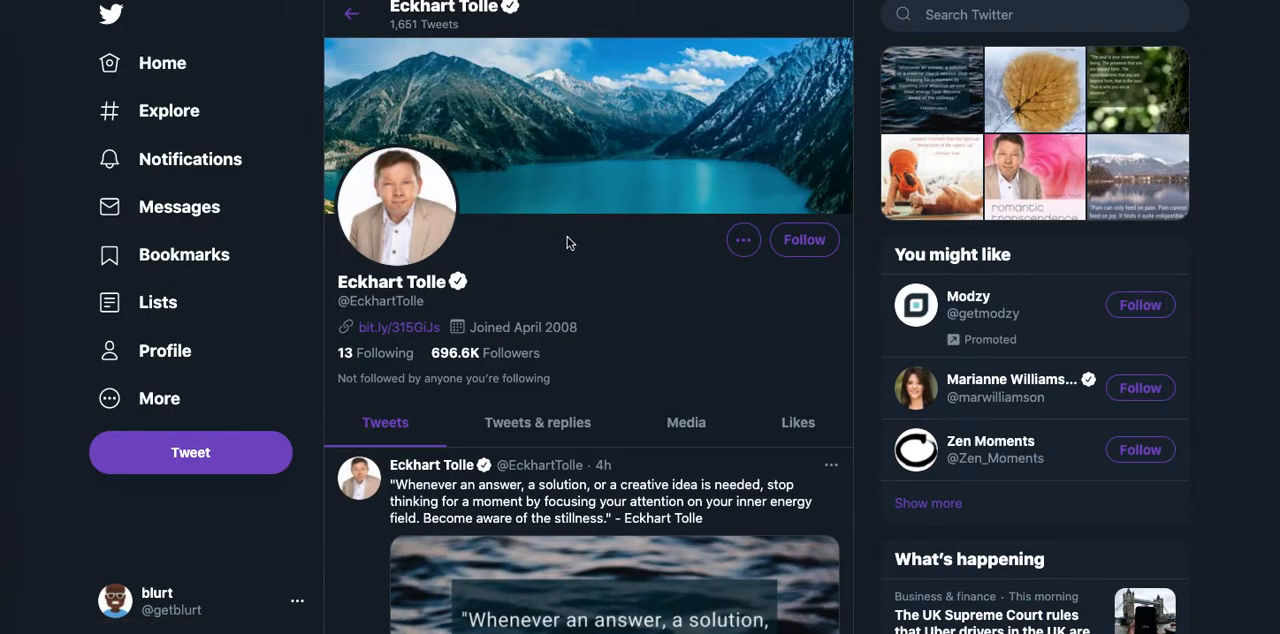
pyautogui.scroll(-3)
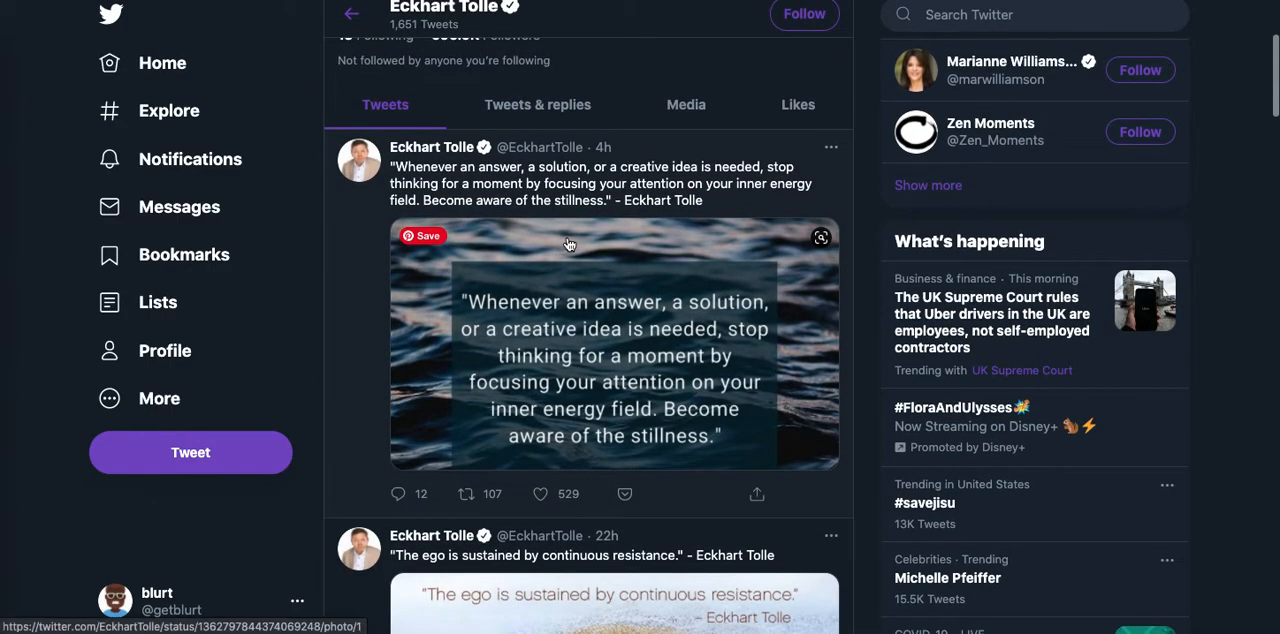
pyautogui.click(830, 147)
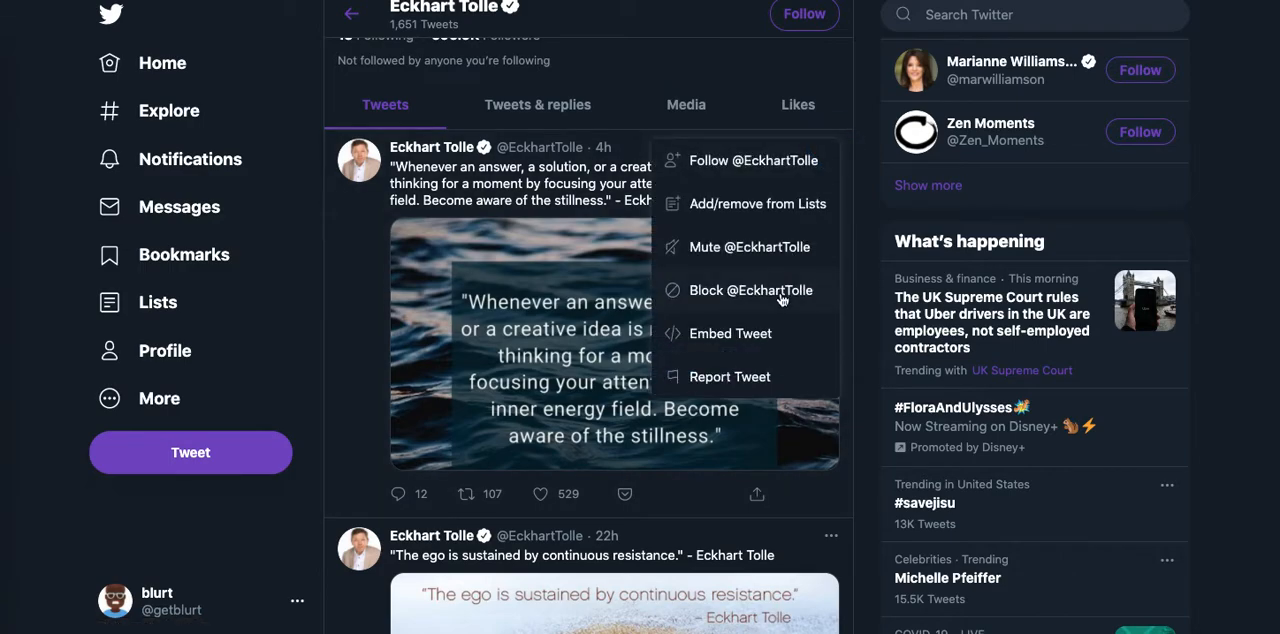
pyautogui.click(730, 333)
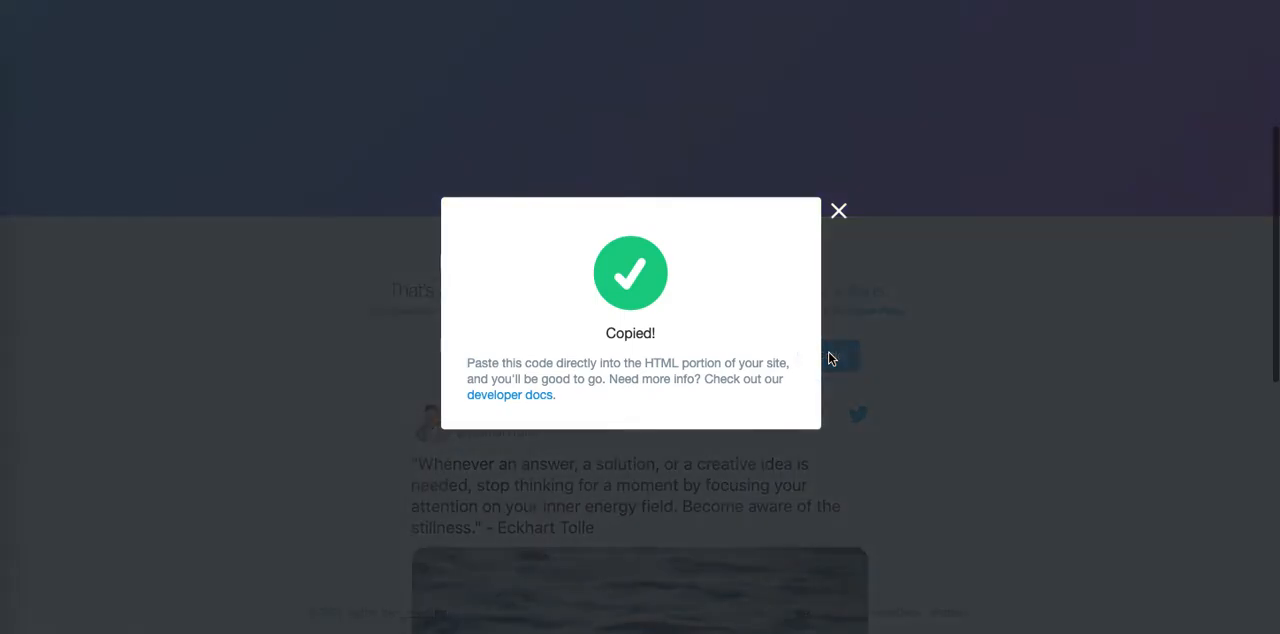
pyautogui.click(838, 210)
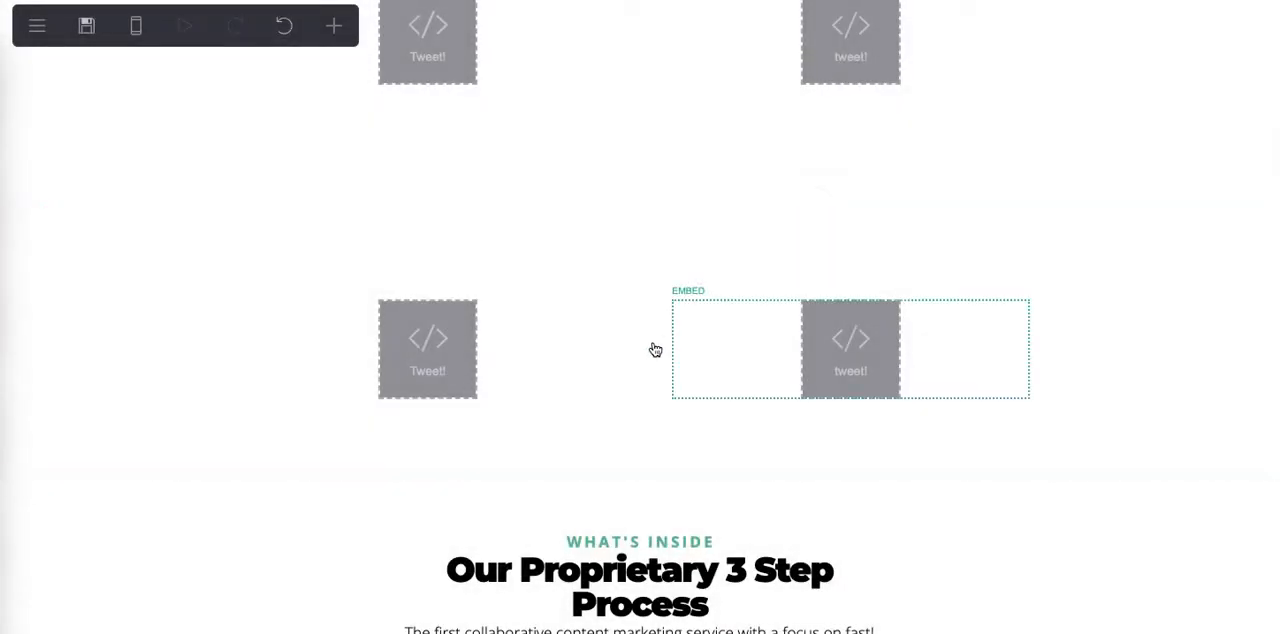
# Fill an empty Carrd embed with Tolle's tweet code, then select the right-column embed
pyautogui.click(427, 348)
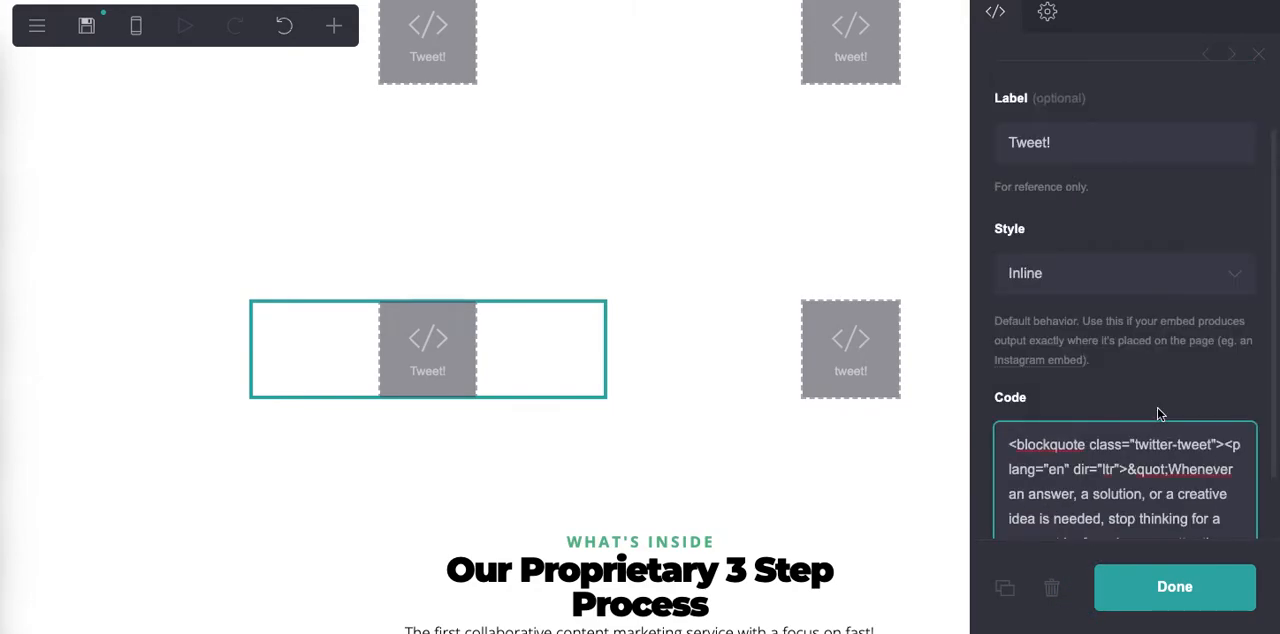
pyautogui.click(1174, 586)
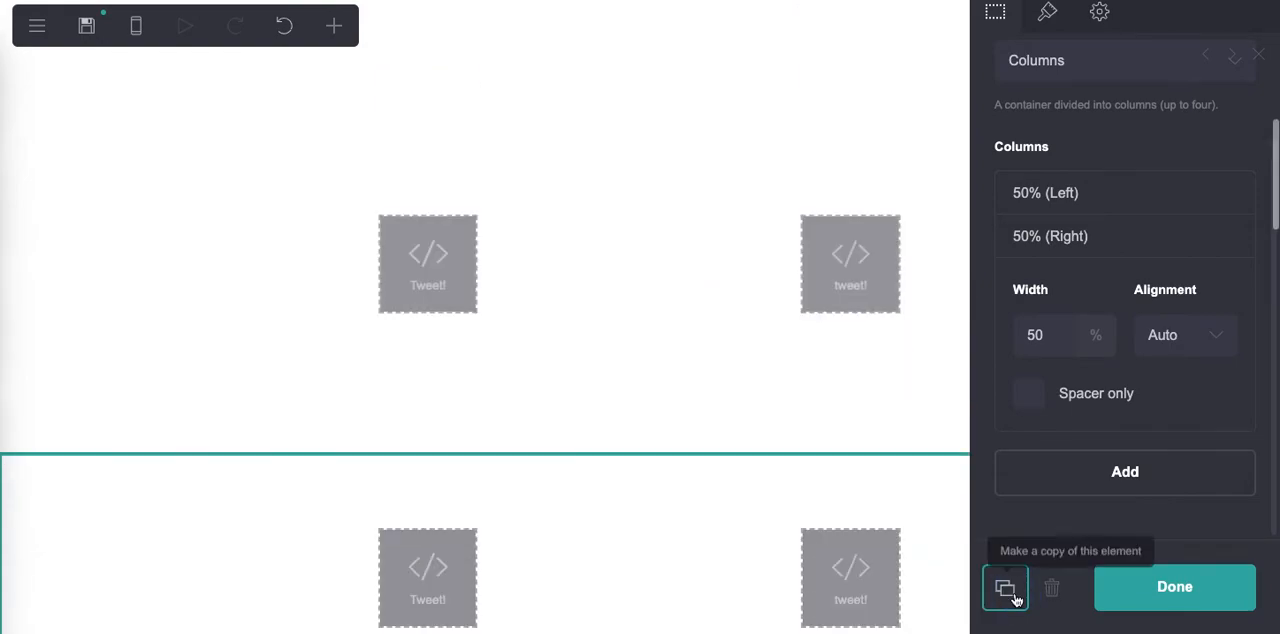
pyautogui.scroll(-3)
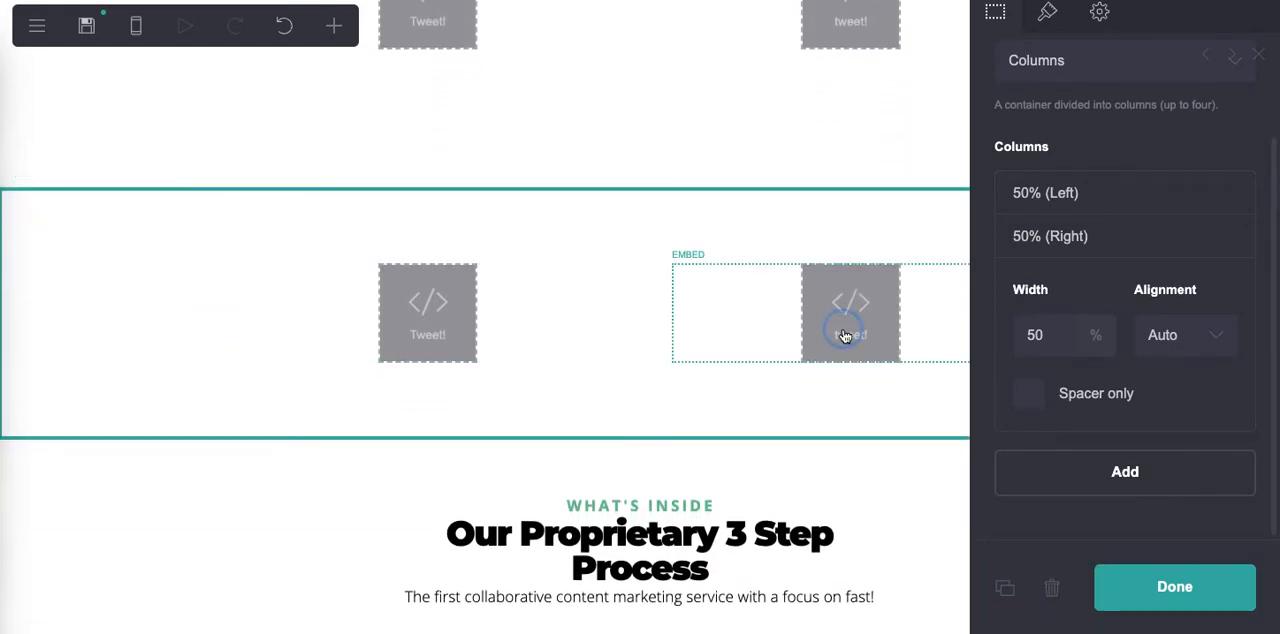
pyautogui.click(850, 312)
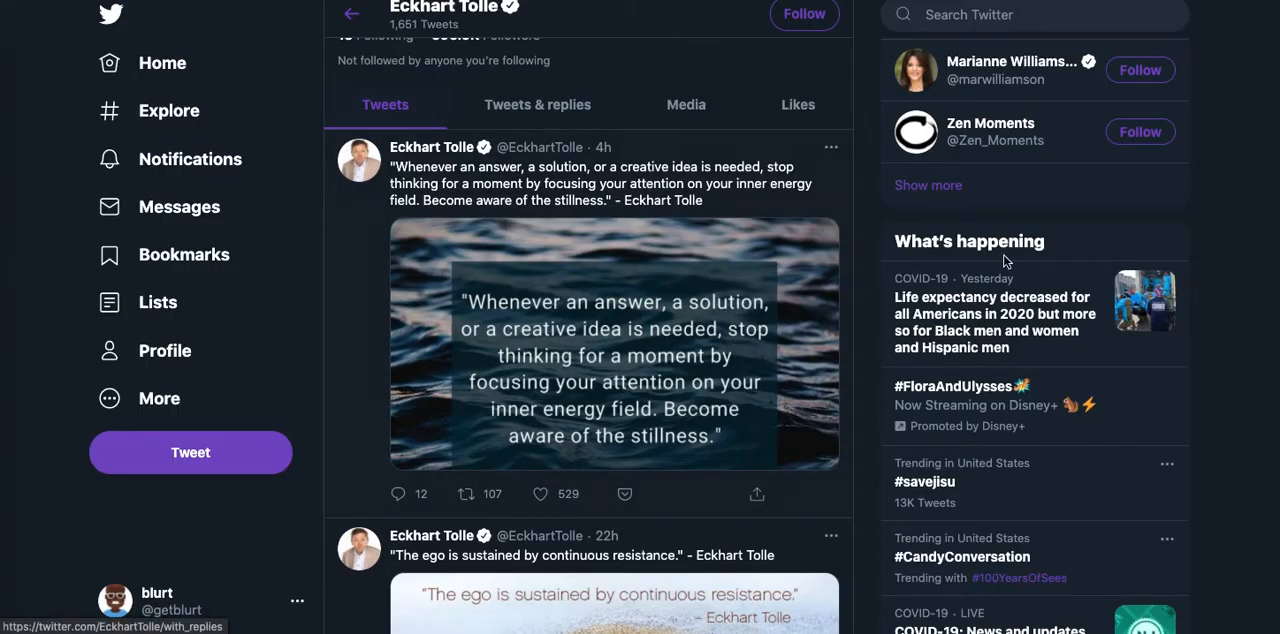
# Copy the embed code for the Dalai Lama's 'wider perspective' tweet
pyautogui.scroll(-3)
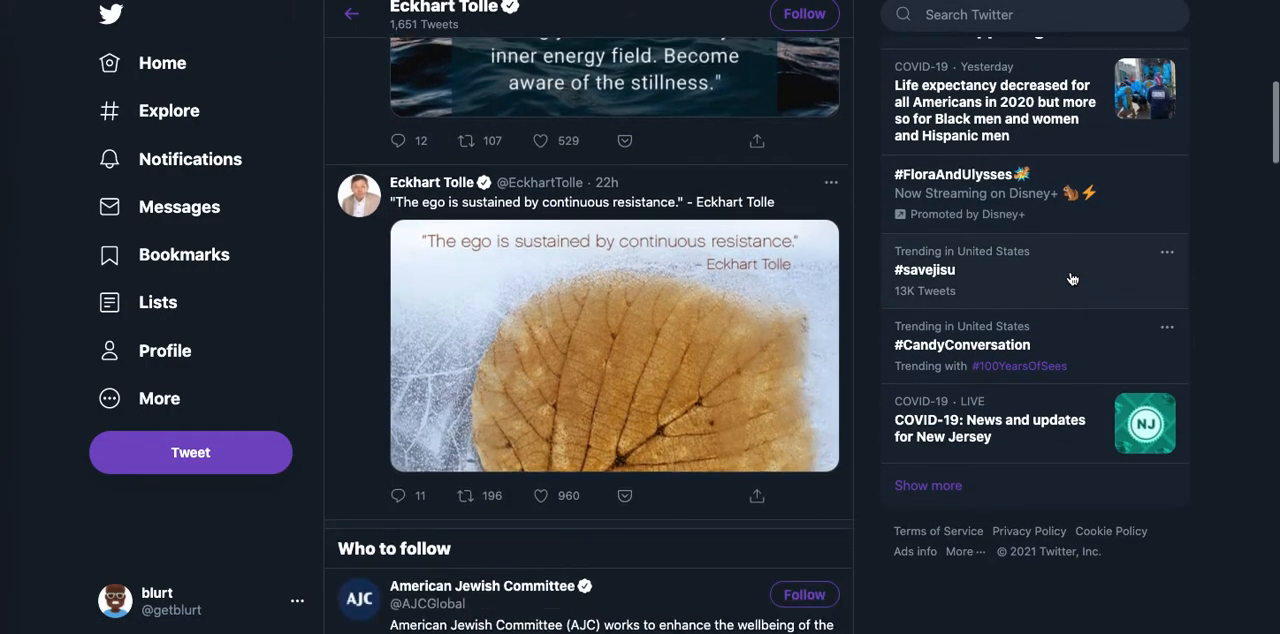
pyautogui.scroll(-3)
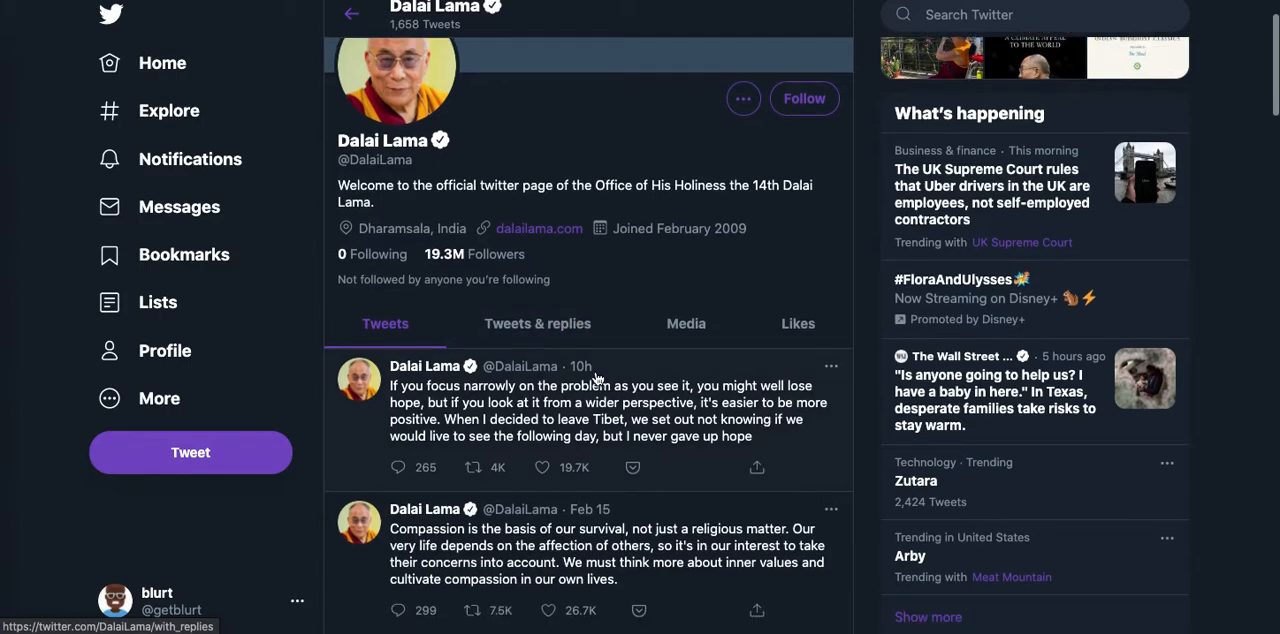
pyautogui.scroll(-3)
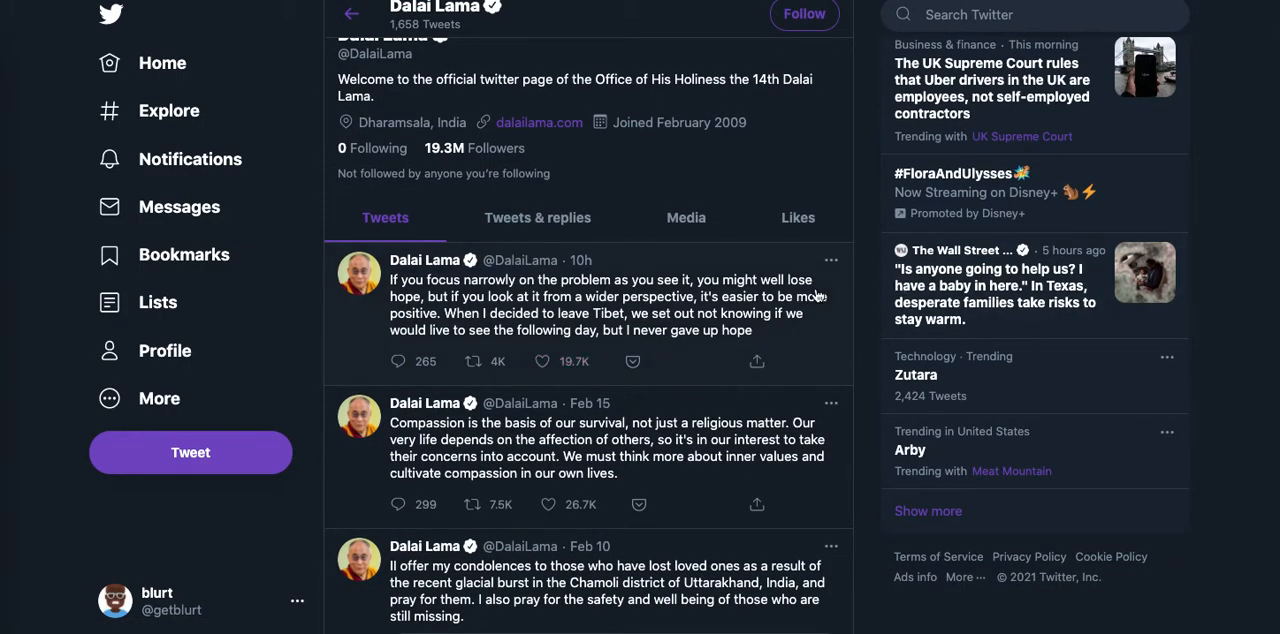
pyautogui.moveTo(838, 264)
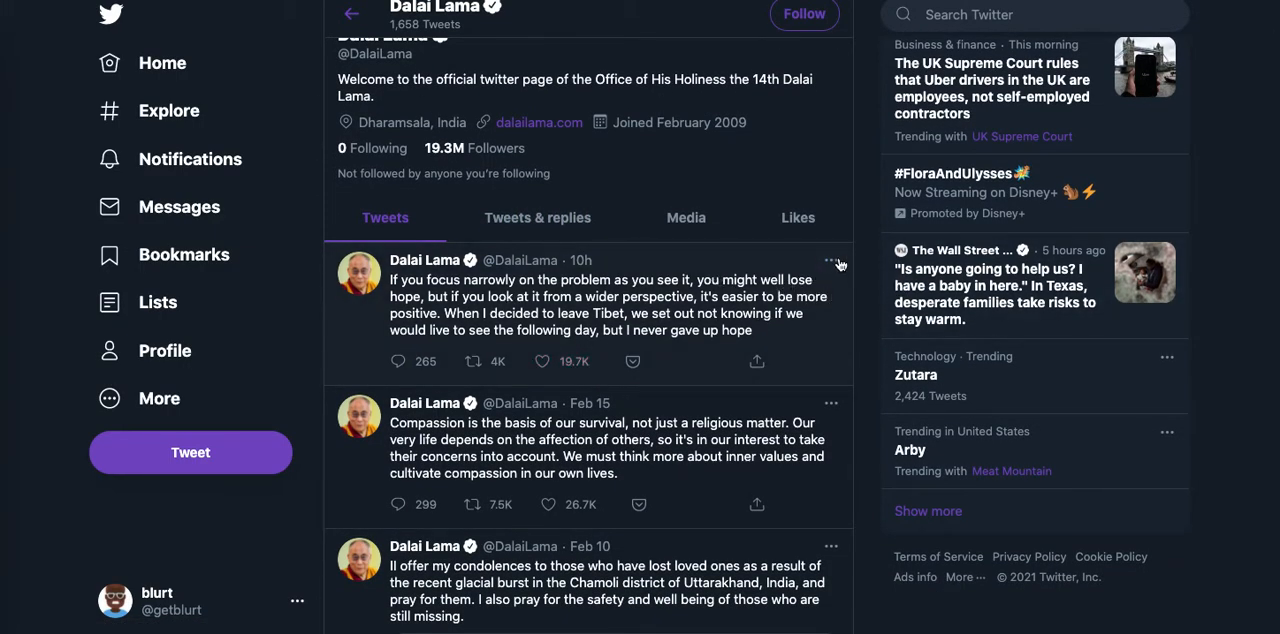
pyautogui.click(829, 262)
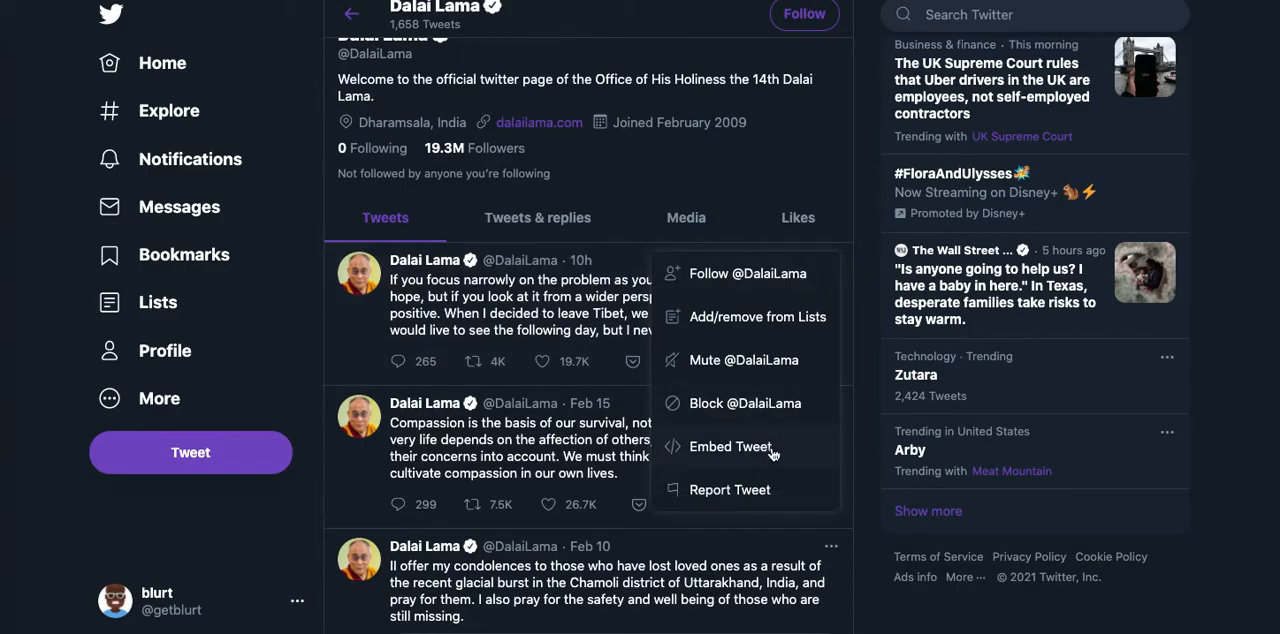
pyautogui.click(730, 446)
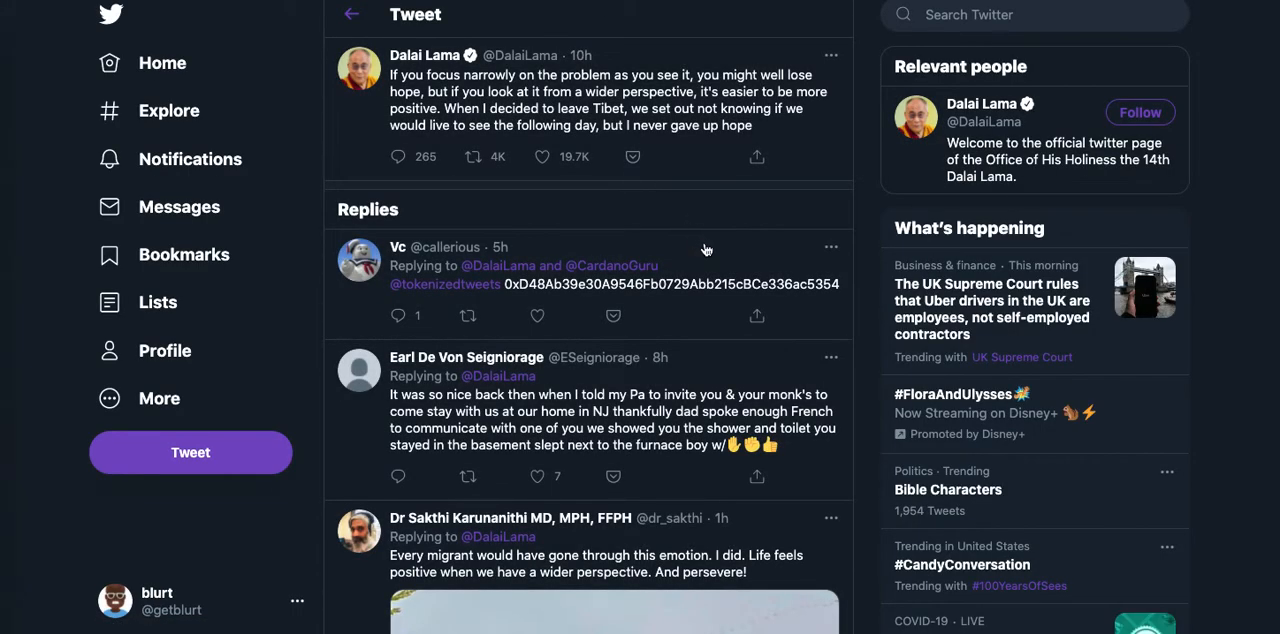
pyautogui.click(831, 55)
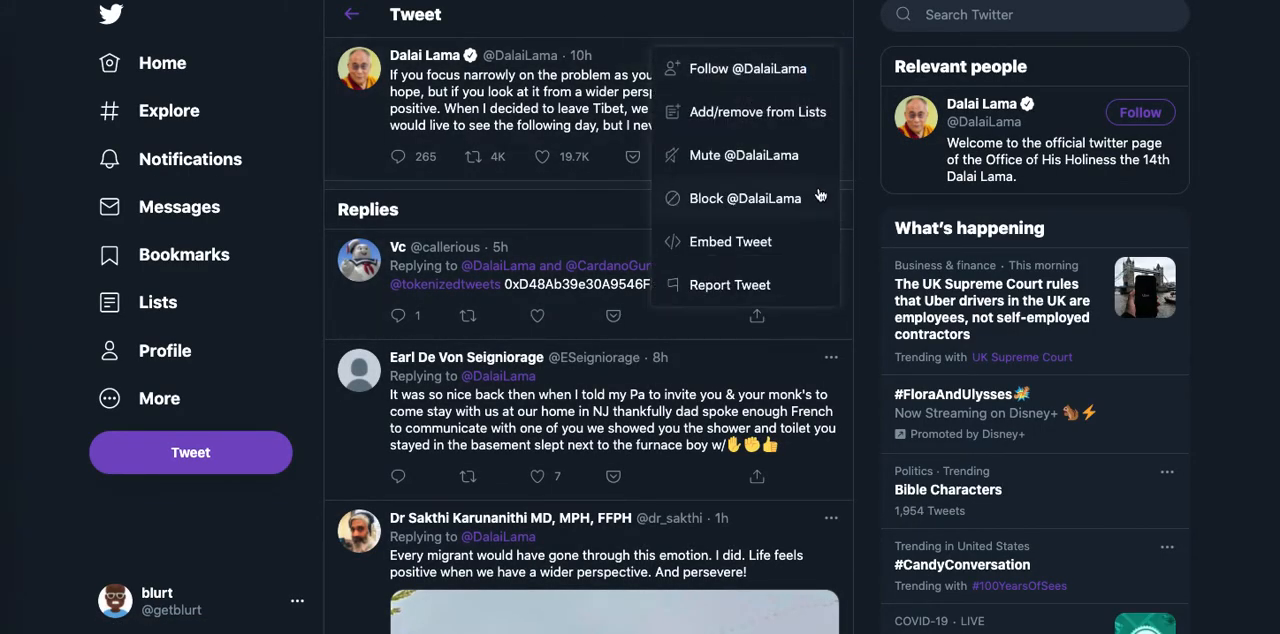
pyautogui.click(730, 241)
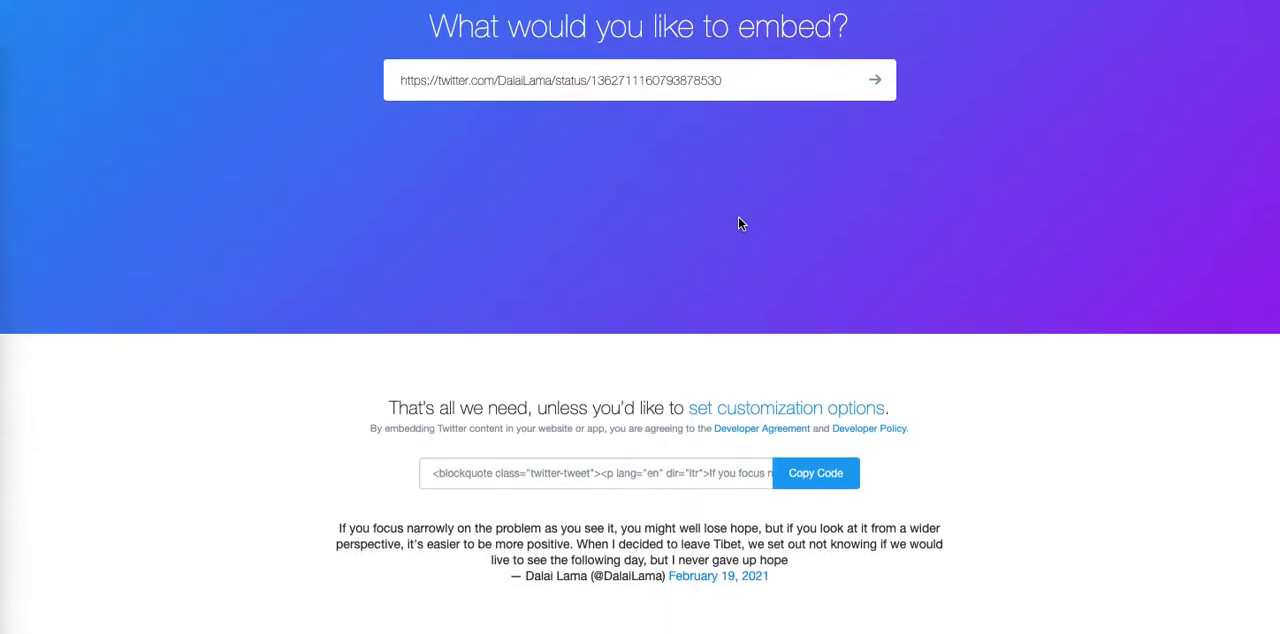
pyautogui.click(814, 473)
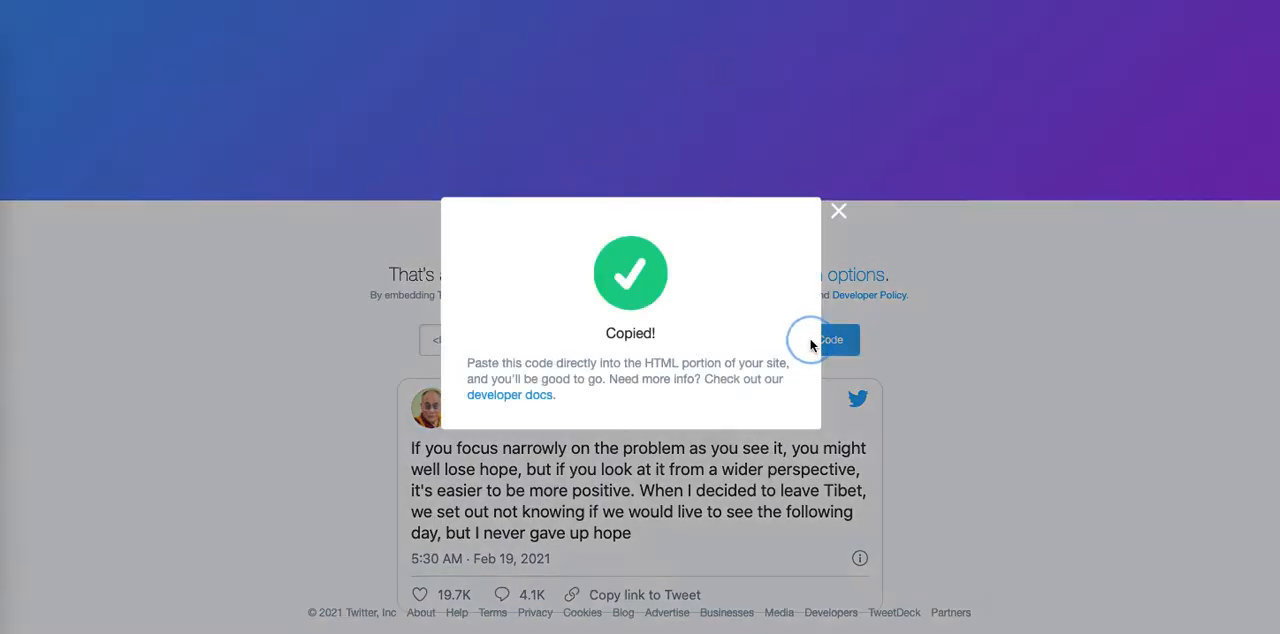
pyautogui.click(838, 211)
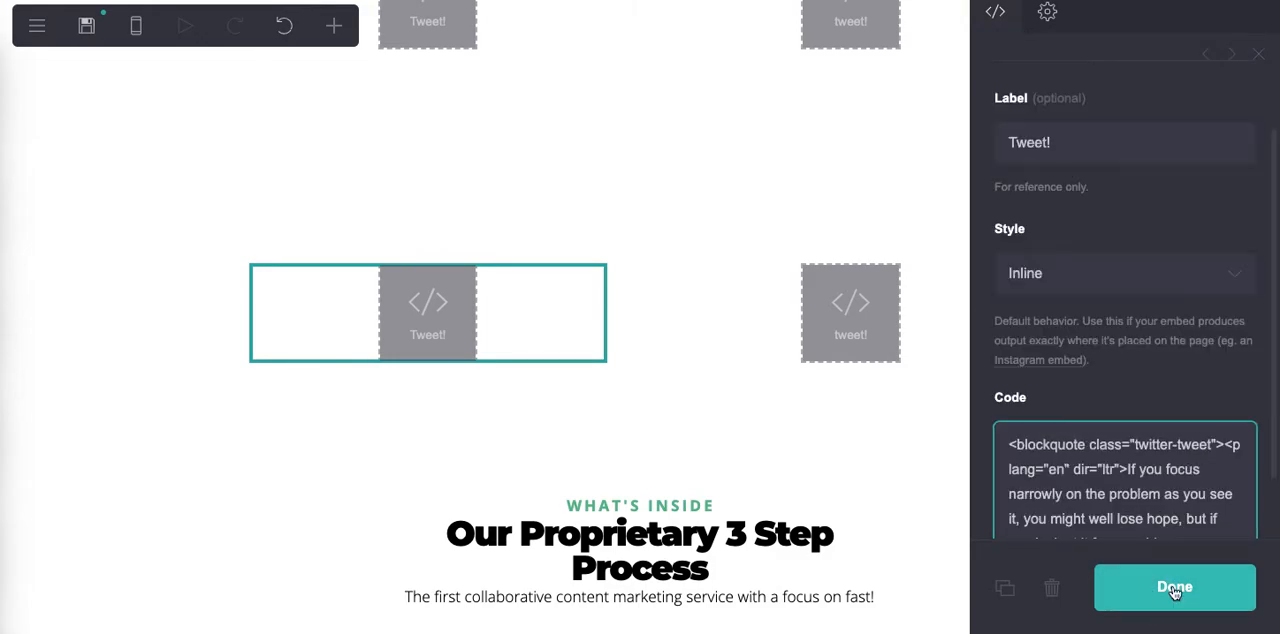
# Save the Dalai Lama tweet embed, publish changes to getblurt.com, and view the live site
pyautogui.click(1174, 587)
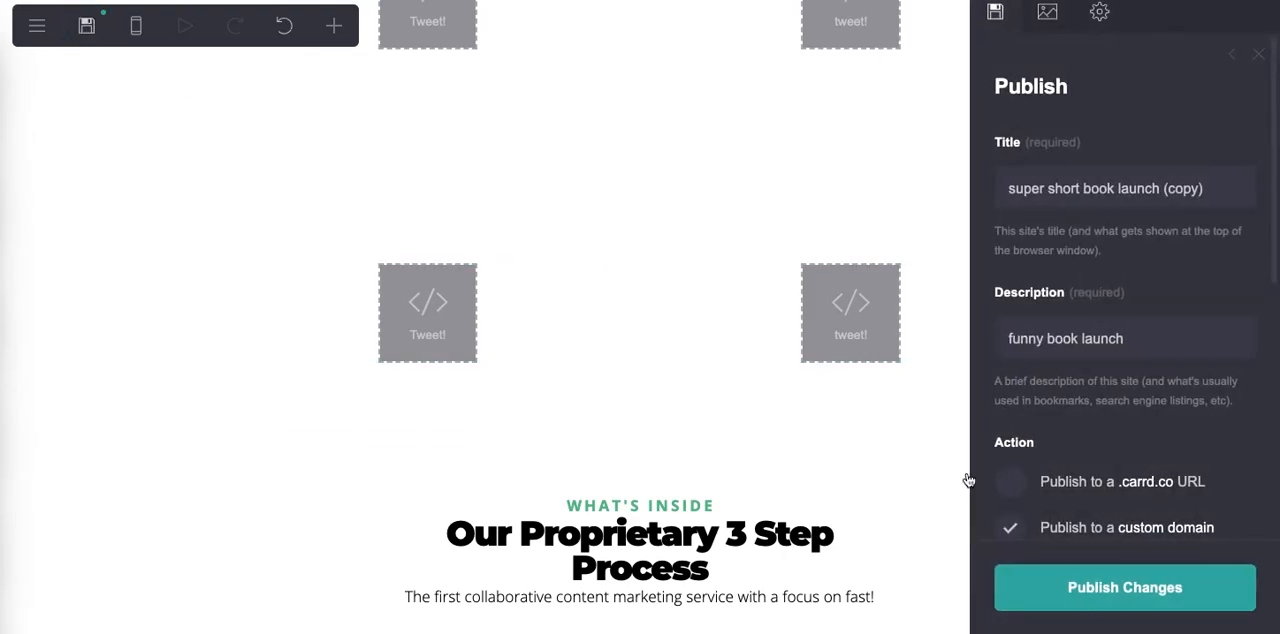
pyautogui.click(1124, 587)
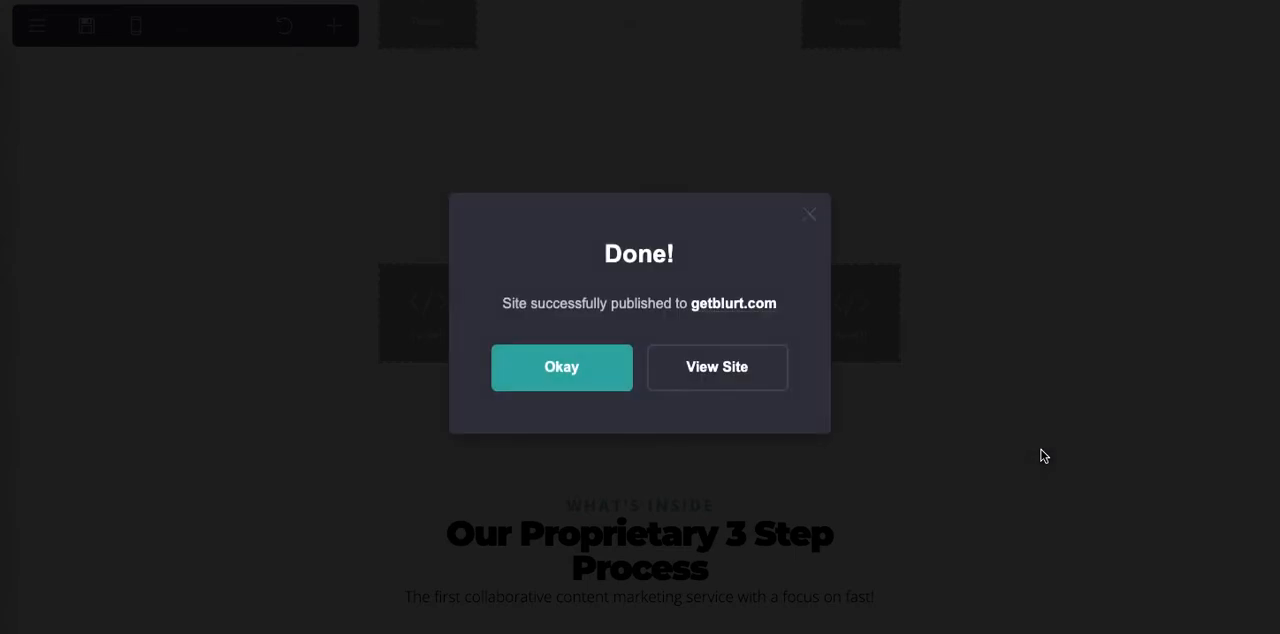
pyautogui.click(716, 366)
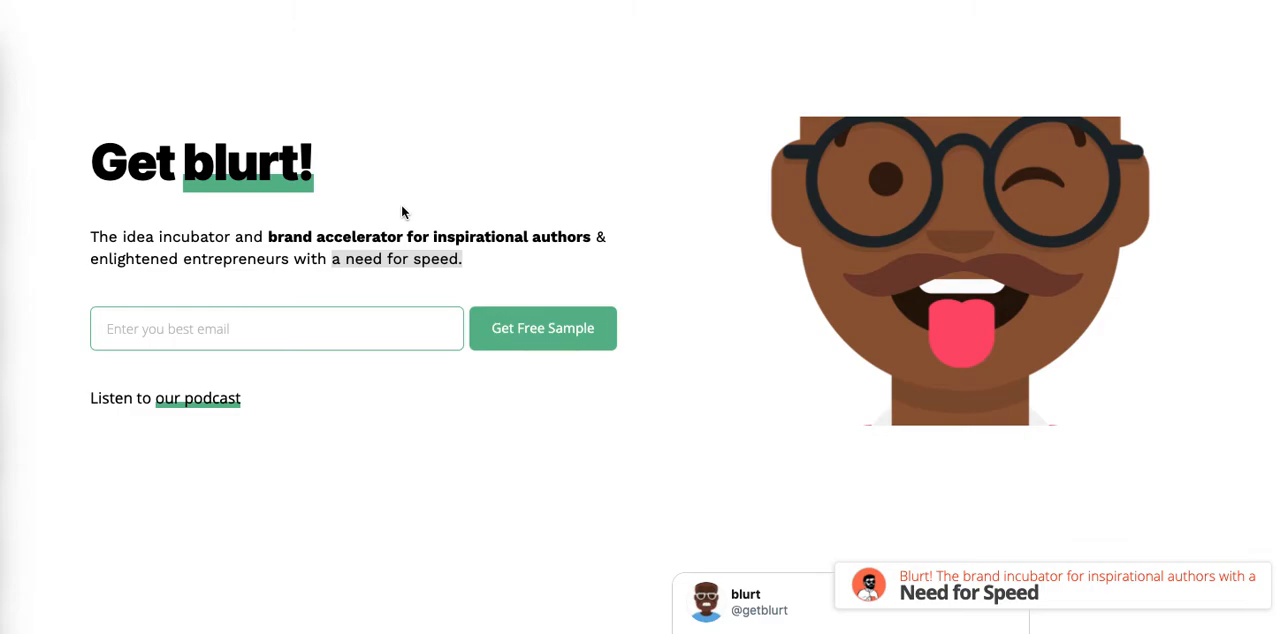
# Scroll the live getblurt.com tweet wall to confirm the Tolle and Dalai Lama tweets appear
pyautogui.scroll(-3)
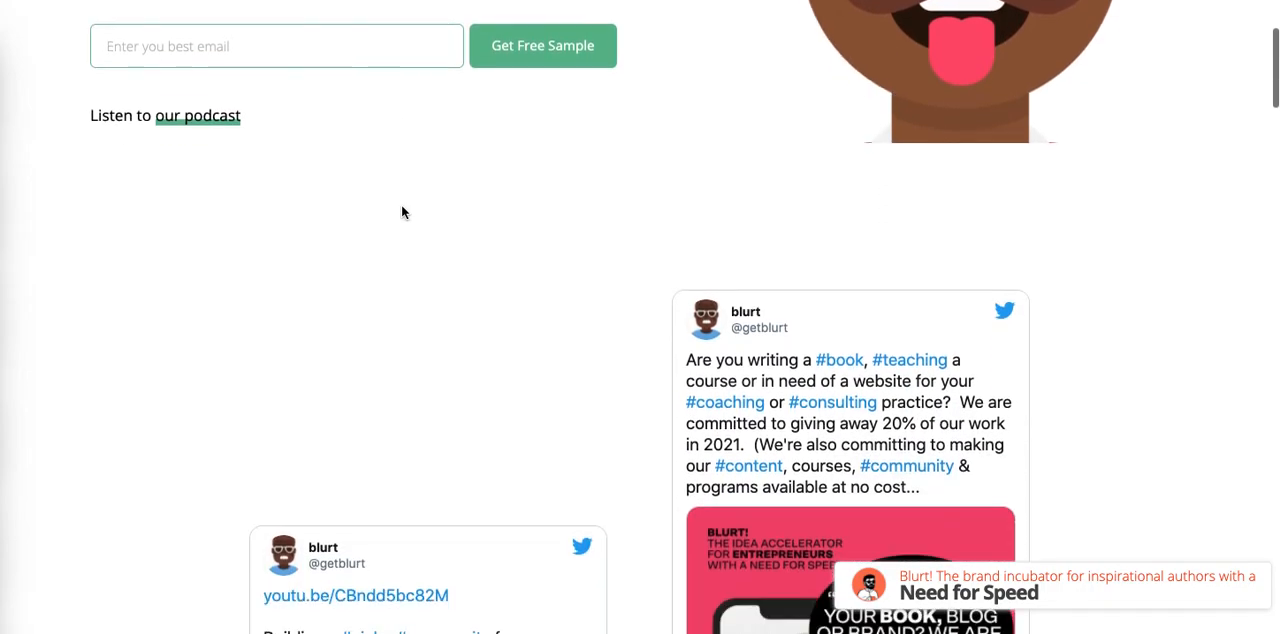
pyautogui.scroll(-3)
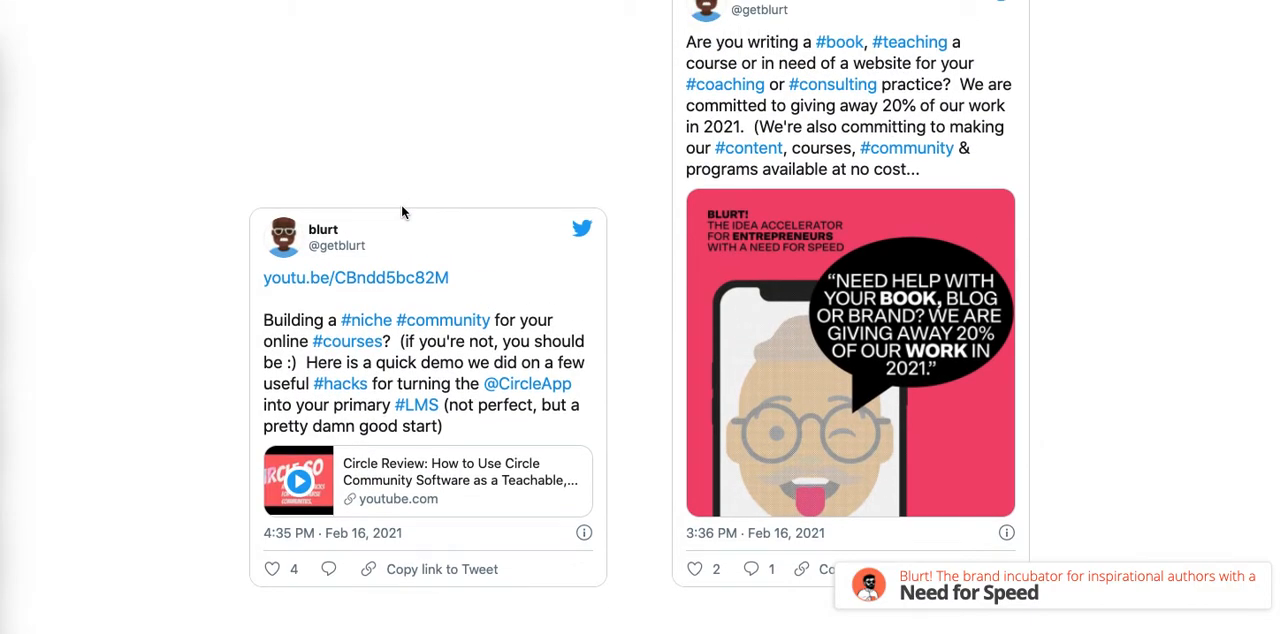
pyautogui.scroll(-3)
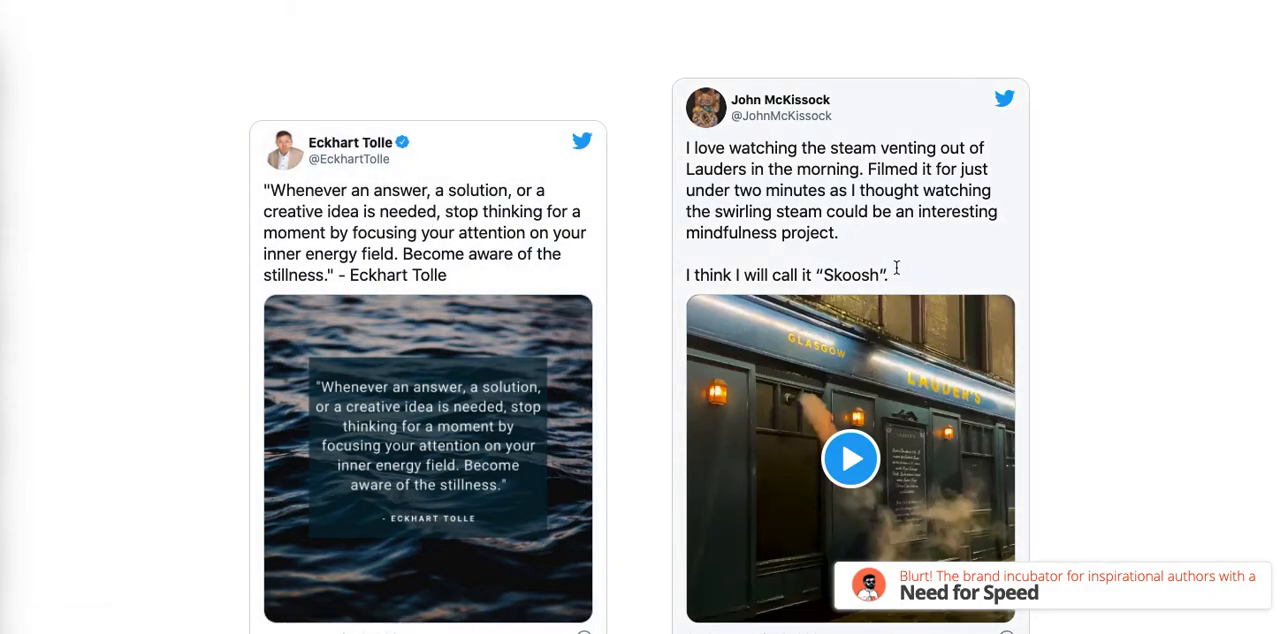
pyautogui.scroll(-3)
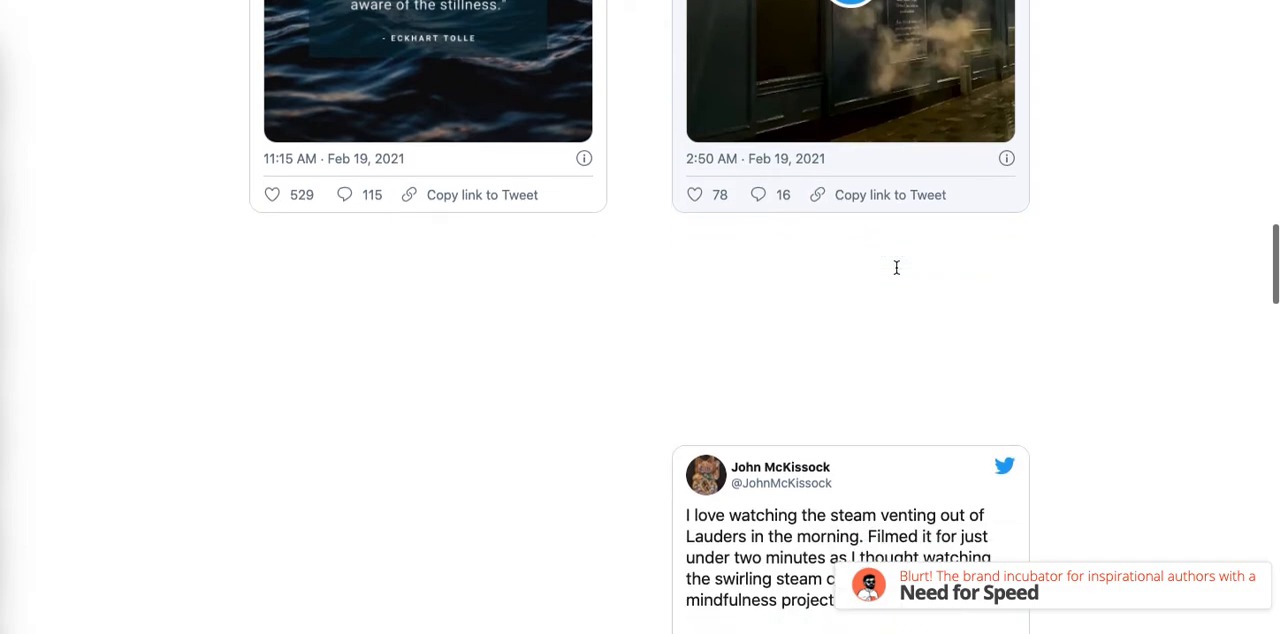
pyautogui.scroll(-3)
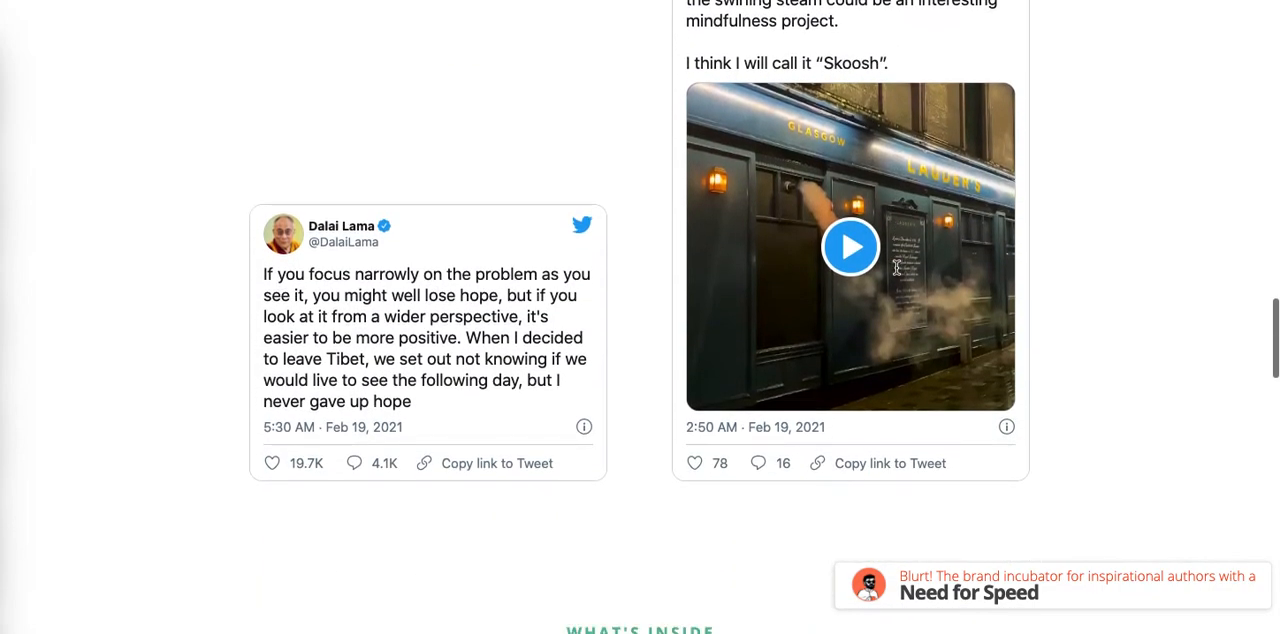
pyautogui.scroll(-3)
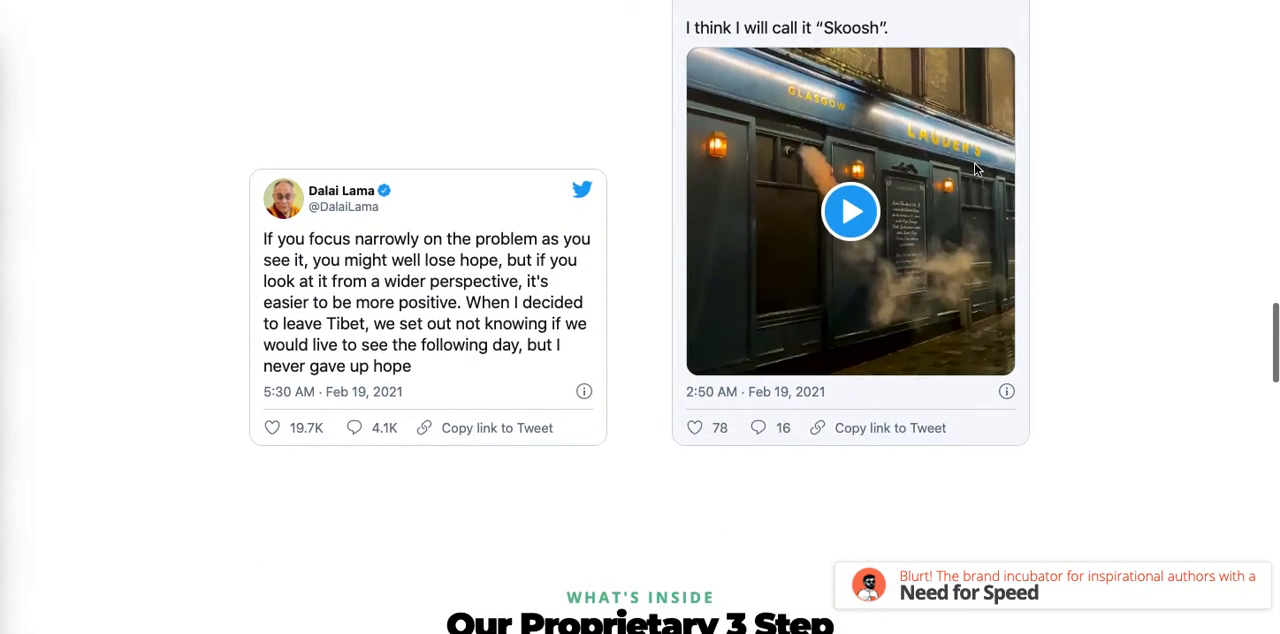
pyautogui.scroll(-3)
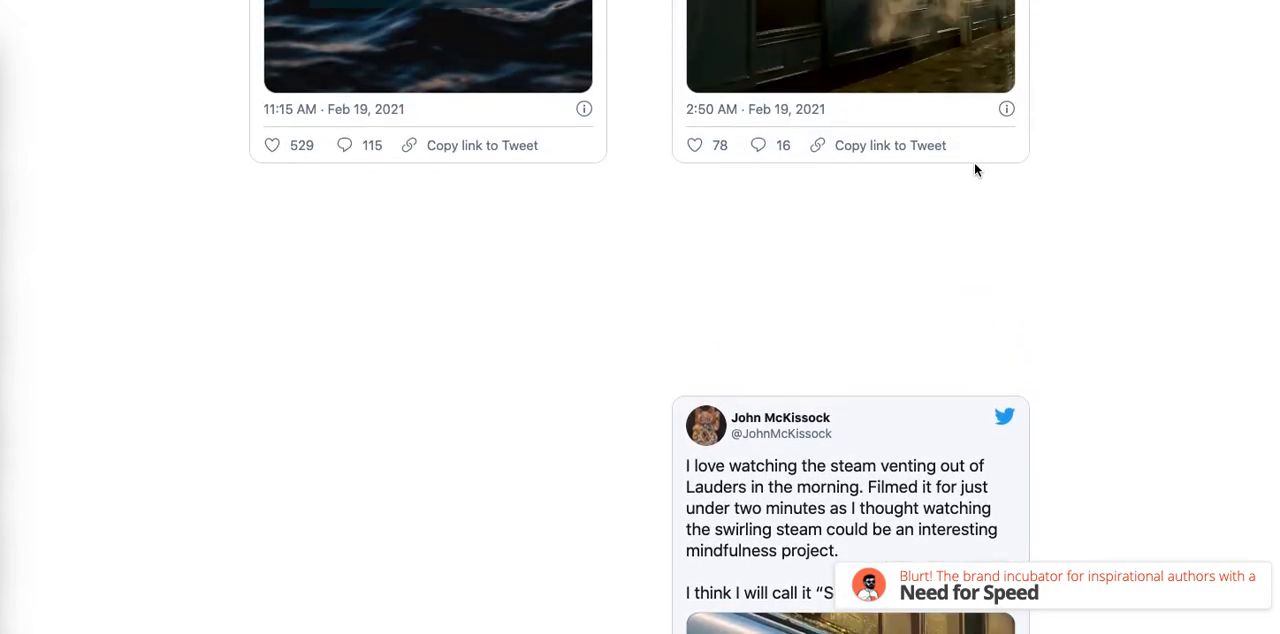
pyautogui.scroll(-3)
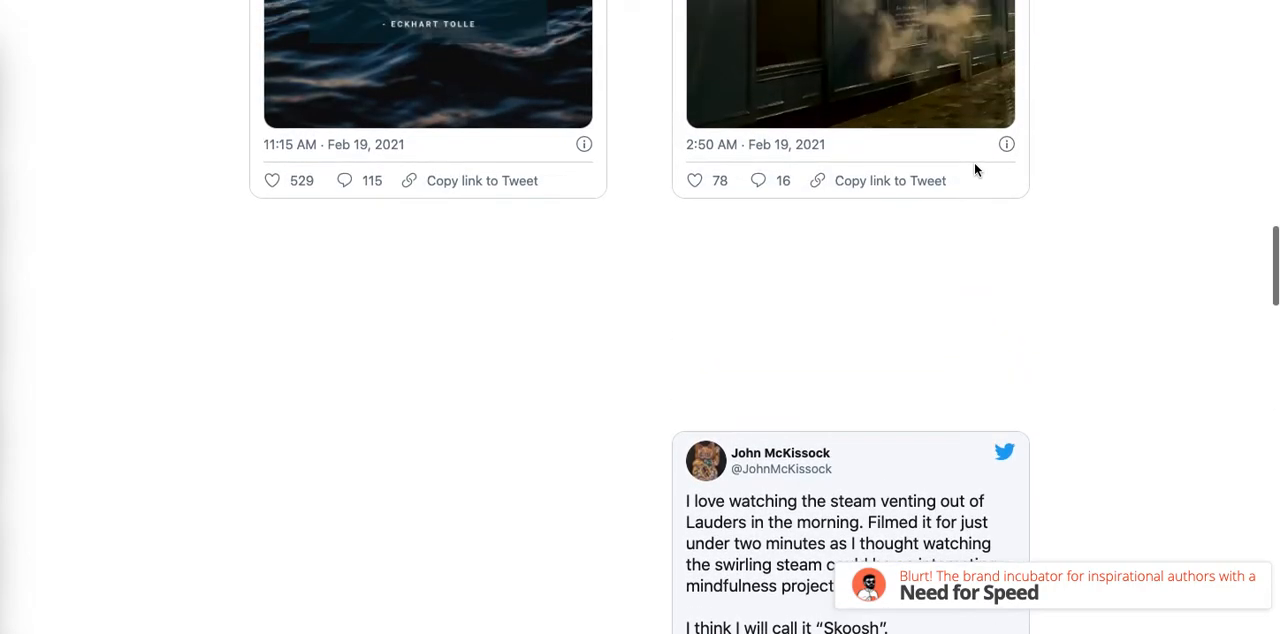
pyautogui.scroll(-3)
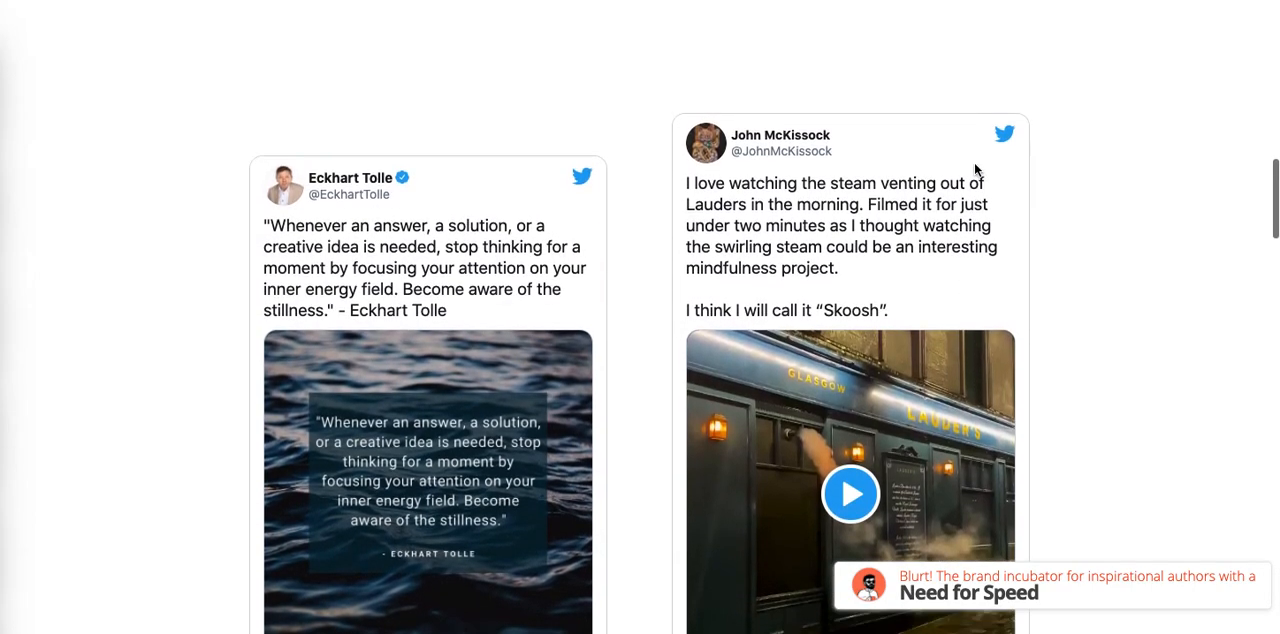
pyautogui.scroll(-3)
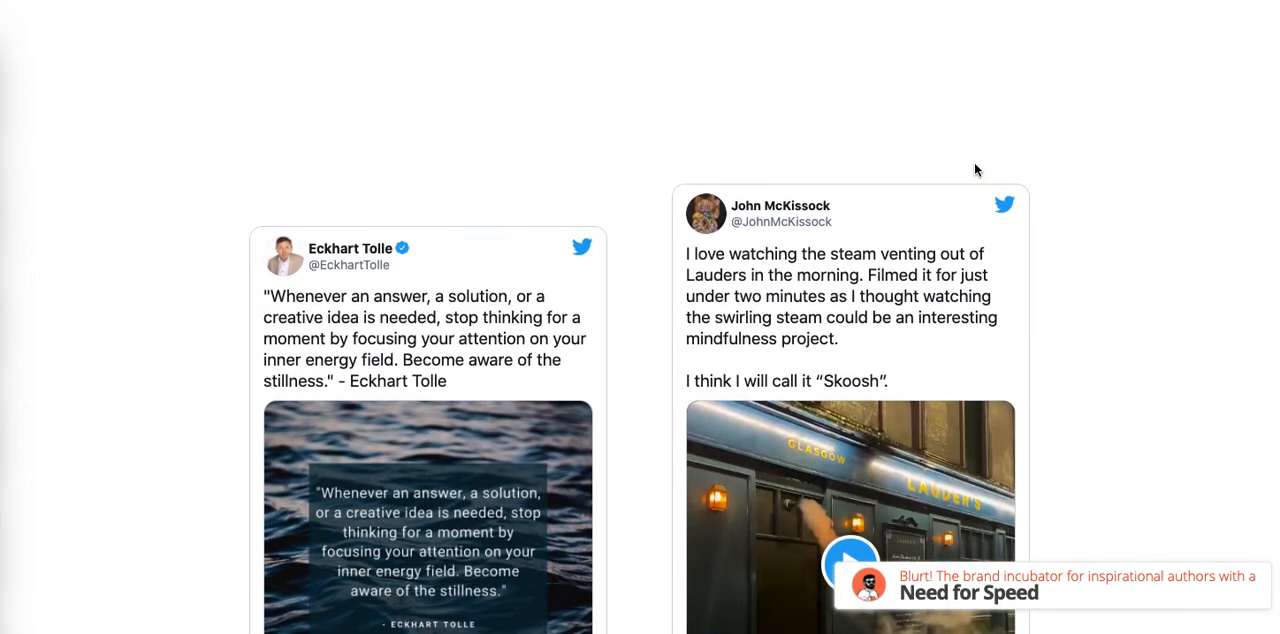
pyautogui.moveTo(886, 243)
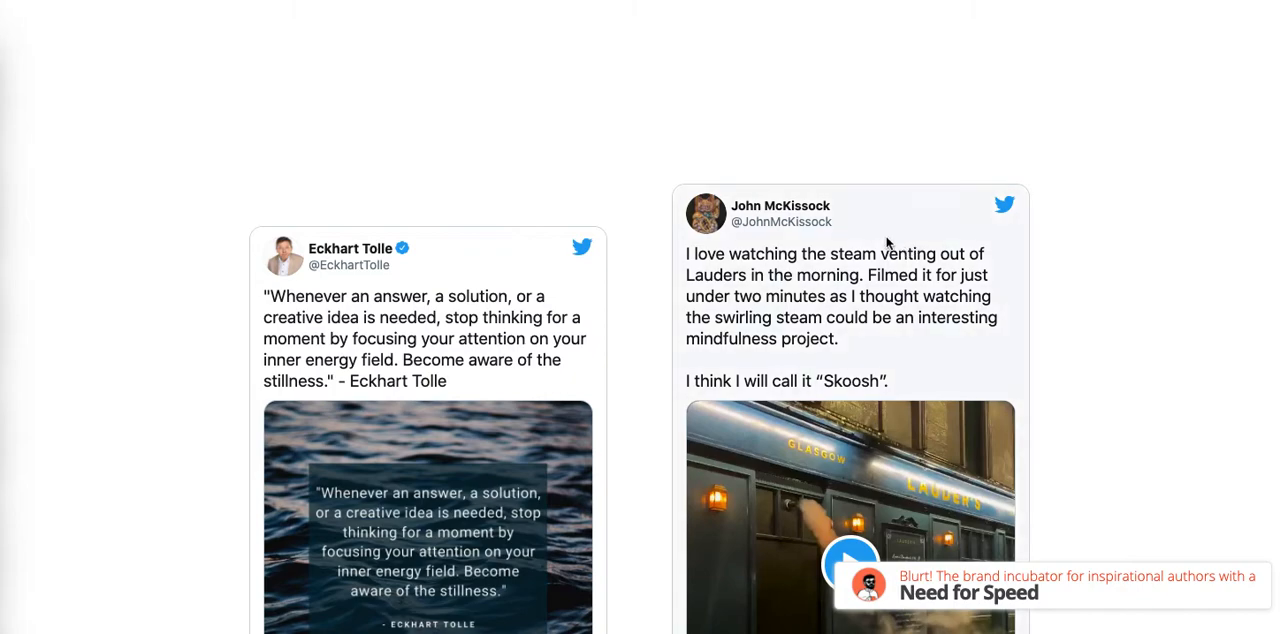
pyautogui.moveTo(790, 215)
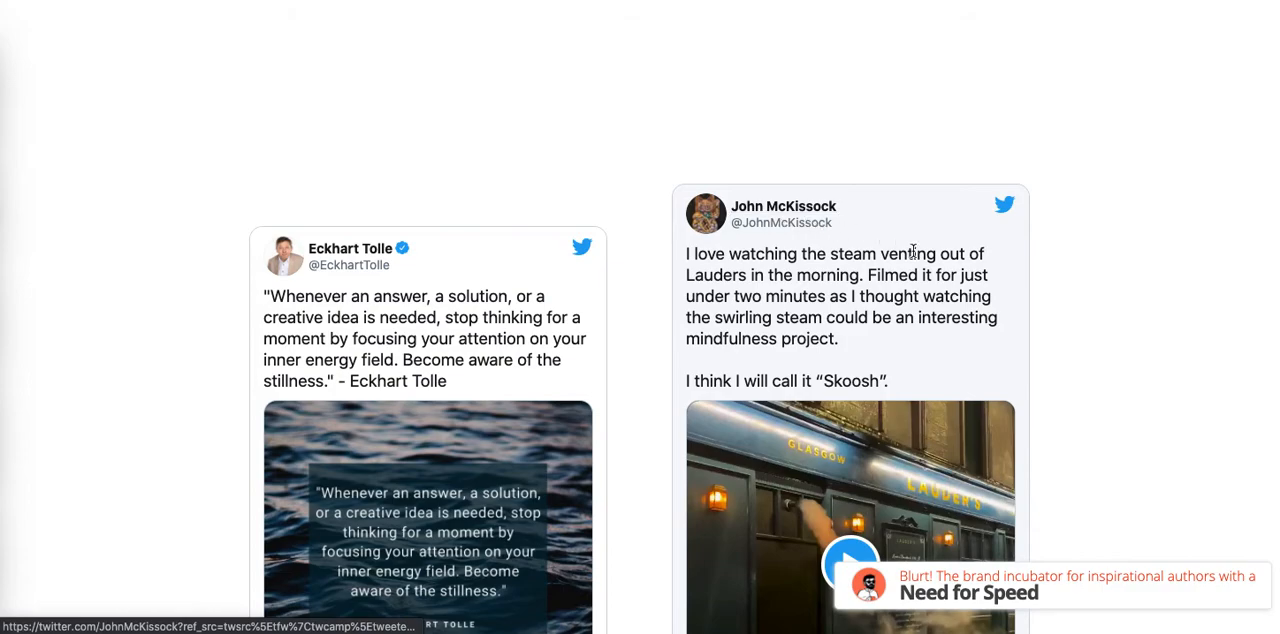
pyautogui.scroll(-3)
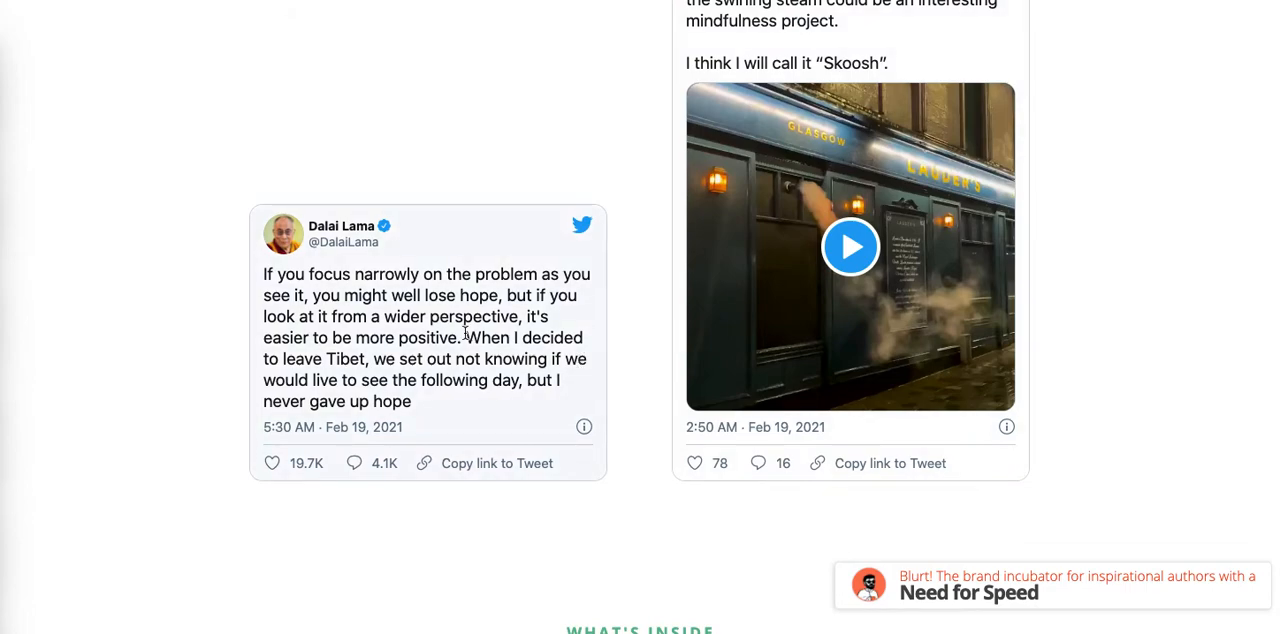
pyautogui.moveTo(343, 226)
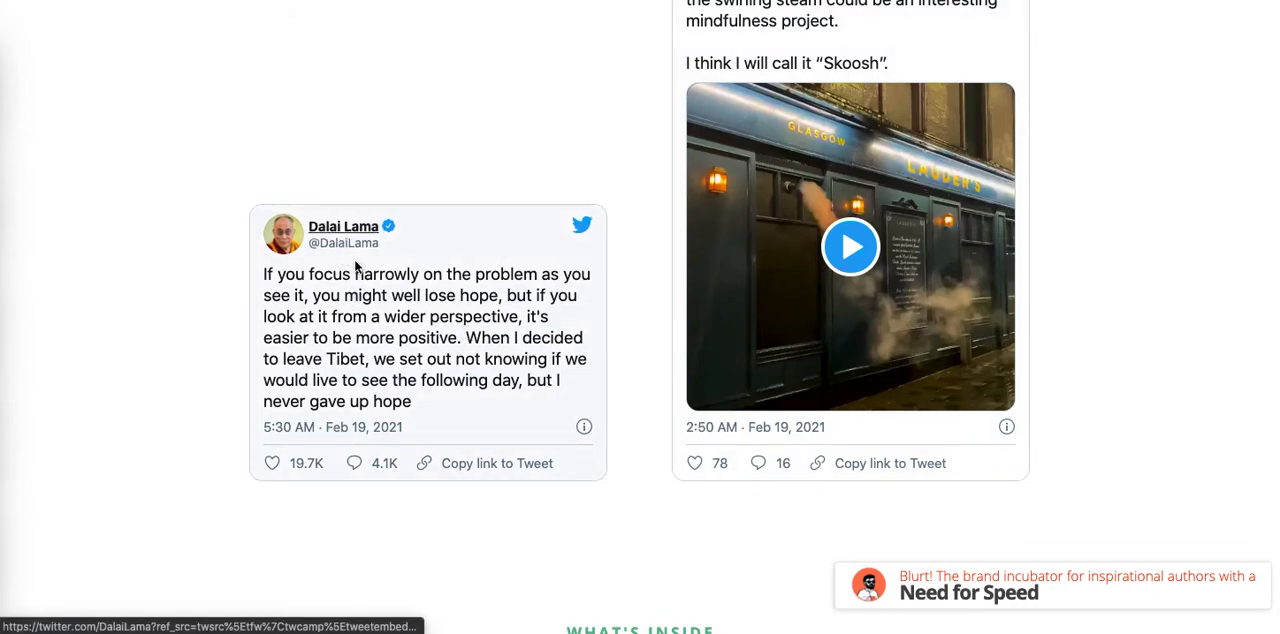
pyautogui.moveTo(378, 332)
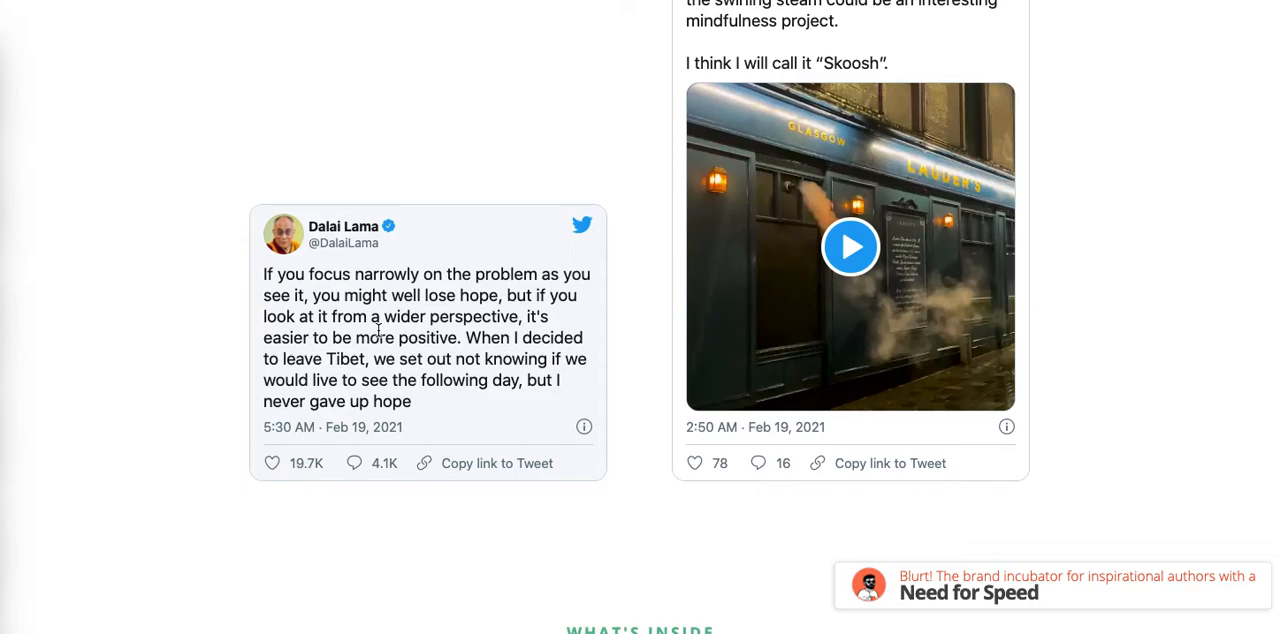
pyautogui.moveTo(257, 206)
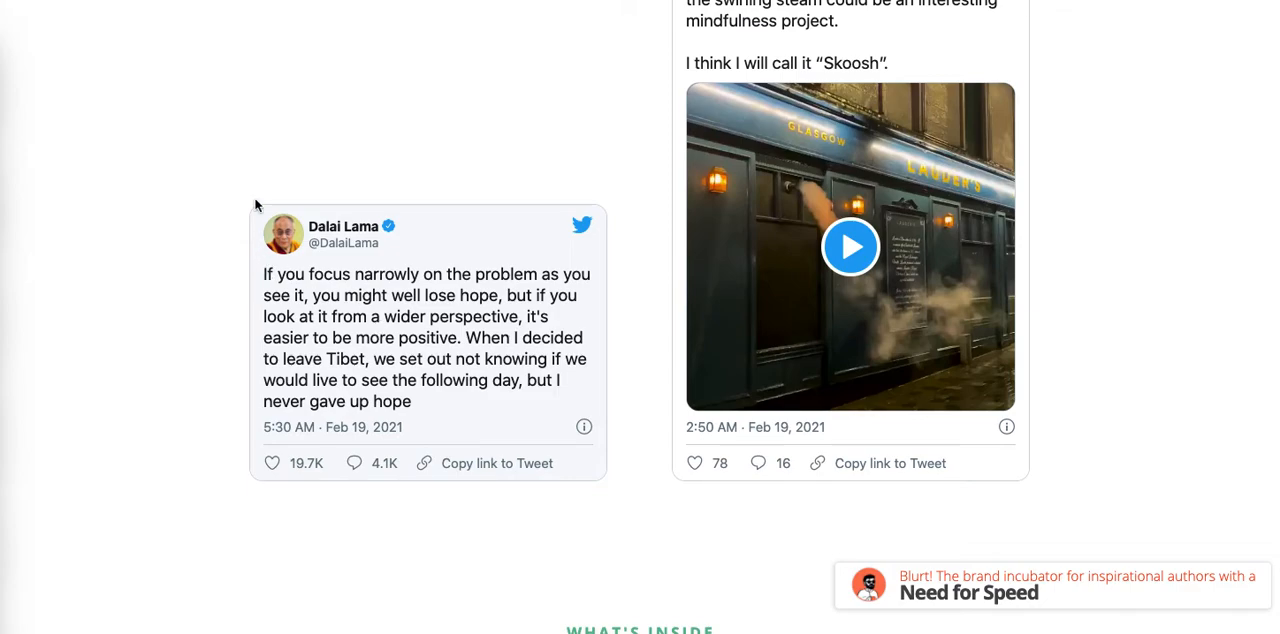
pyautogui.moveTo(735, 395)
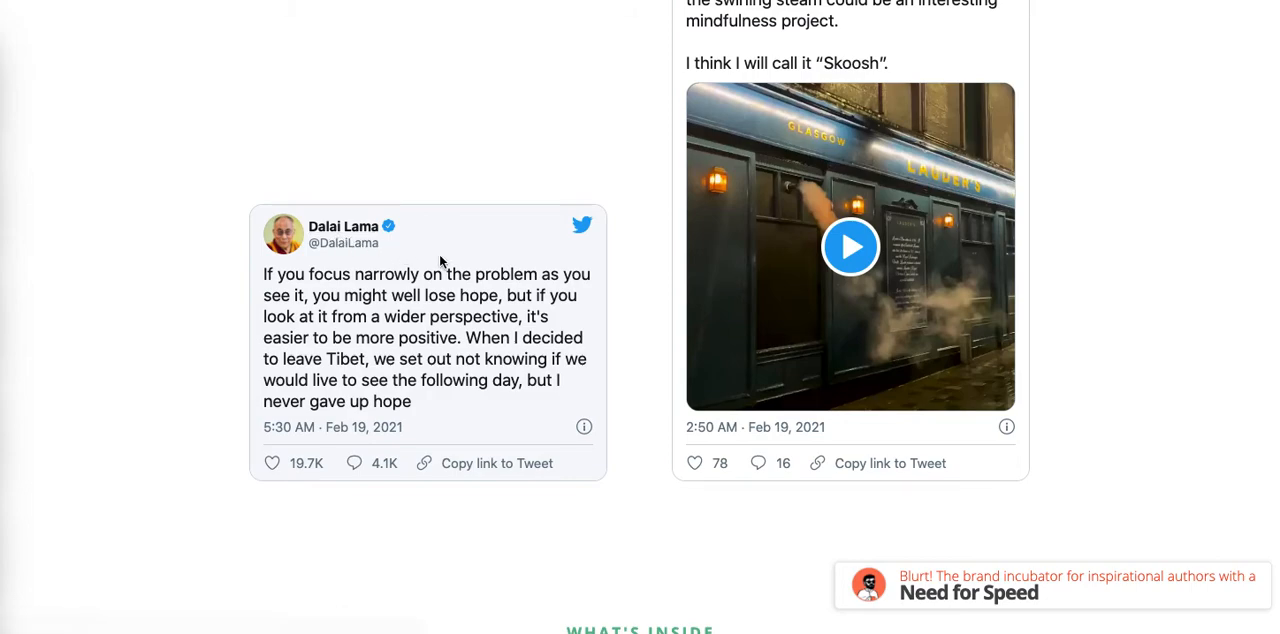
pyautogui.moveTo(1147, 354)
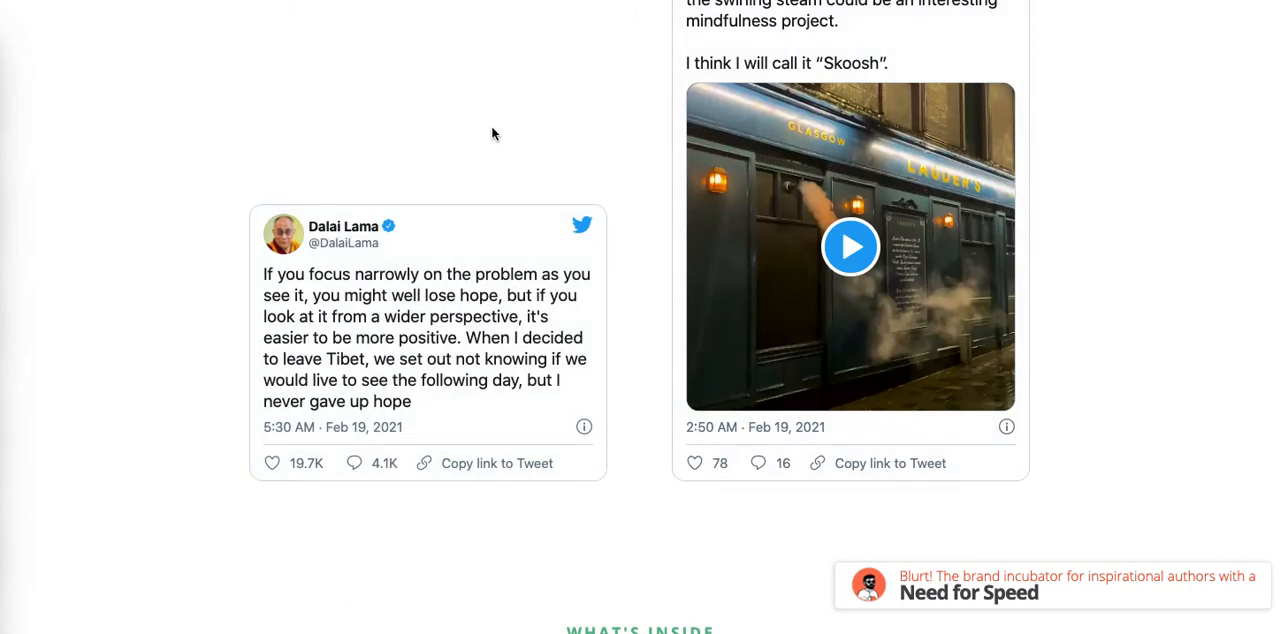
pyautogui.moveTo(1055, 403)
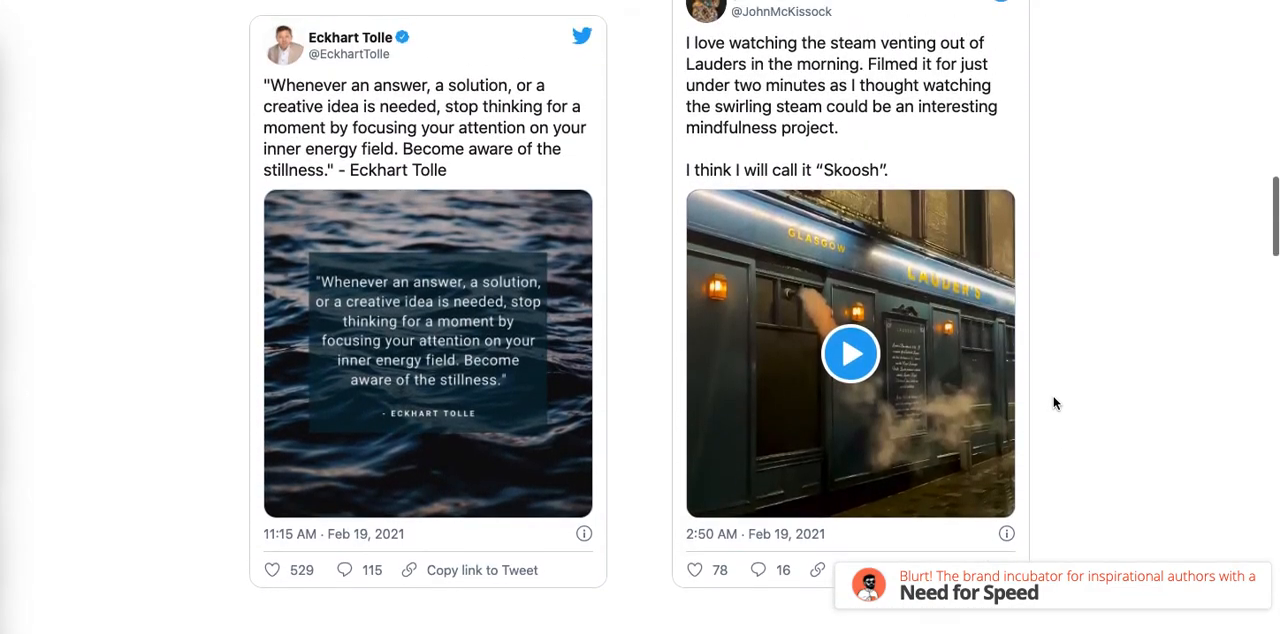
pyautogui.scroll(-3)
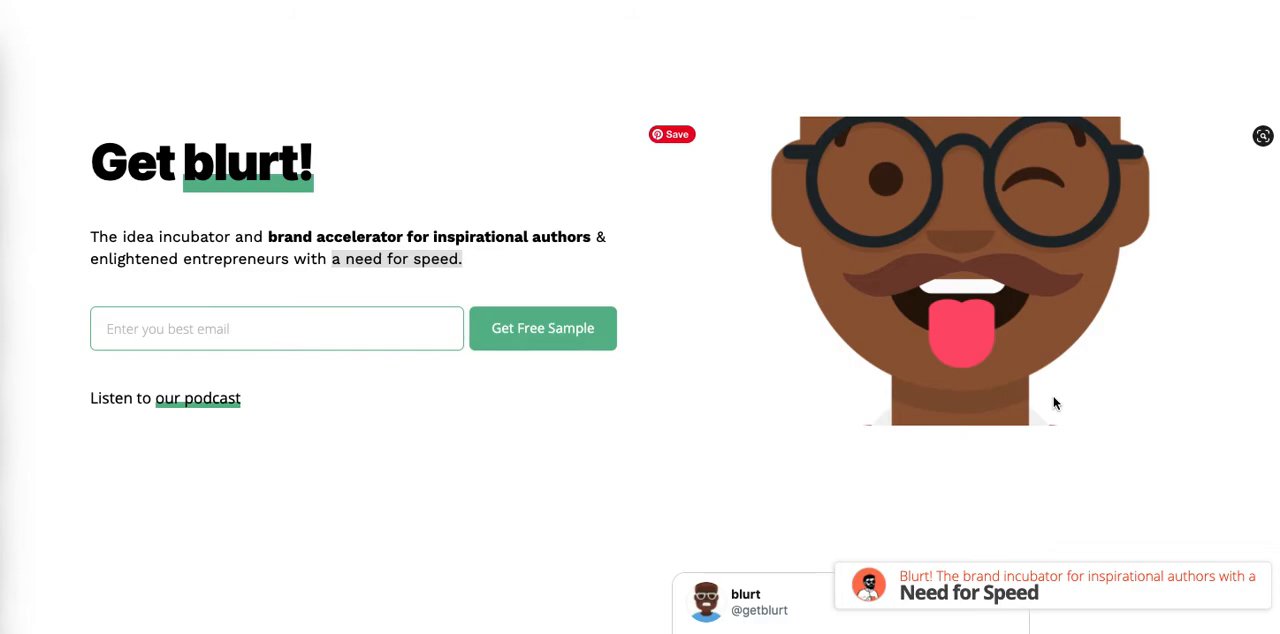
pyautogui.scroll(-3)
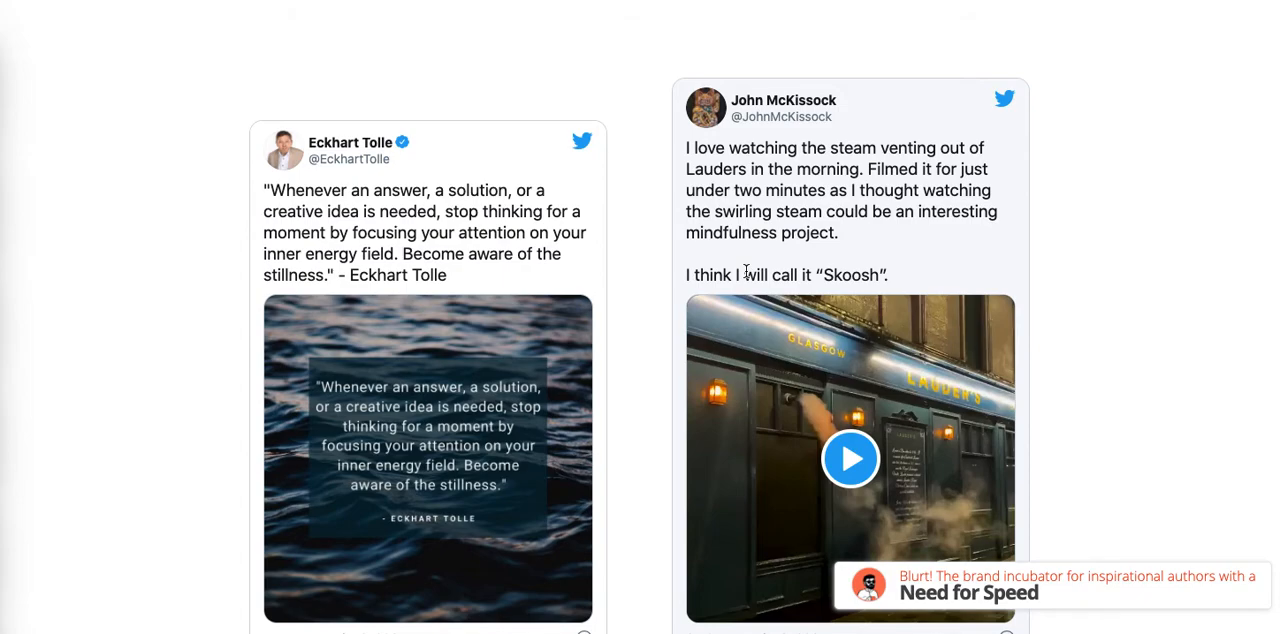
pyautogui.scroll(-3)
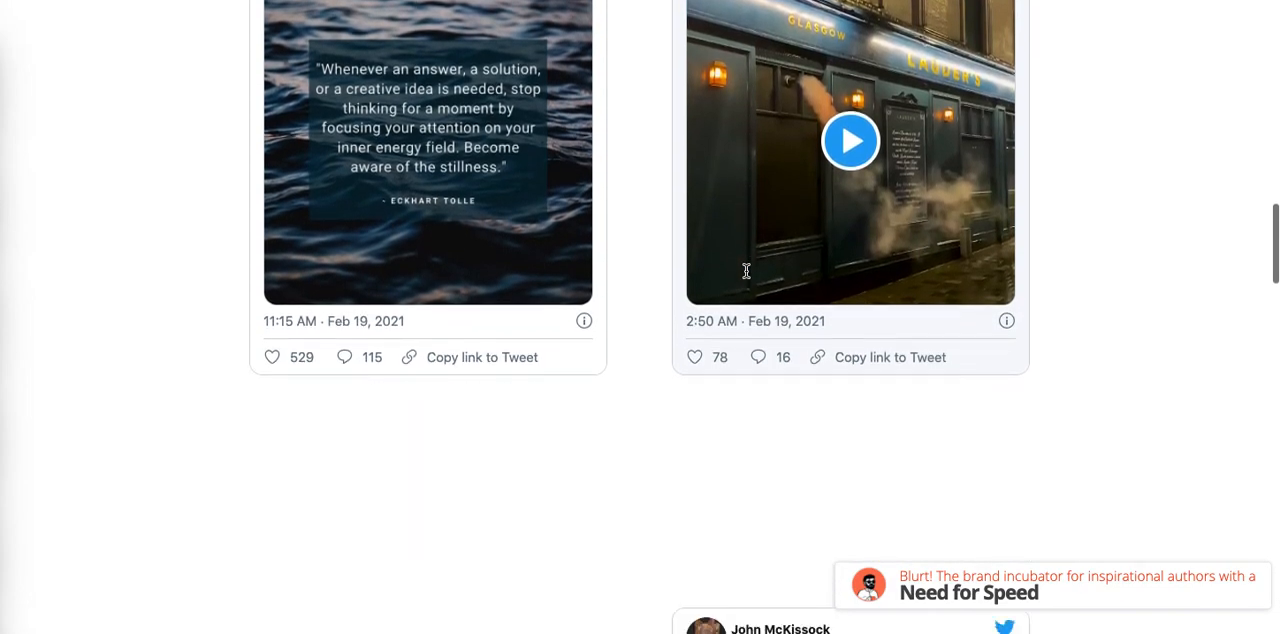
pyautogui.scroll(-3)
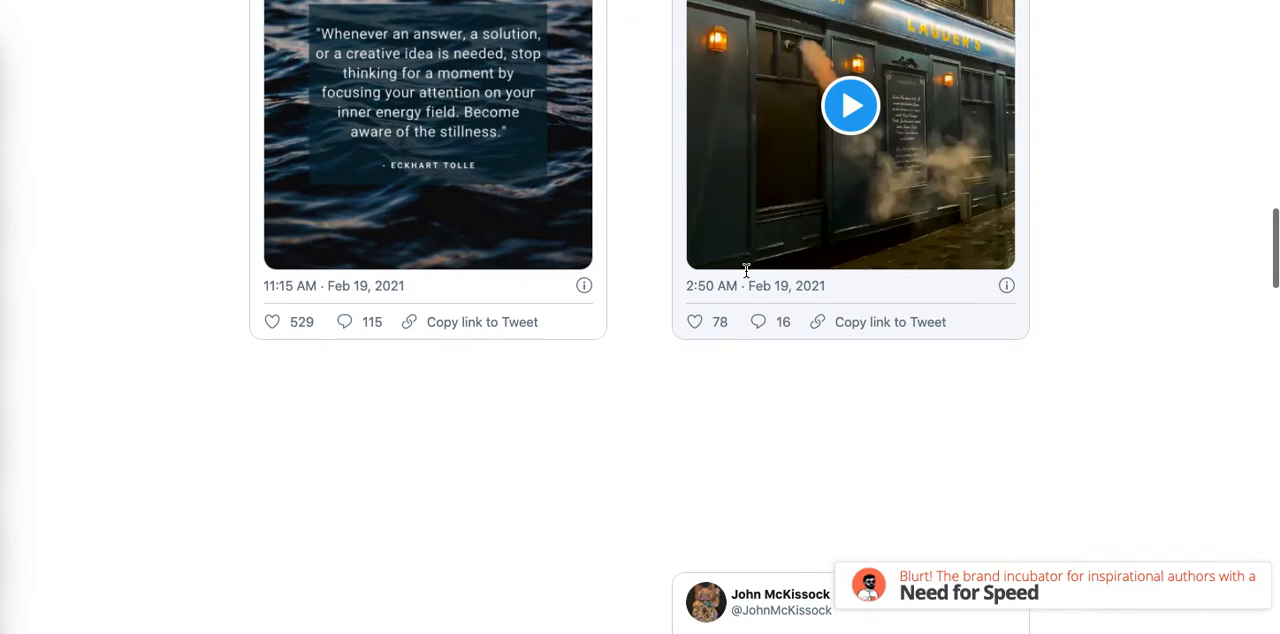
pyautogui.scroll(-3)
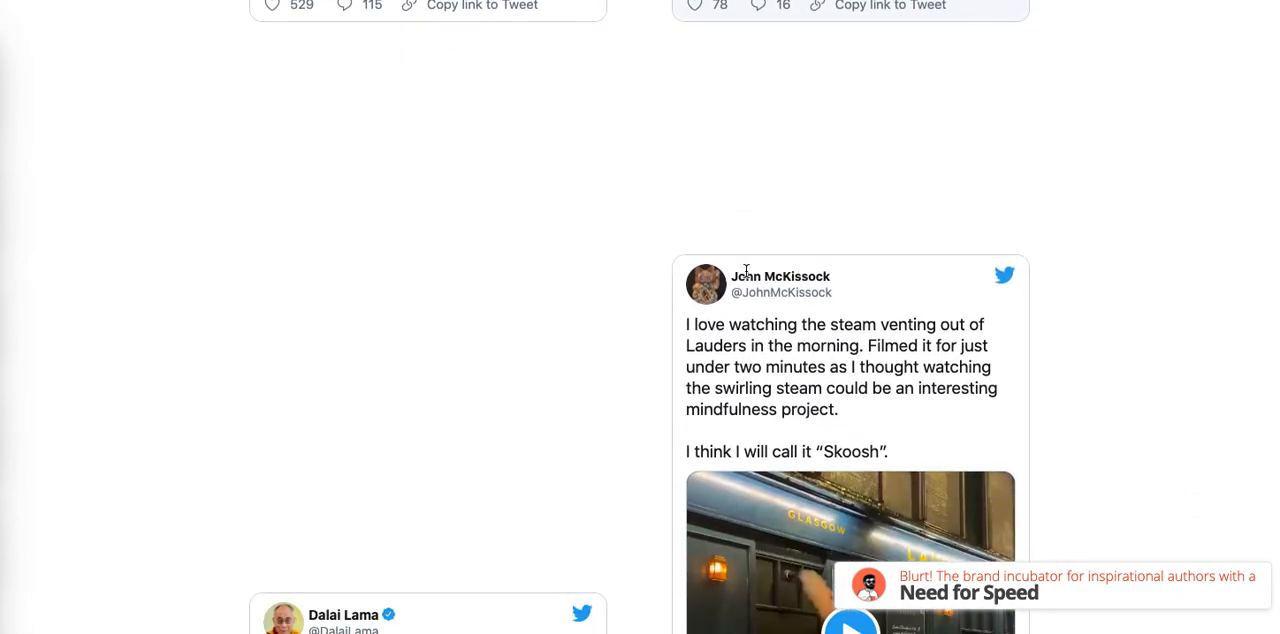
pyautogui.scroll(-3)
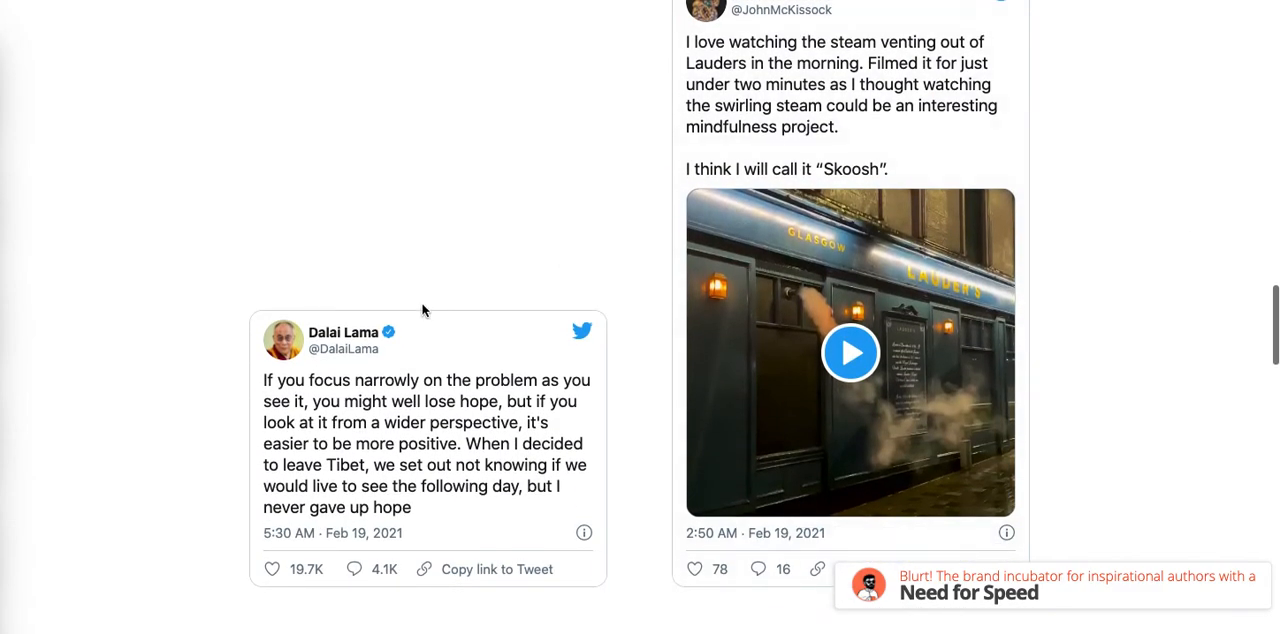
pyautogui.moveTo(353, 552)
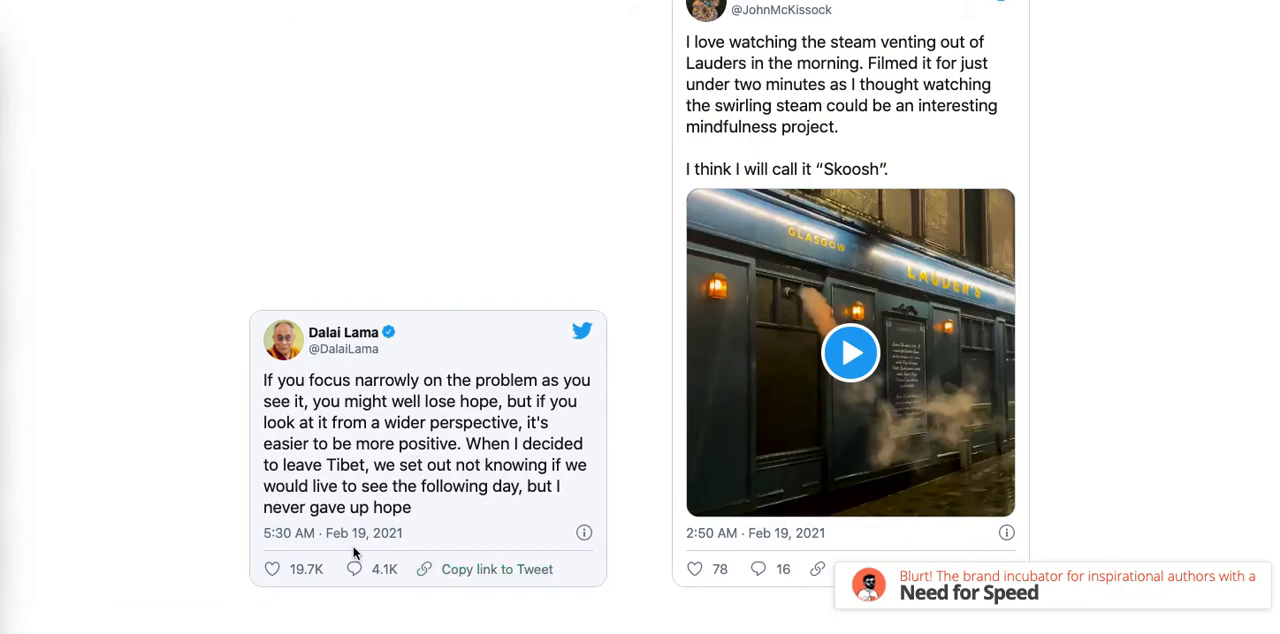
pyautogui.moveTo(365, 547)
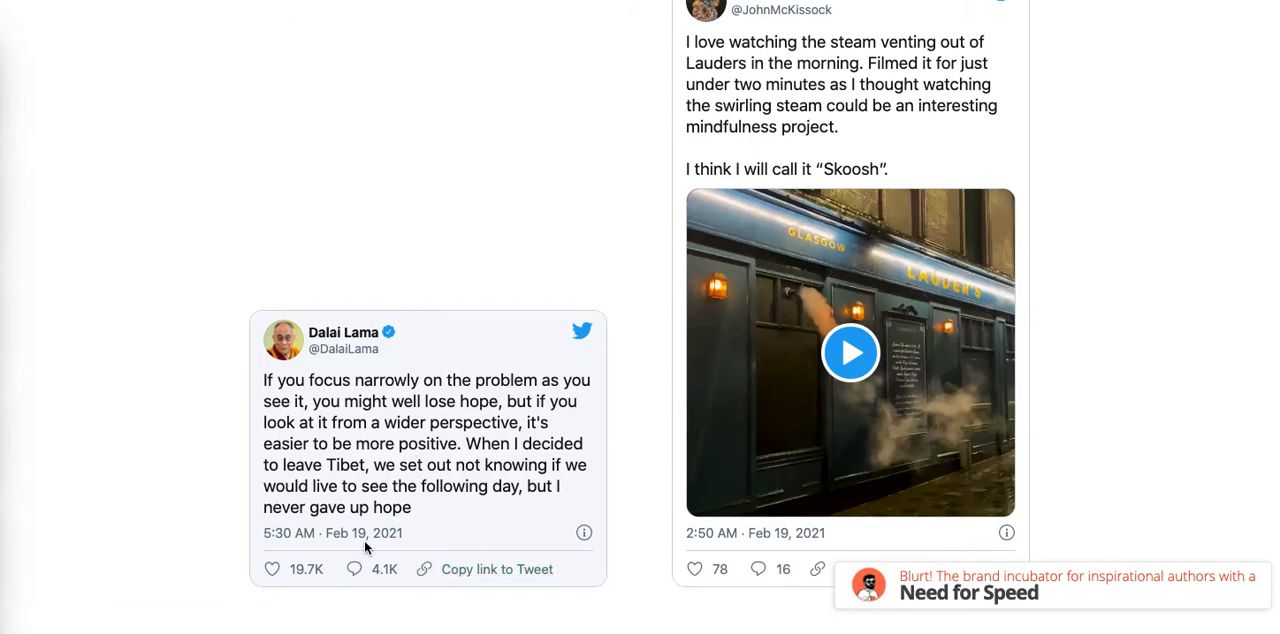
pyautogui.moveTo(397, 548)
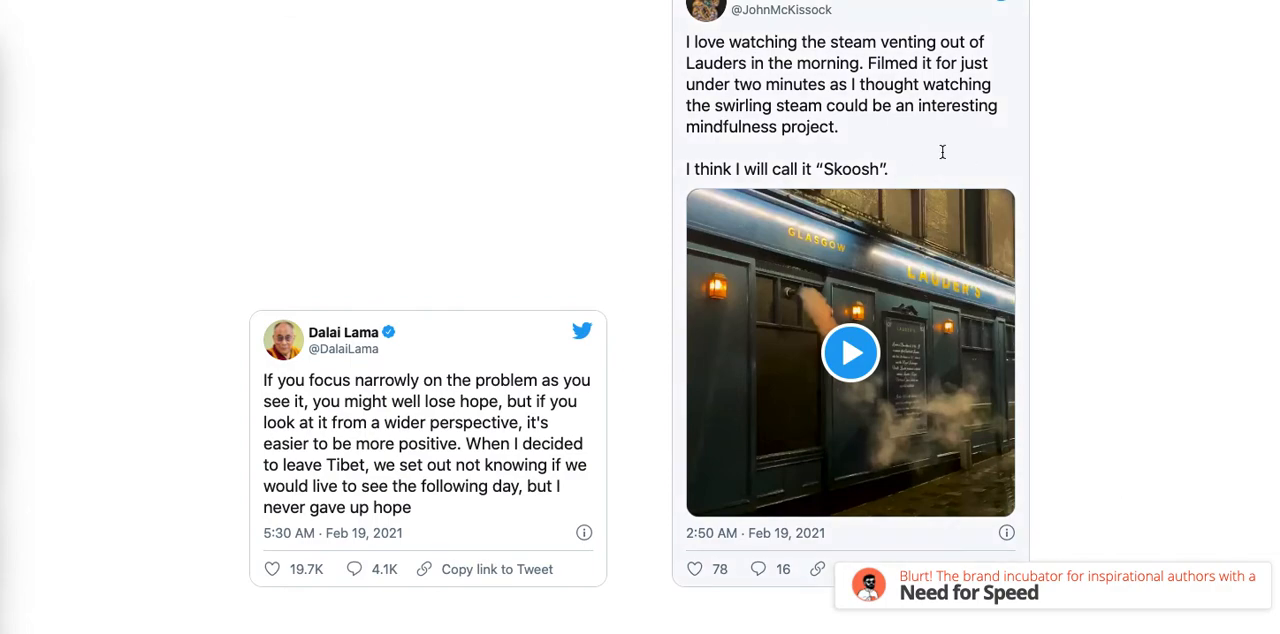
pyautogui.moveTo(969, 153)
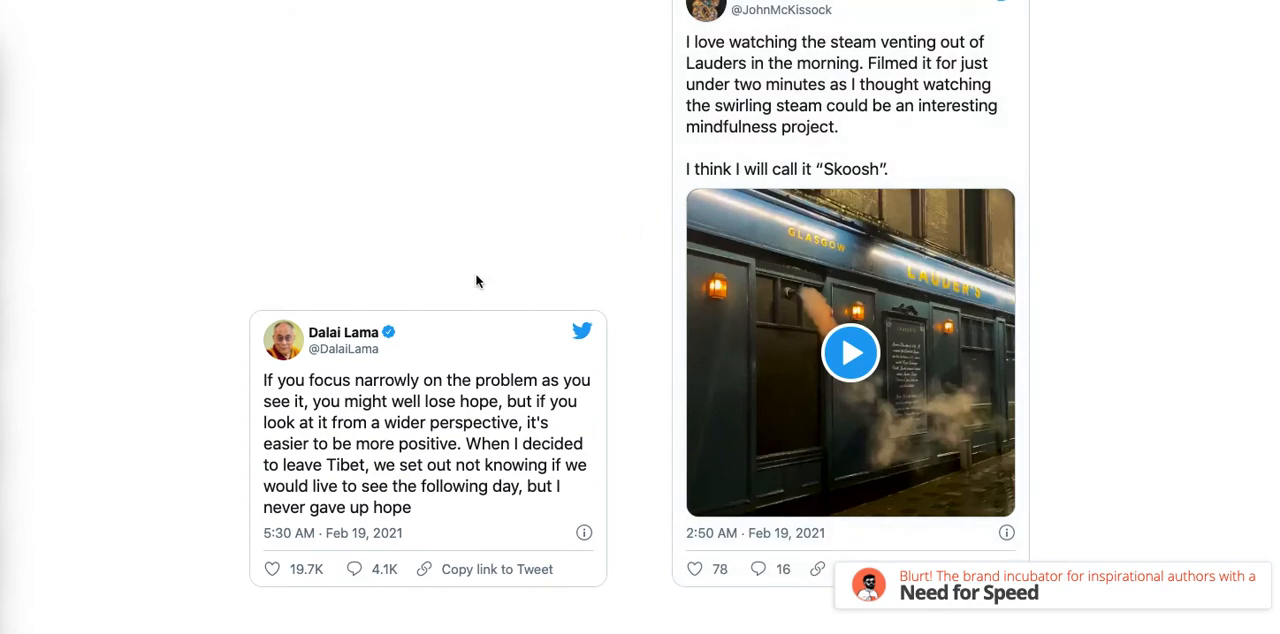
pyautogui.moveTo(686, 251)
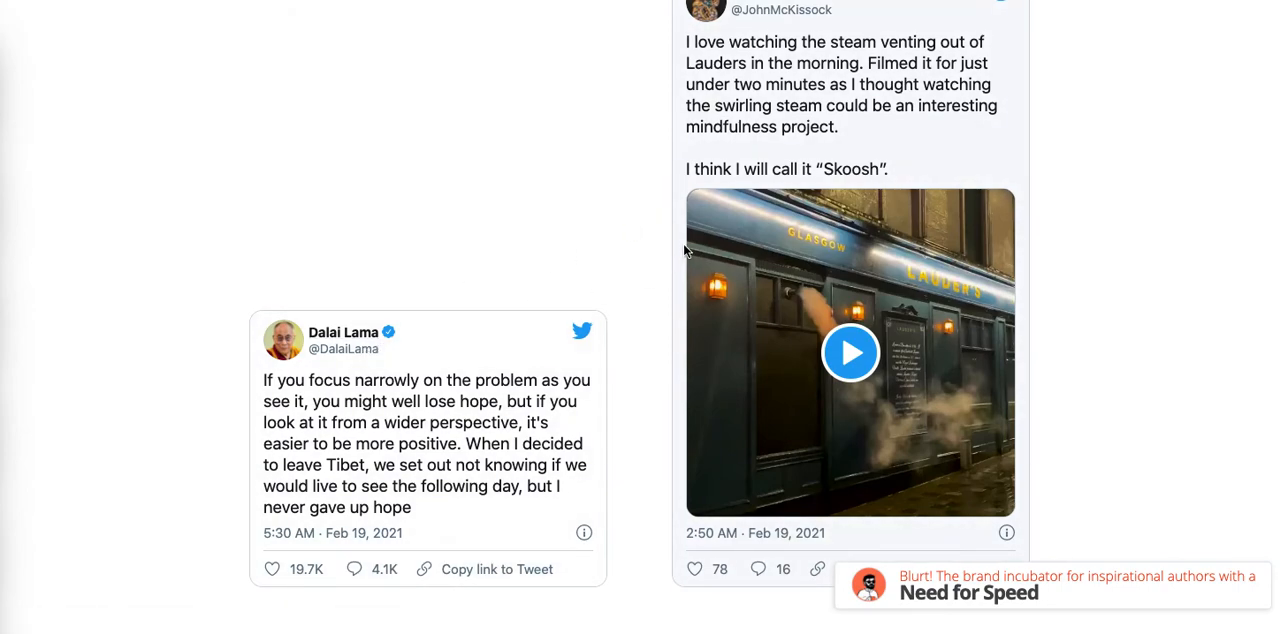
pyautogui.scroll(-3)
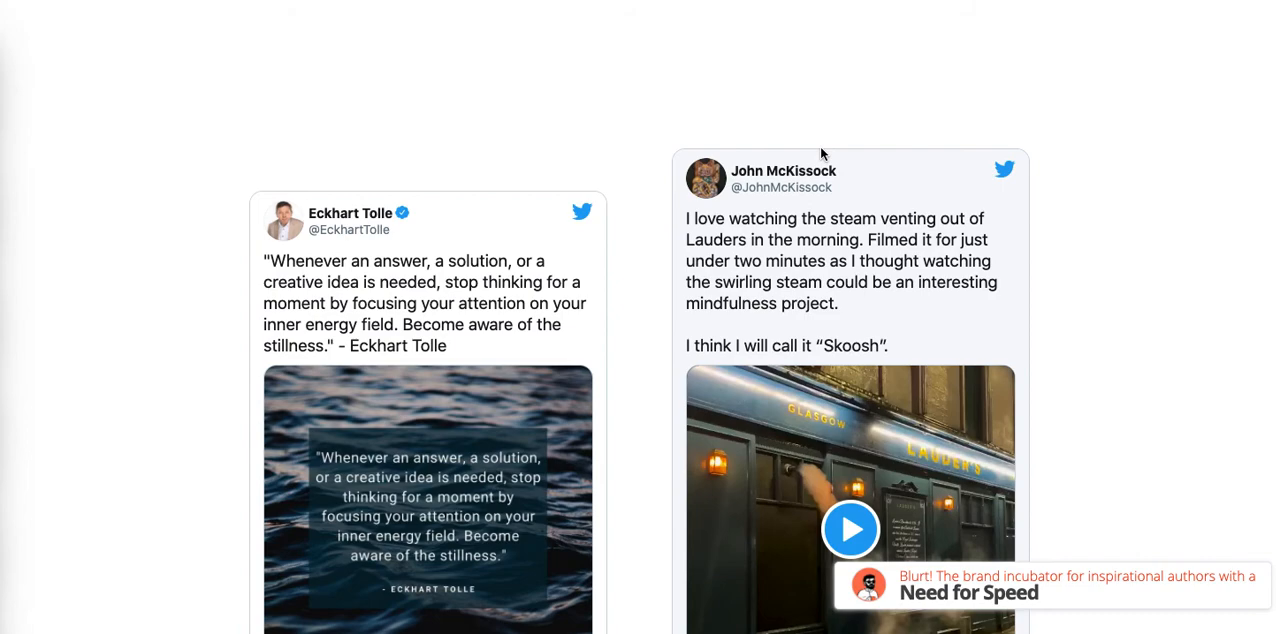
pyautogui.scroll(-3)
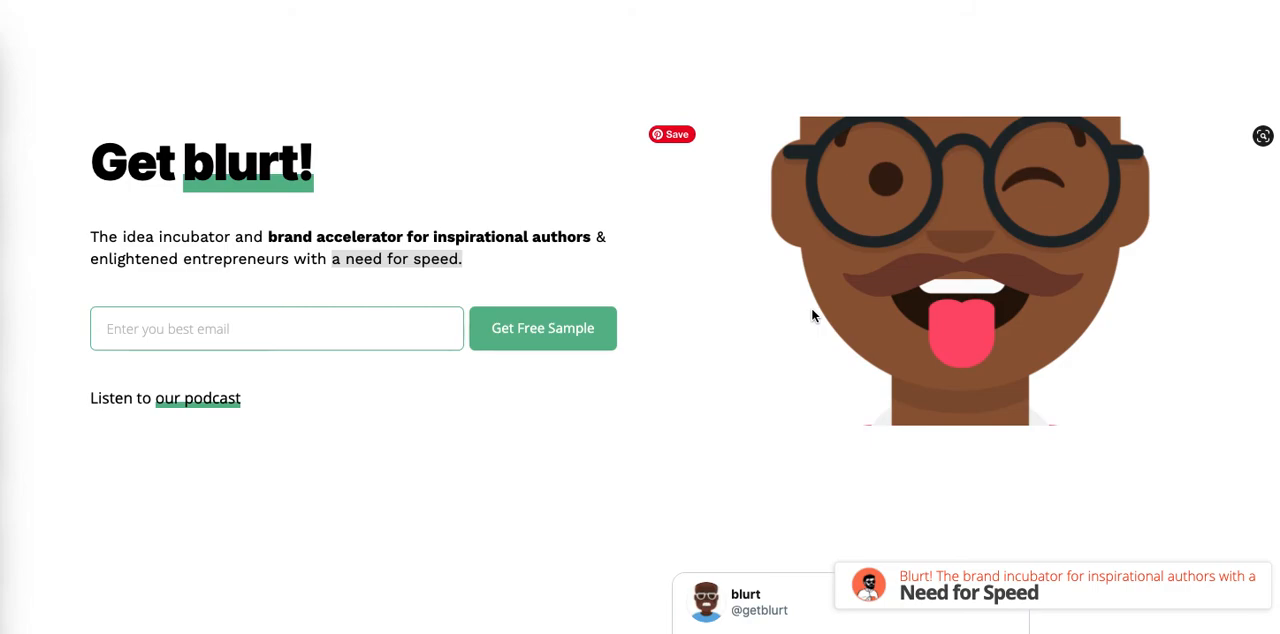
pyautogui.scroll(-3)
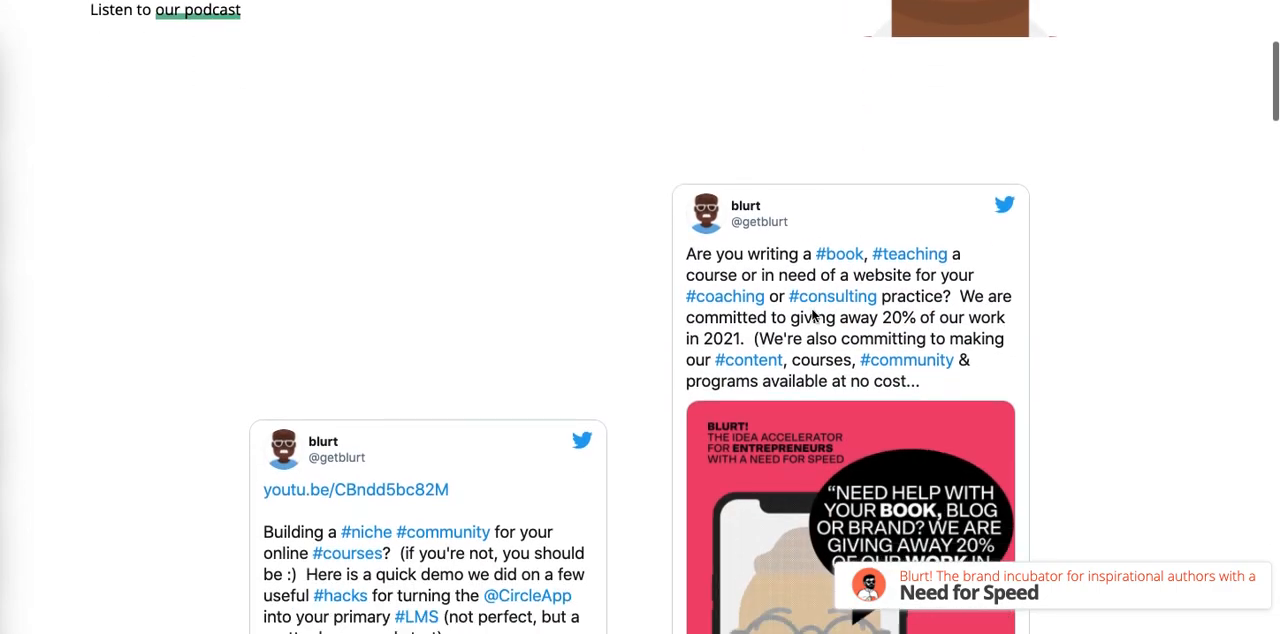
pyautogui.moveTo(580, 266)
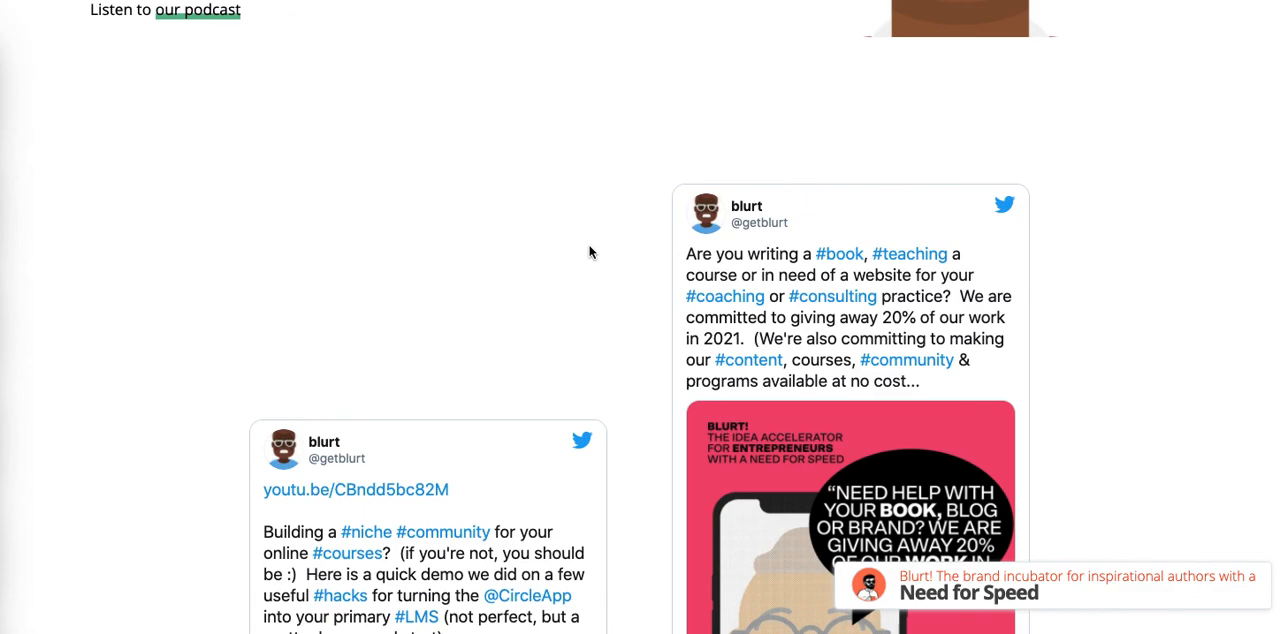
pyautogui.moveTo(649, 210)
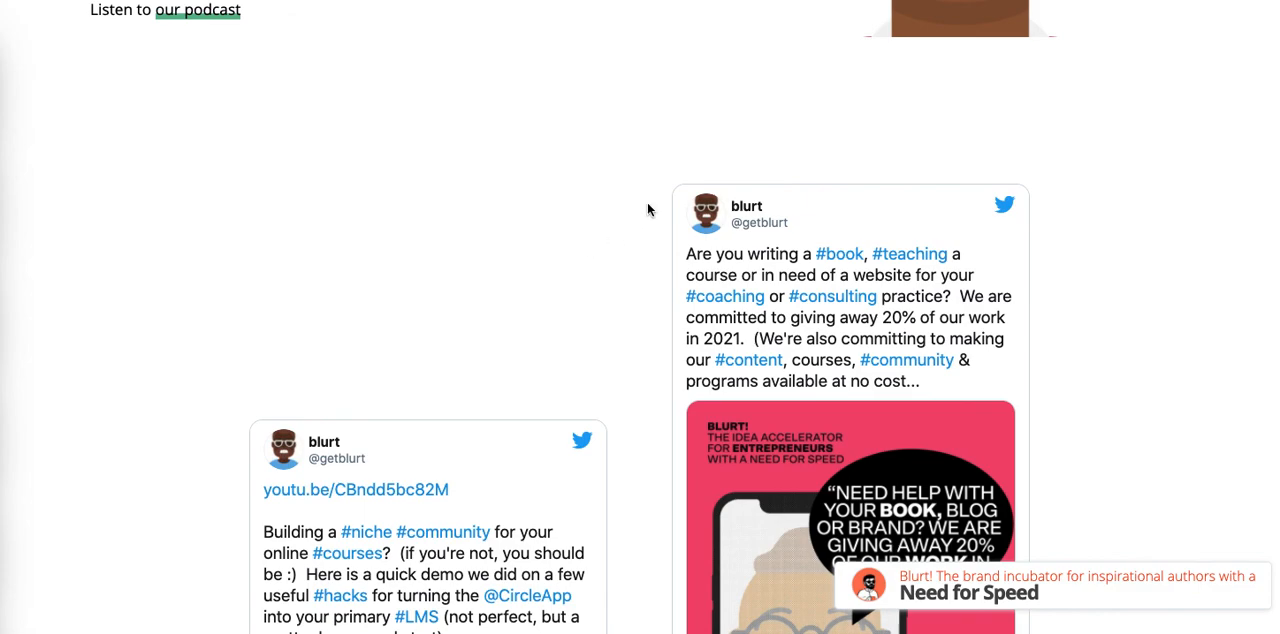